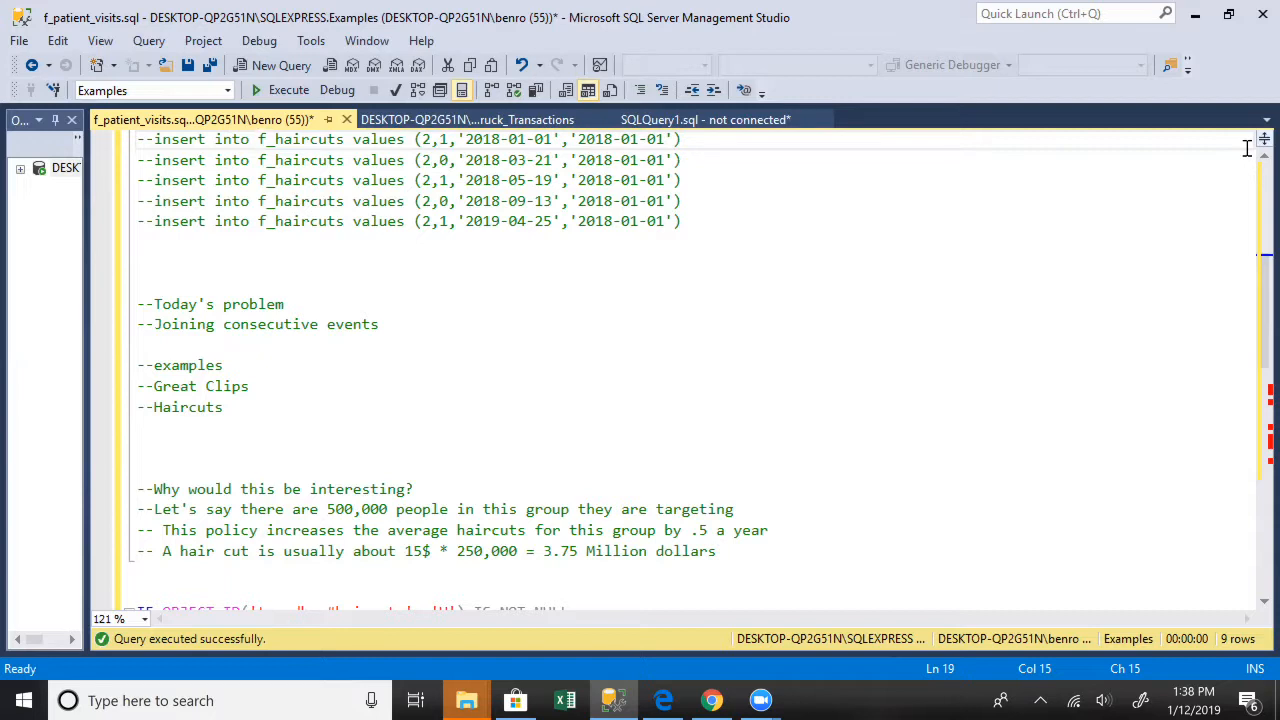
mouse_move(744, 571)
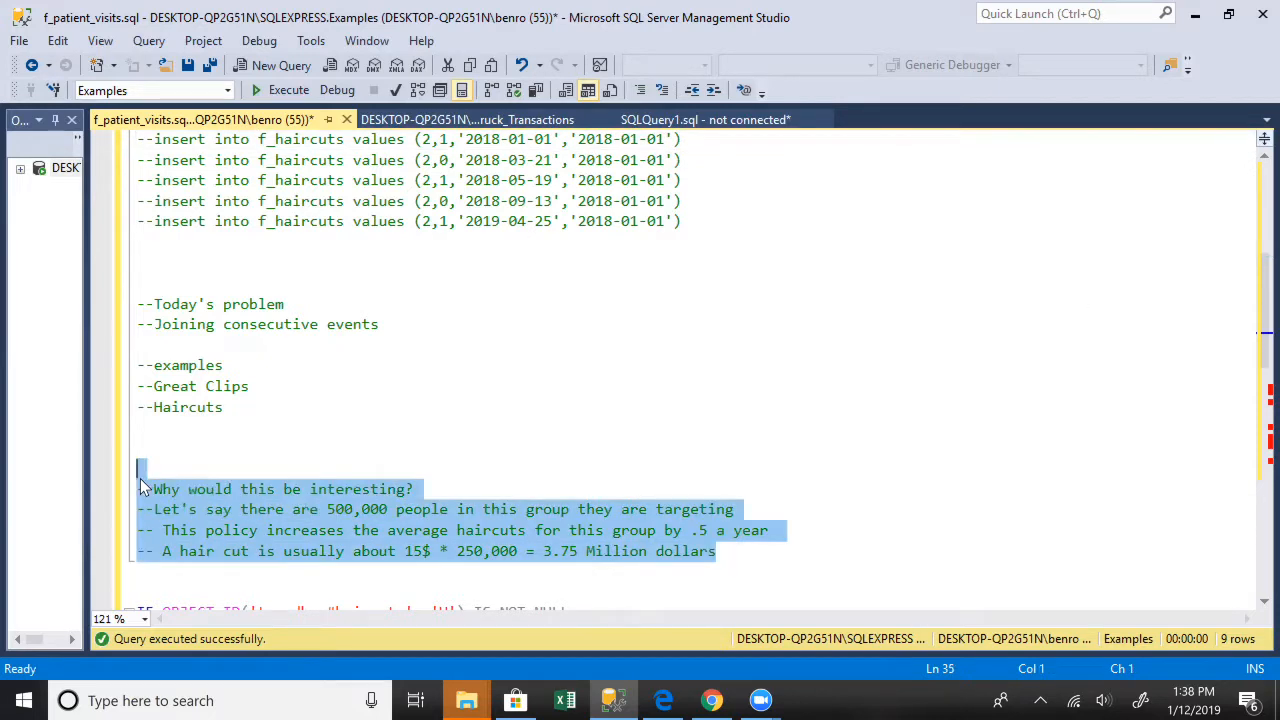
mouse_move(475, 380)
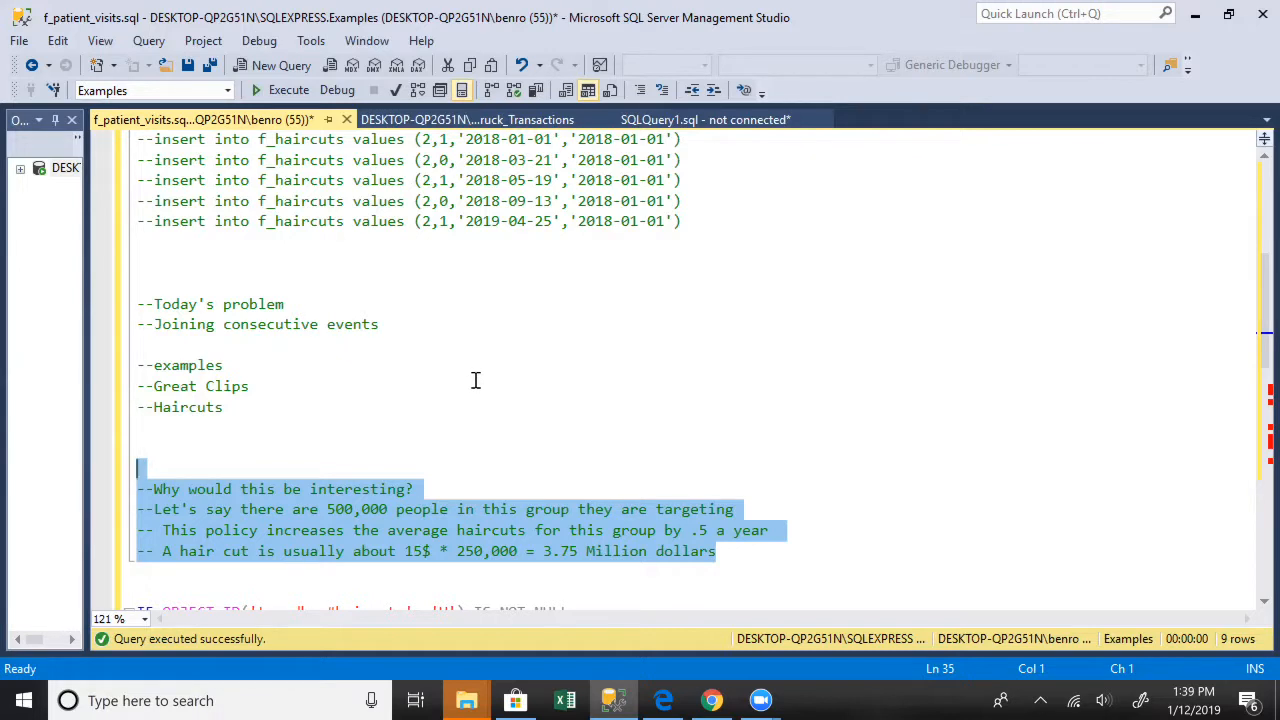
mouse_move(248, 555)
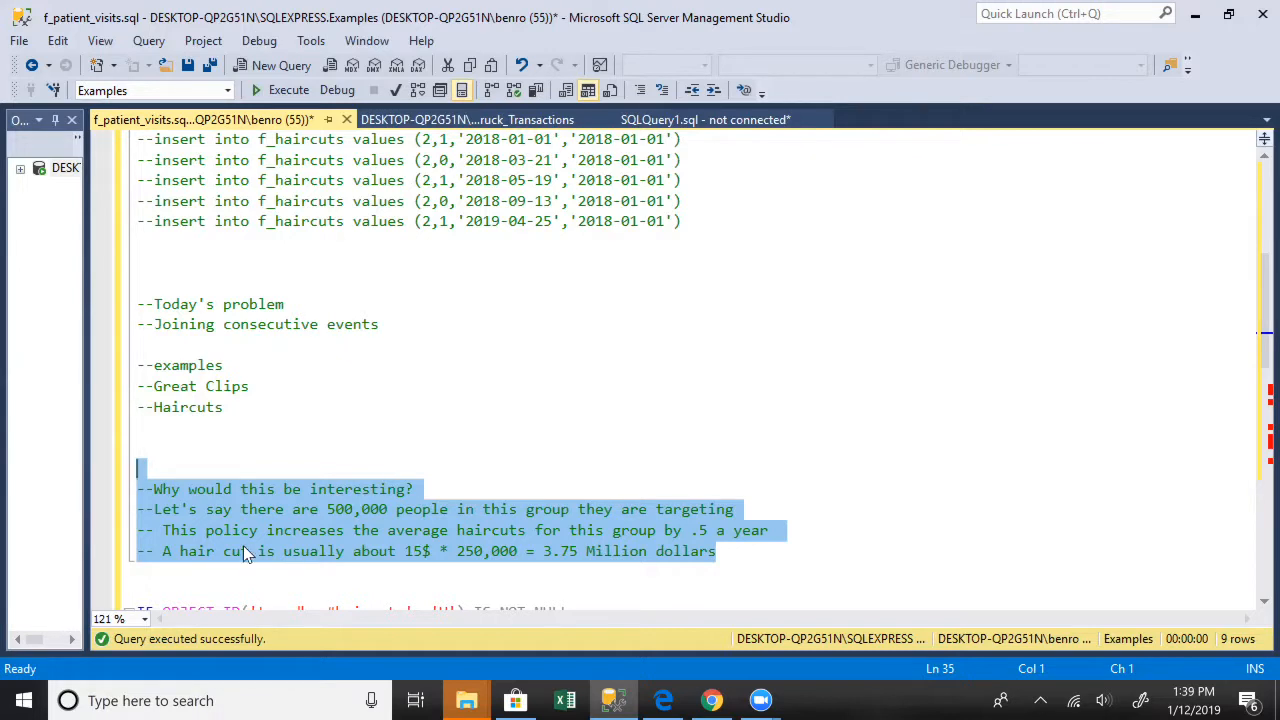
Step: Highlight the comment about increased haircuts per year and its 250,000 figure
click(560, 545)
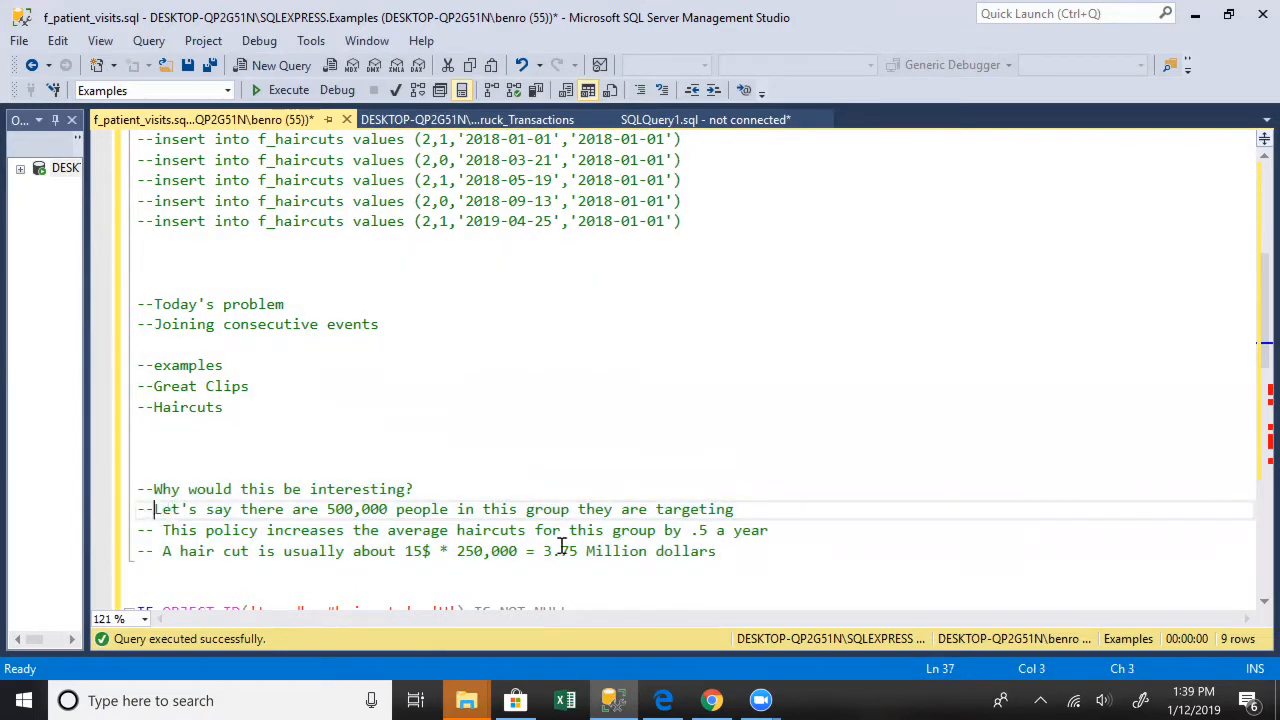
drag(155, 509, 755, 551)
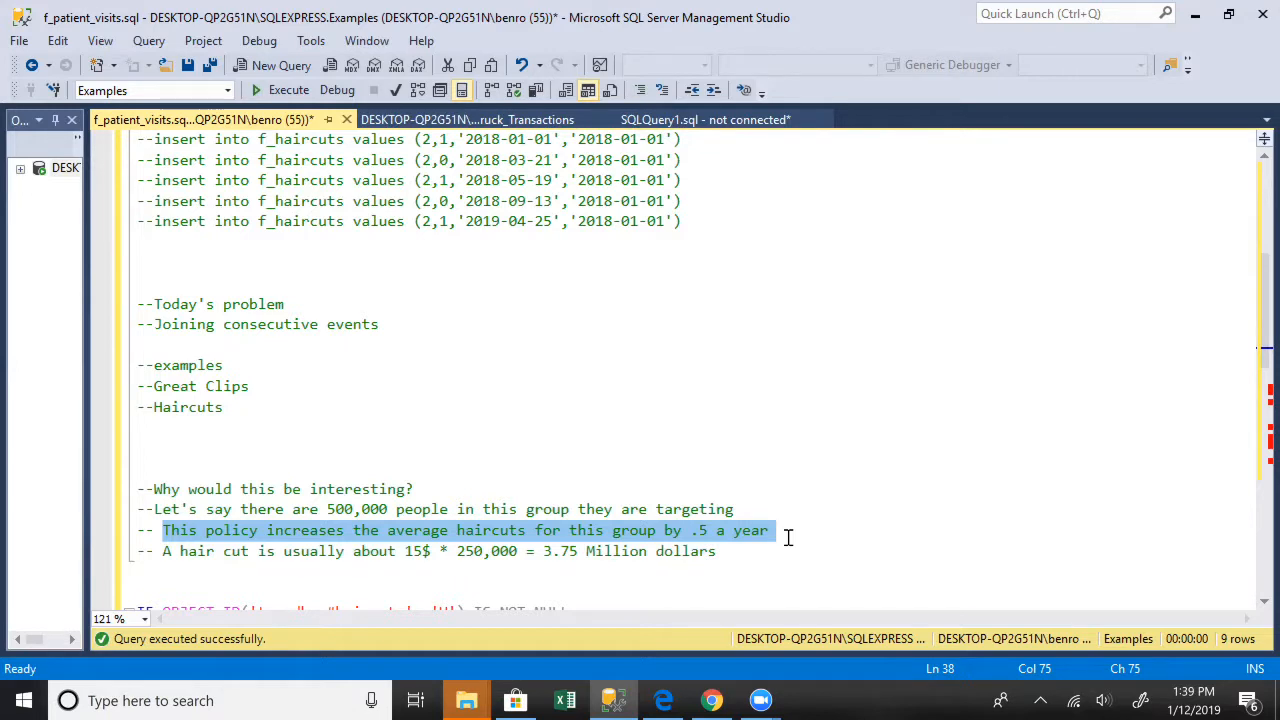
mouse_move(388, 543)
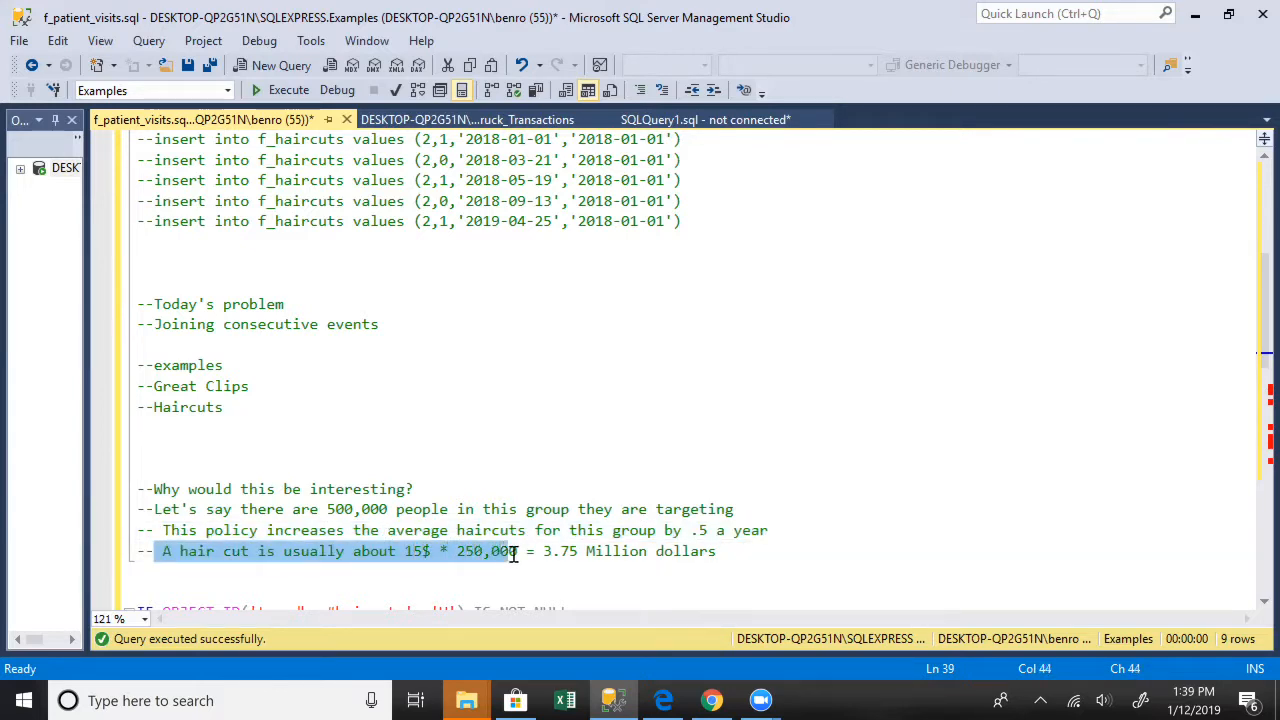
double_click(485, 551)
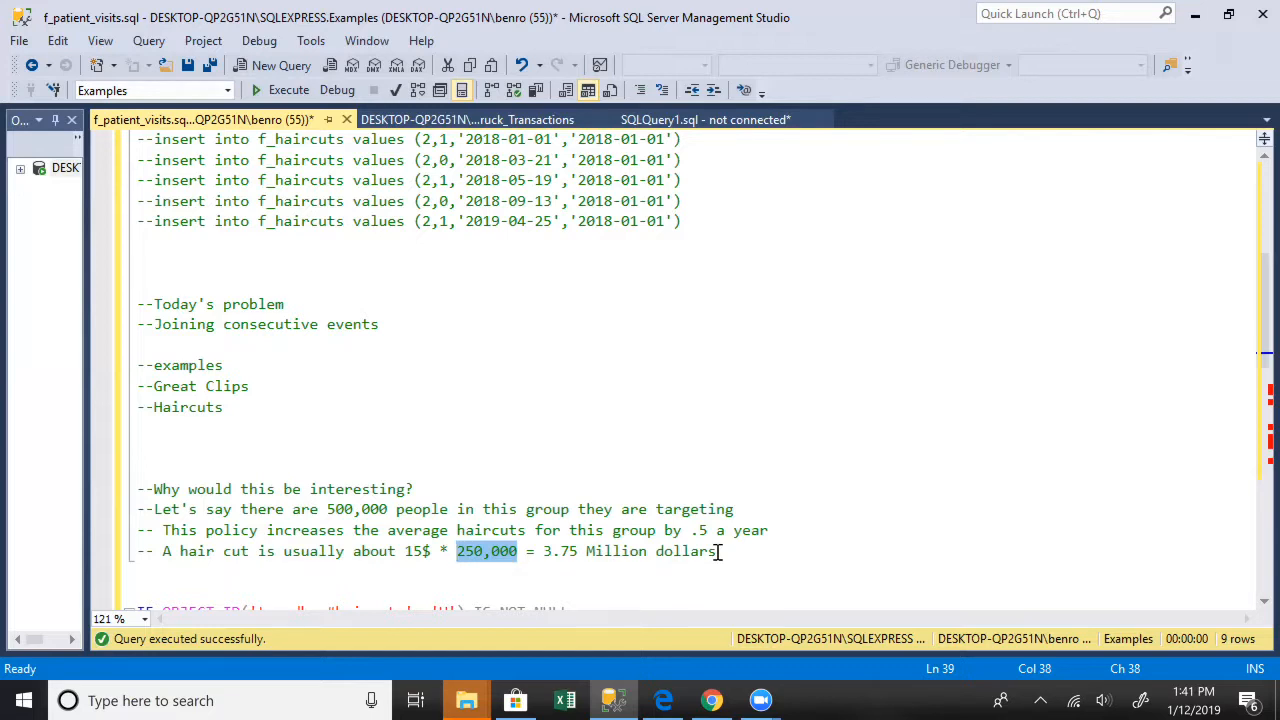
mouse_move(450, 588)
text(-- Eve)
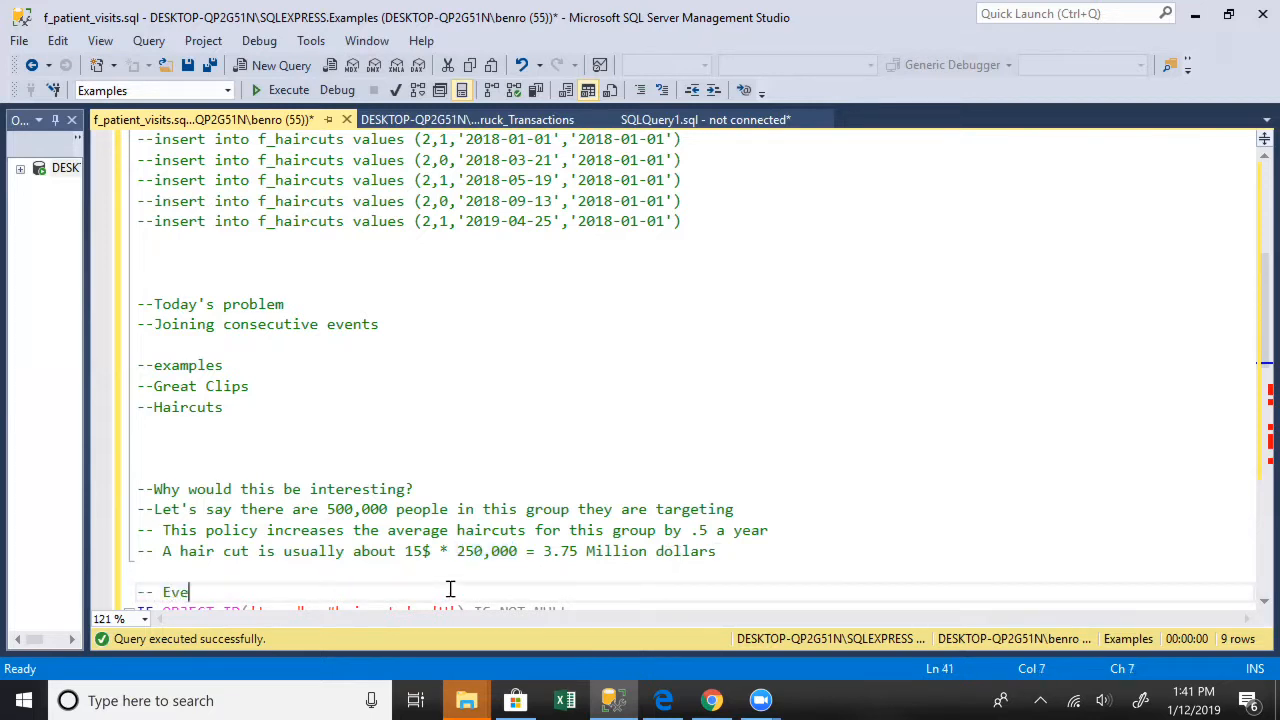
Step: Write the comment lines '-- Event 1 - Customer 1' and '-- Event 2 - Customer 1'
text(nt 1)
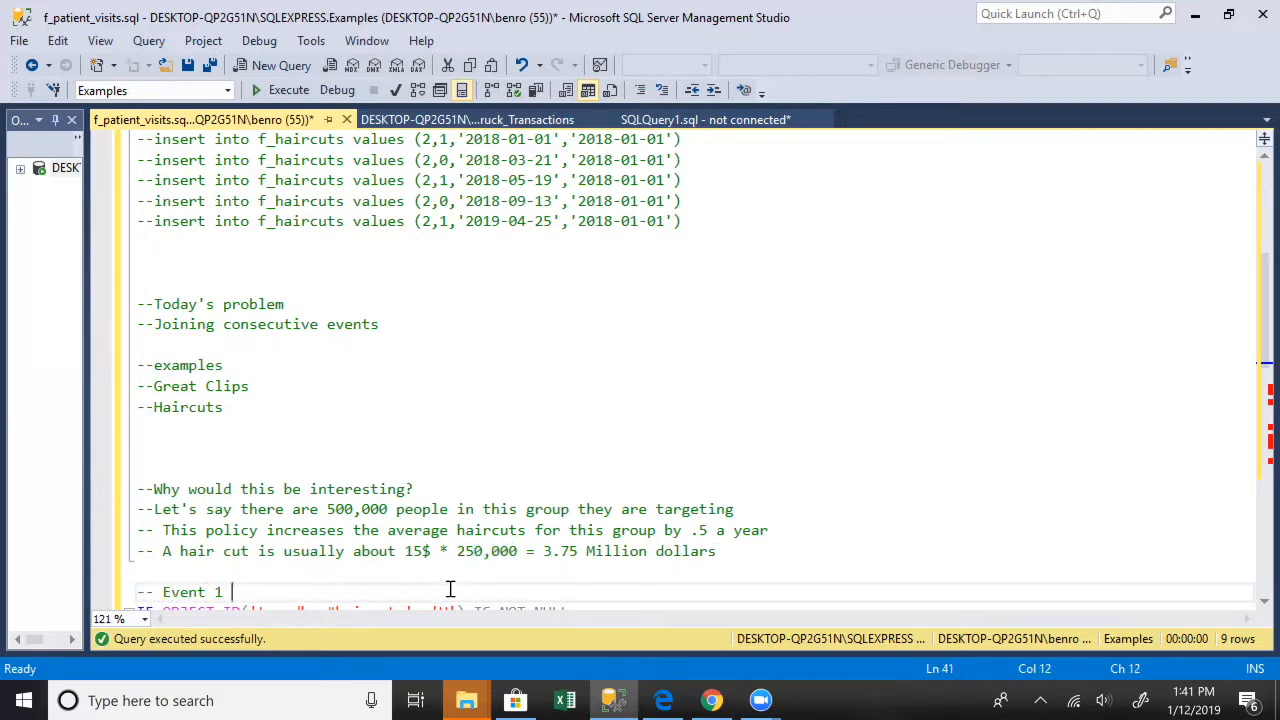
text(- Event 2)
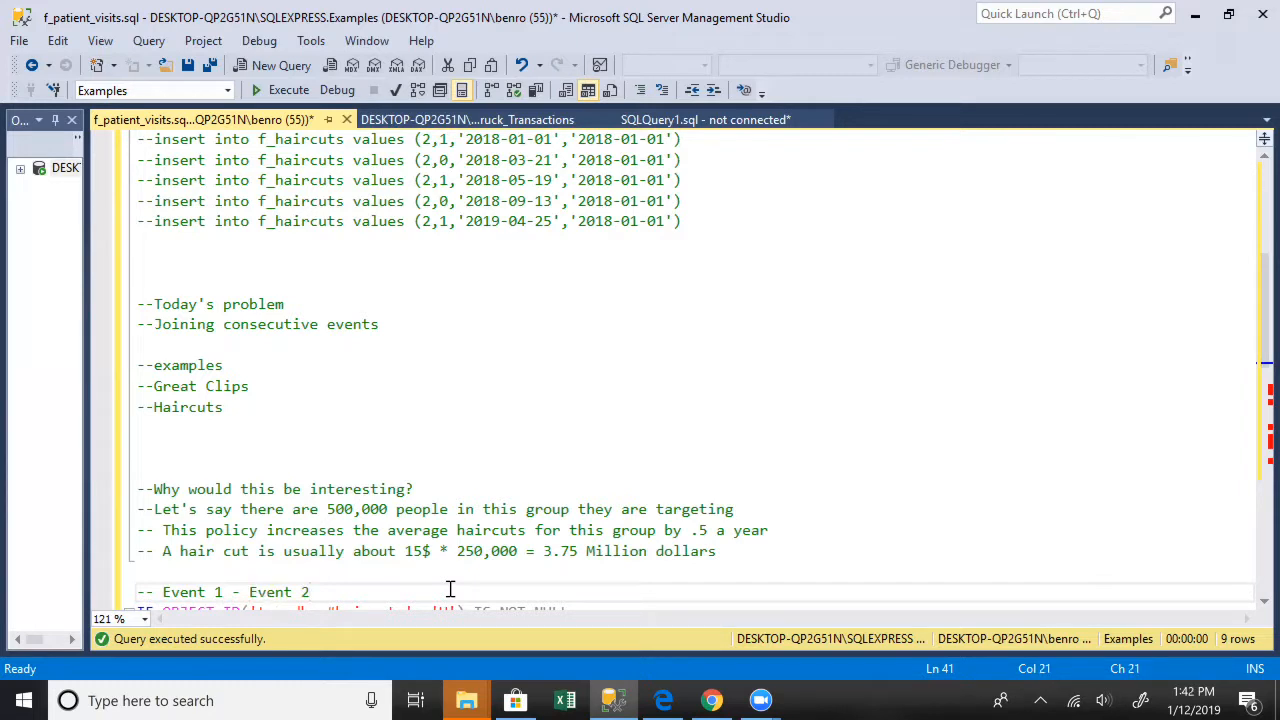
click(310, 591)
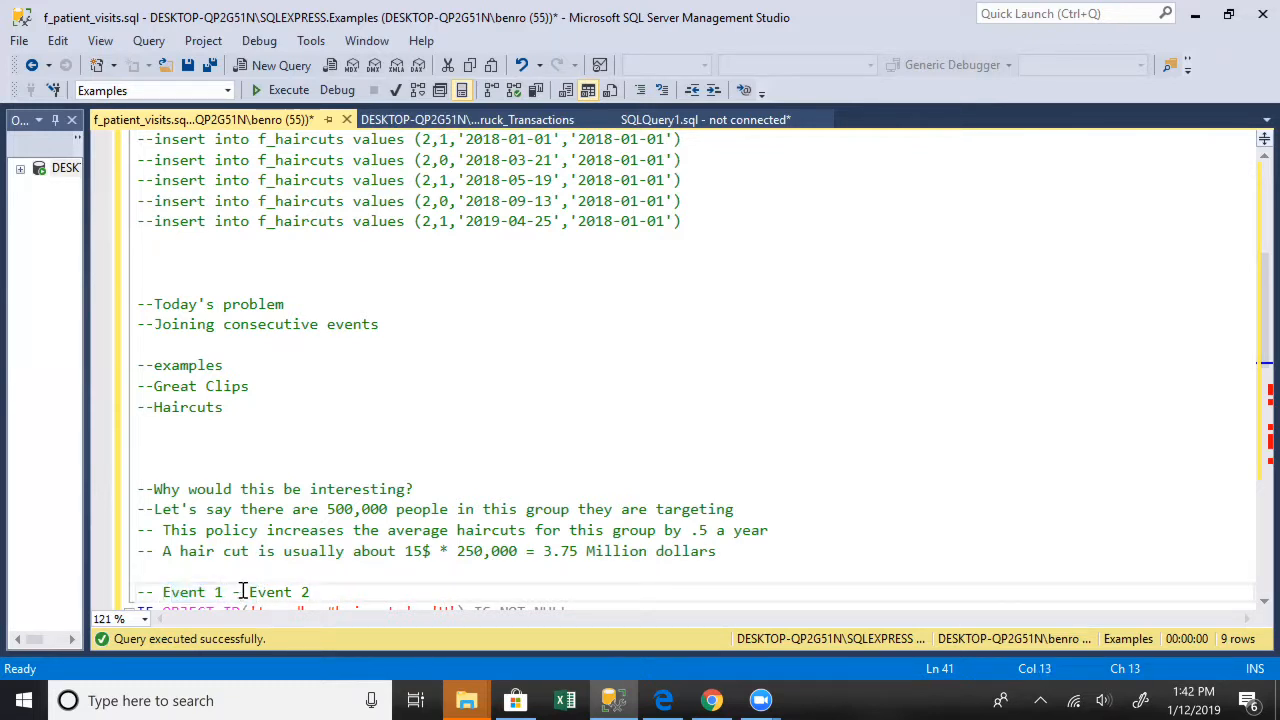
double_click(269, 591)
text(\)
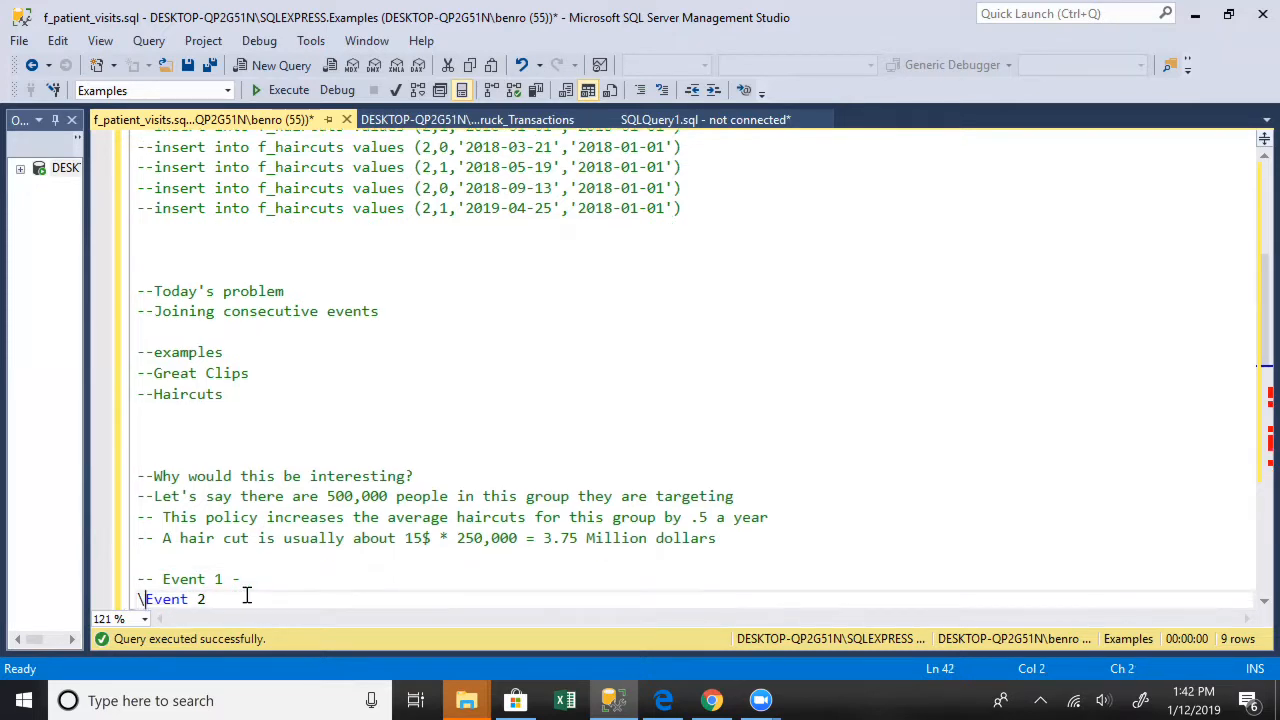
text(--)
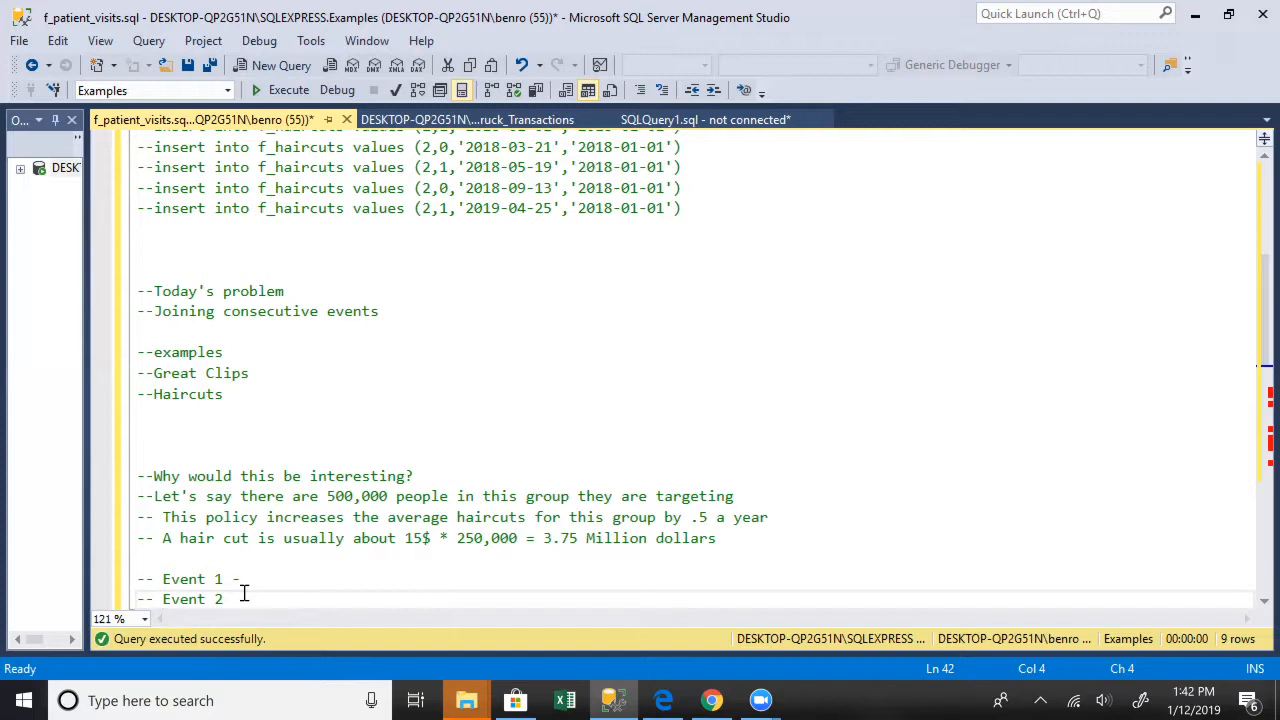
text(Custi)
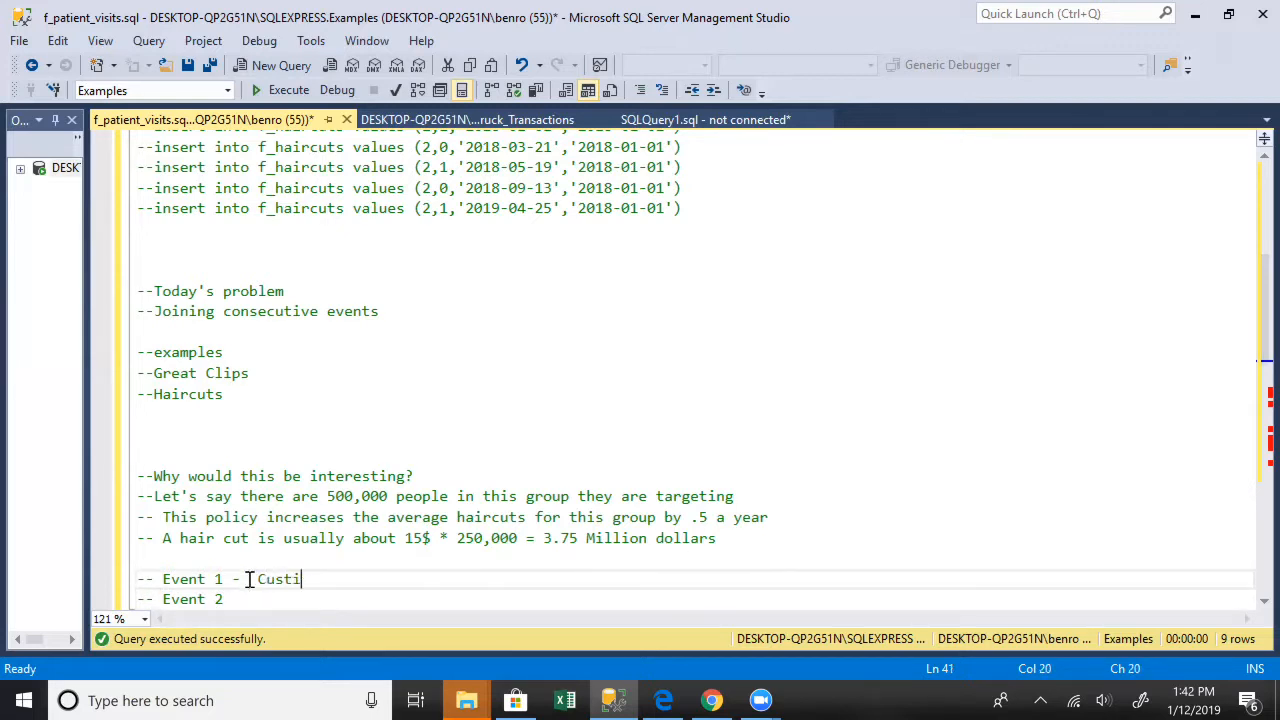
text(omer)
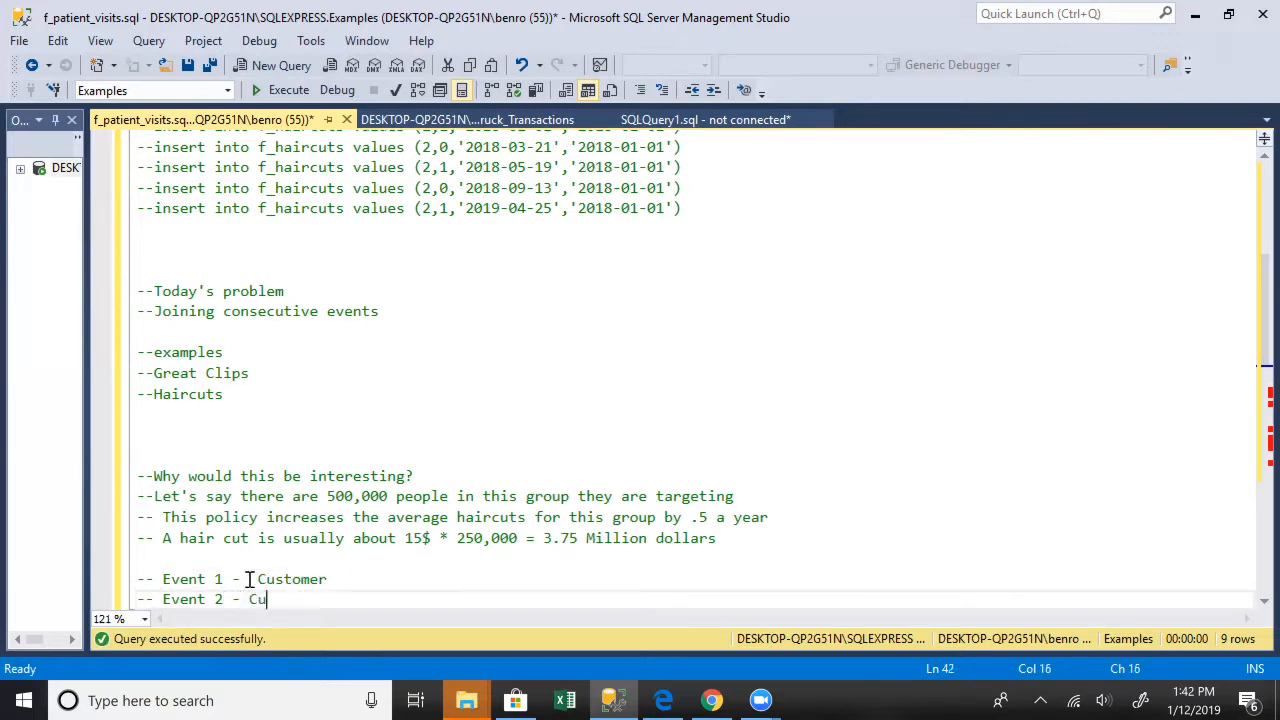
text(stomer 1)
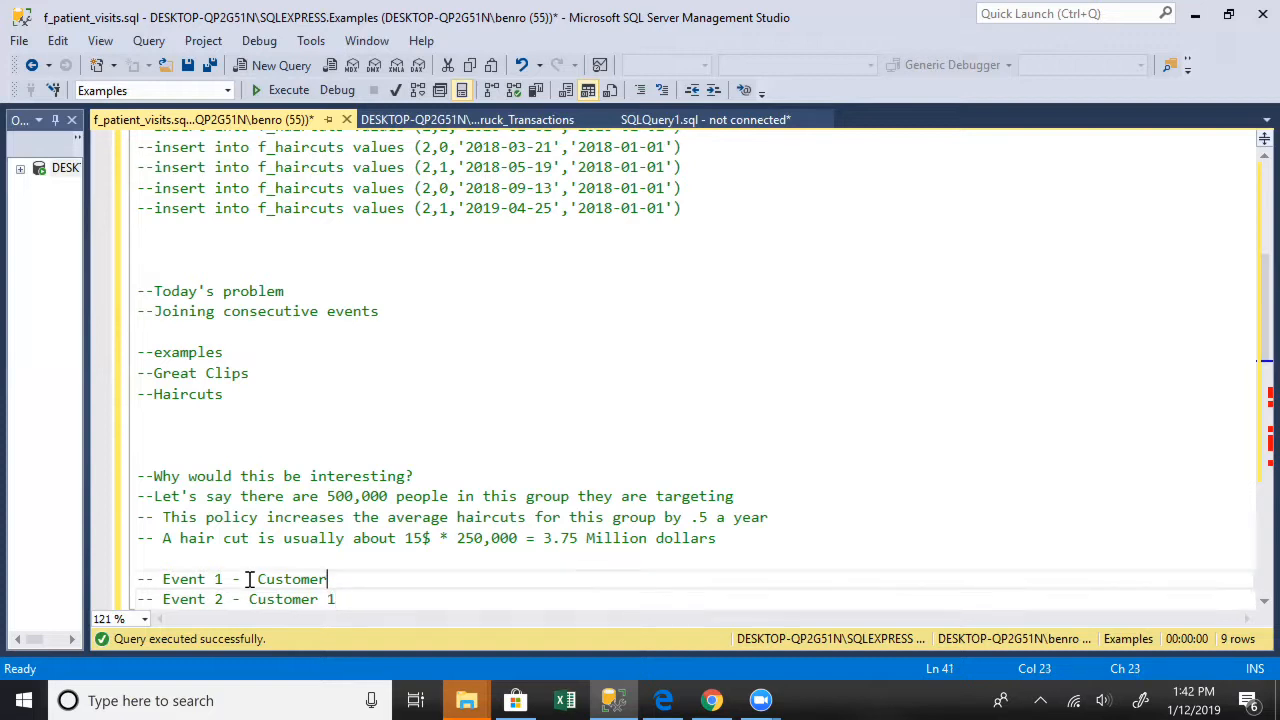
text(1)
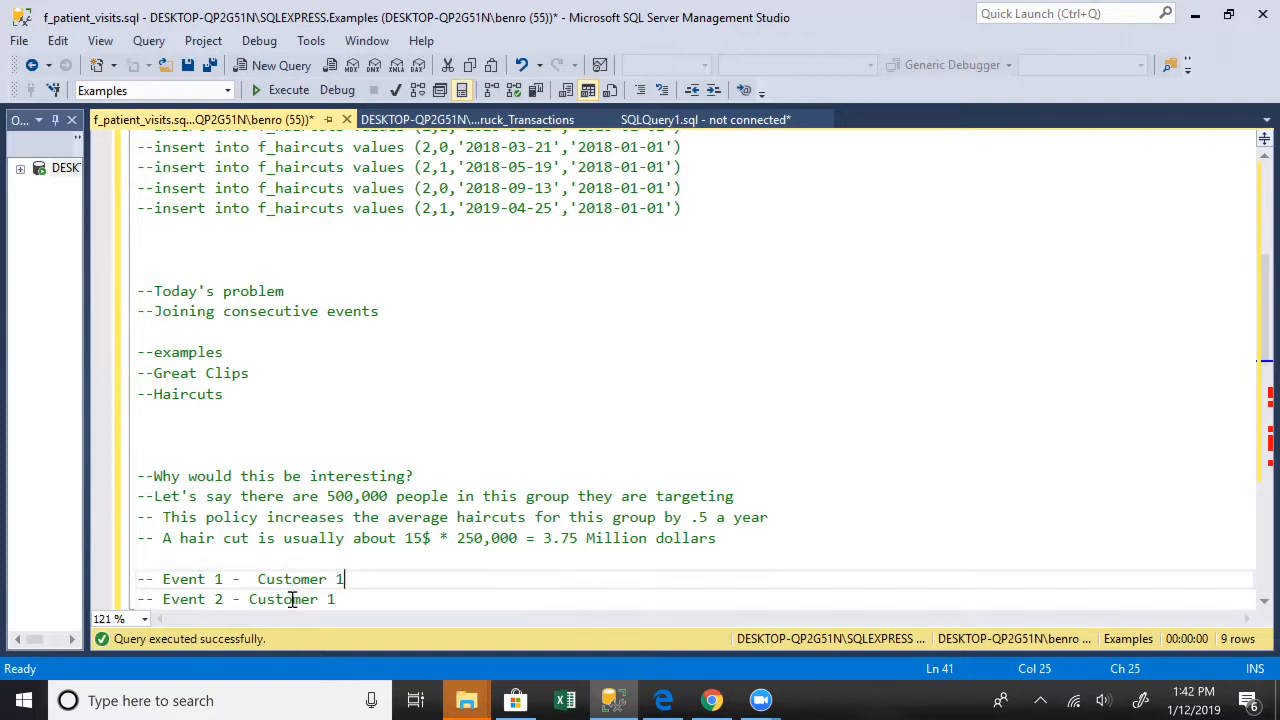
mouse_move(136, 565)
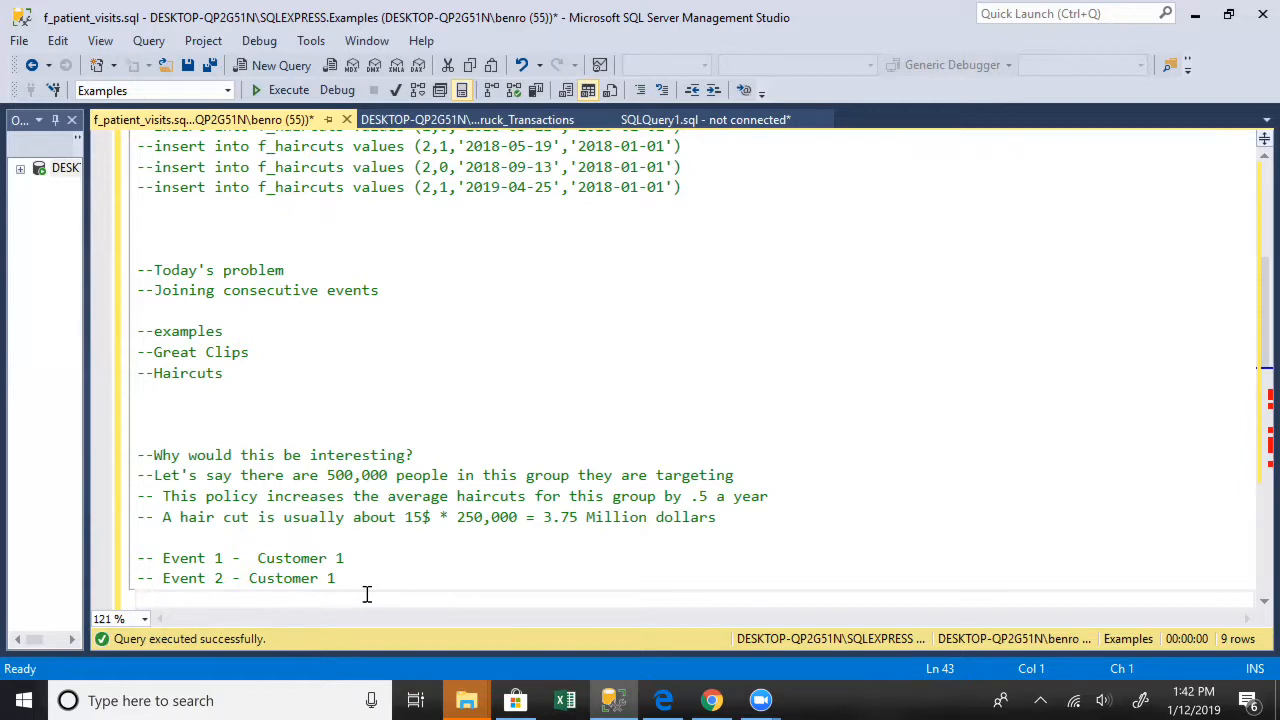
Step: Review the f_haircuts source and date_of_visit ordering, briefly swapping row_number to sum() and back
scroll(down, 3)
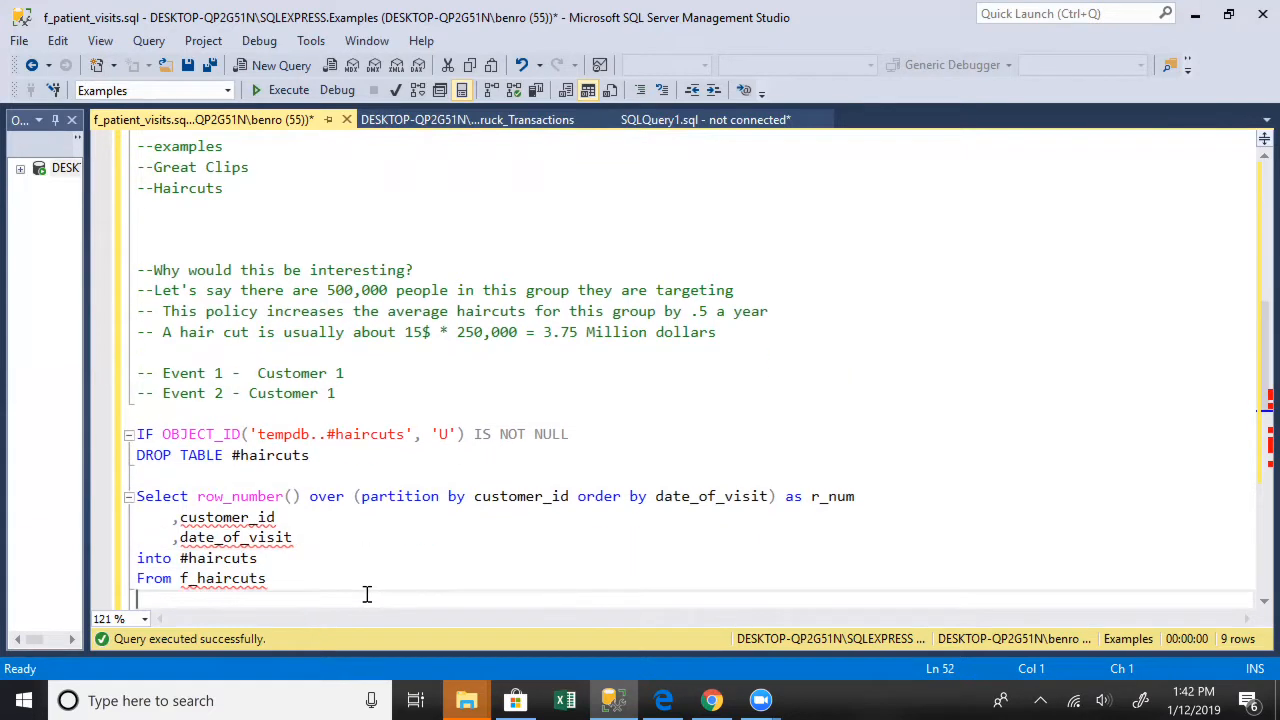
mouse_move(143, 416)
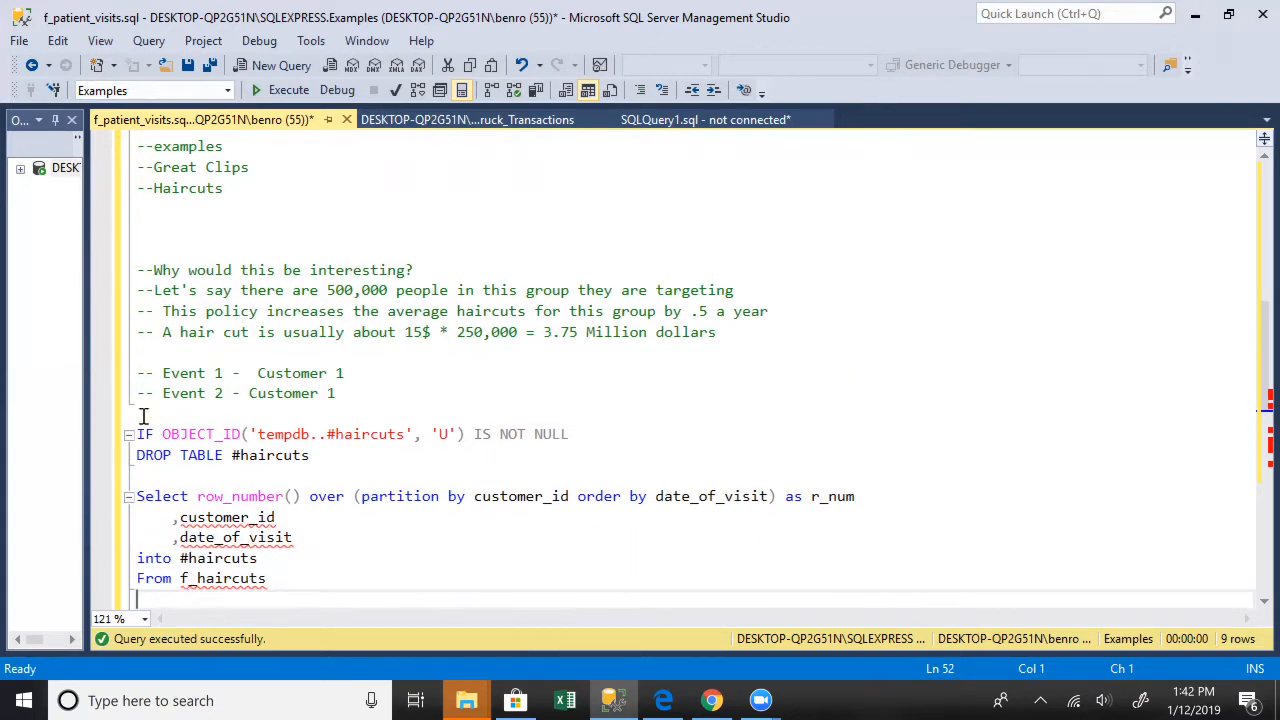
mouse_move(230, 570)
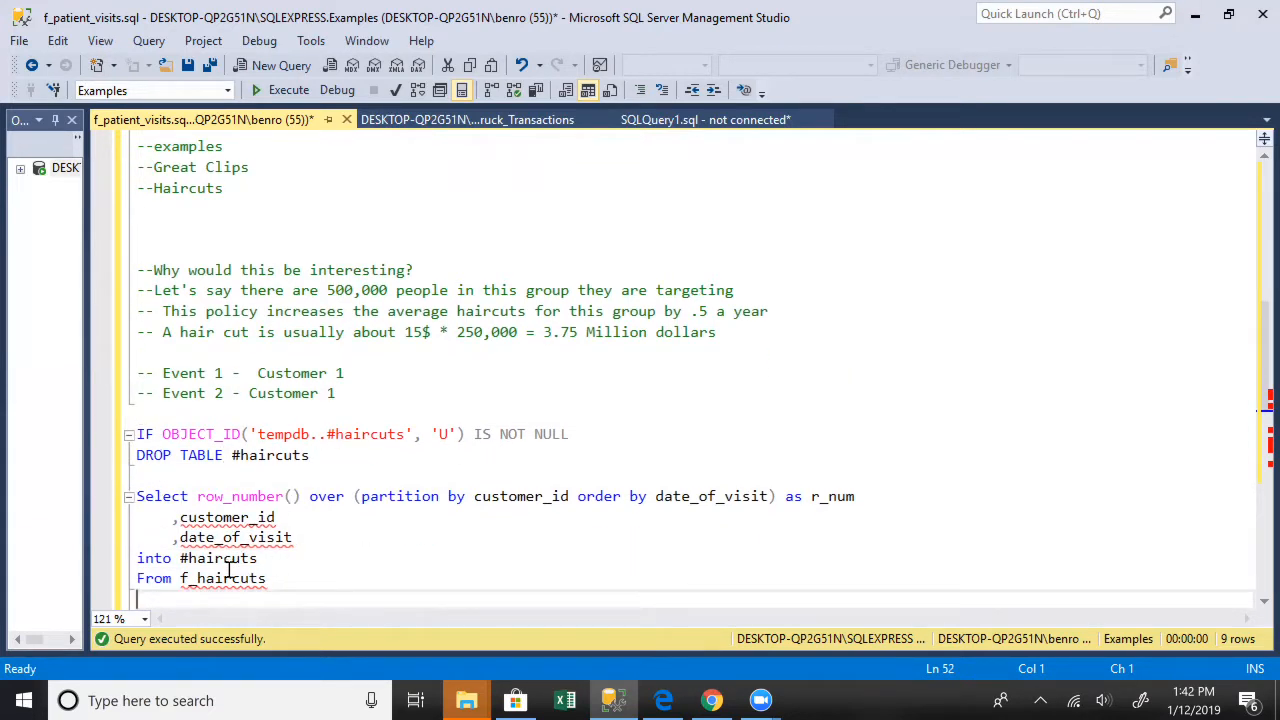
double_click(222, 578)
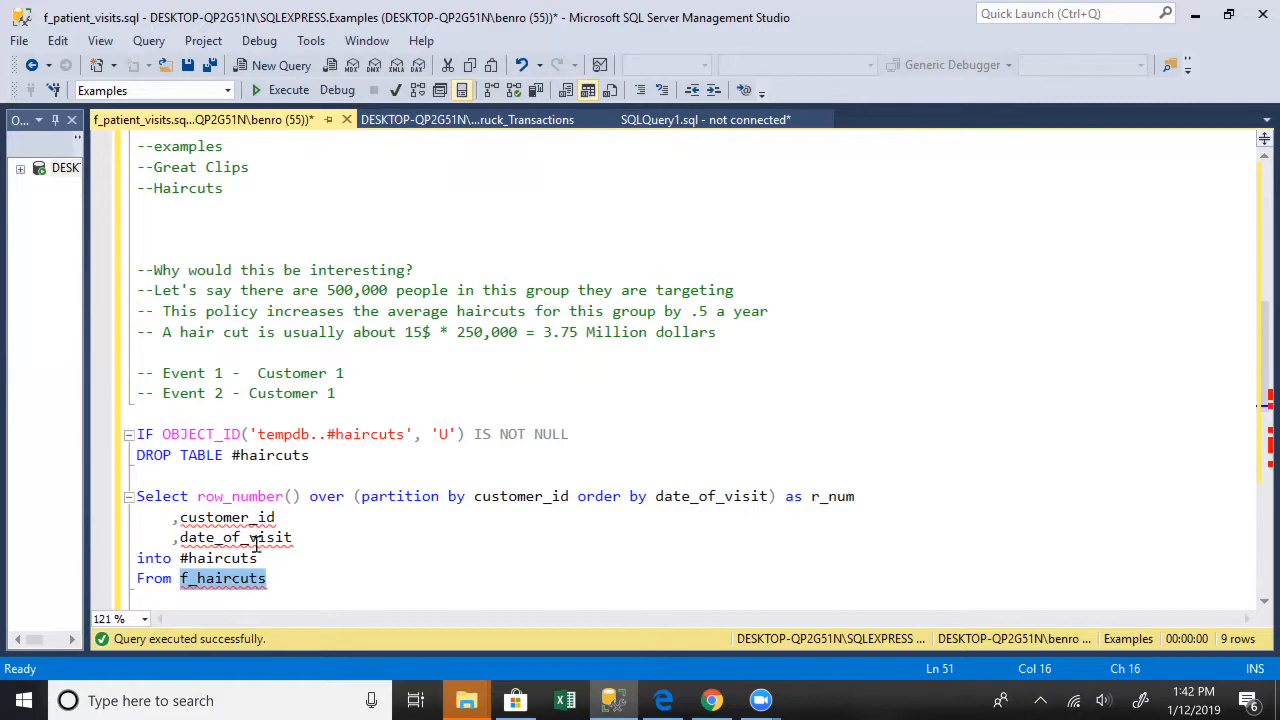
double_click(235, 537)
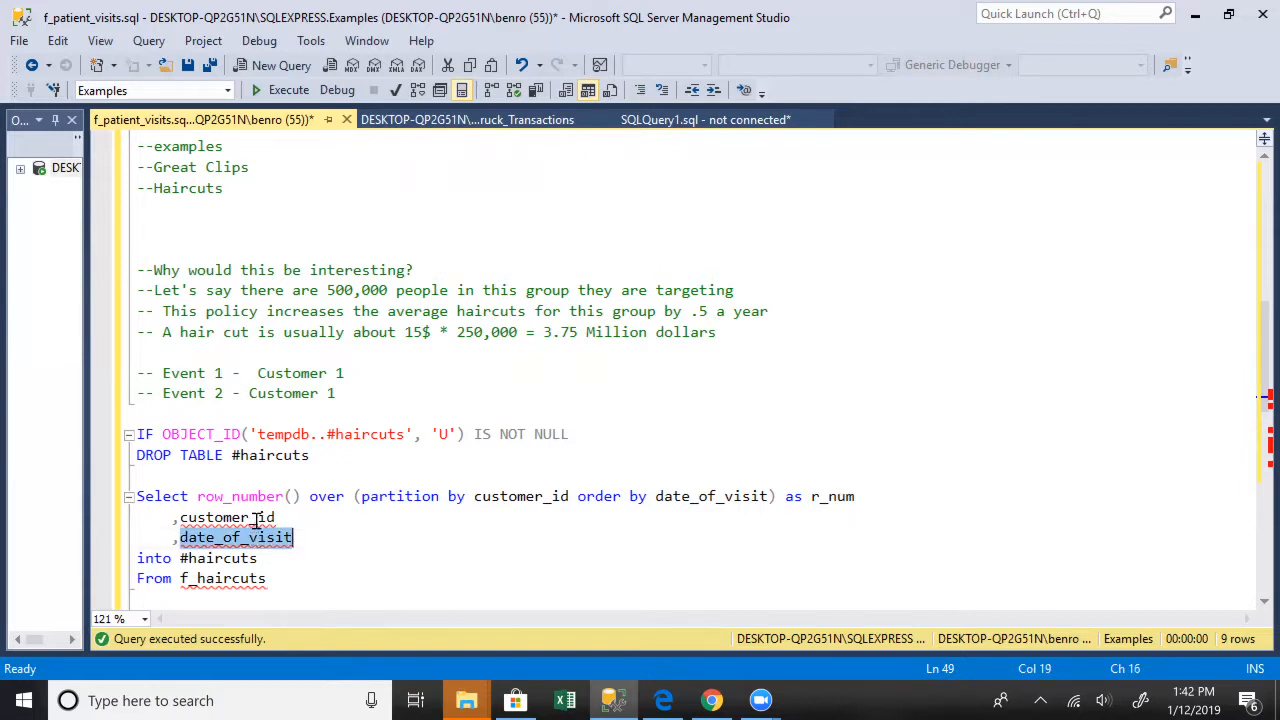
mouse_move(425, 497)
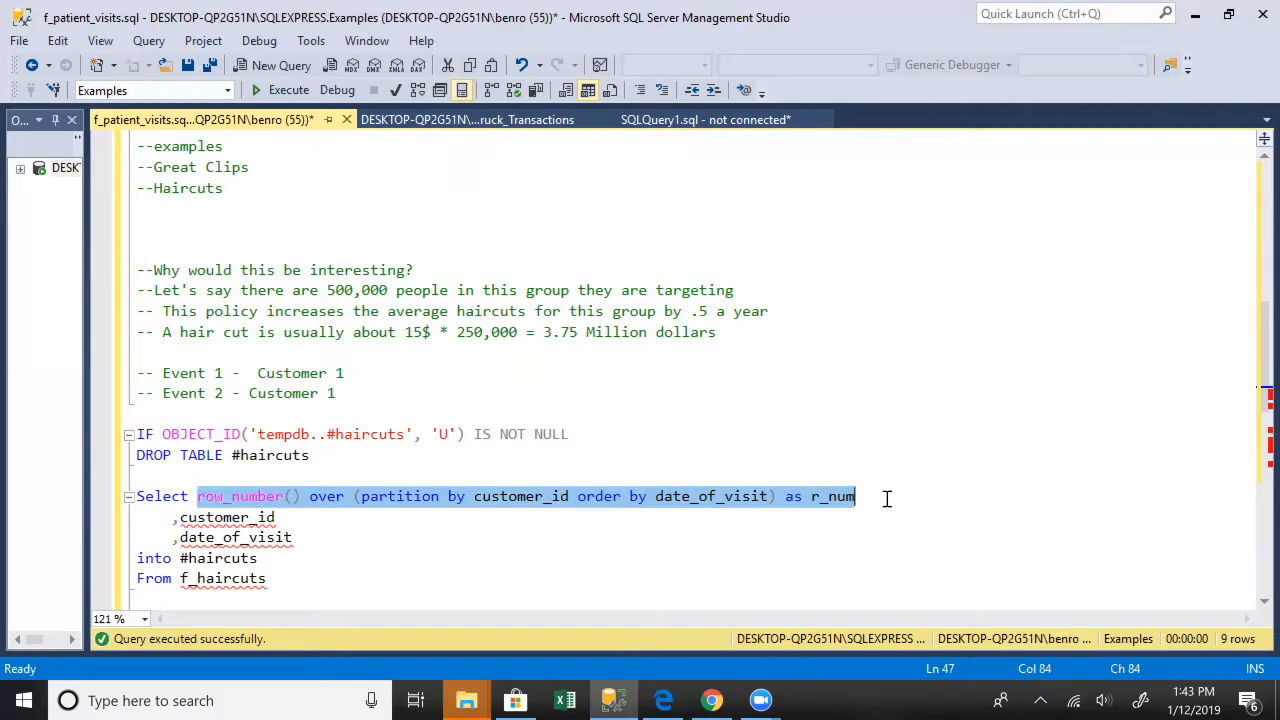
mouse_move(262, 513)
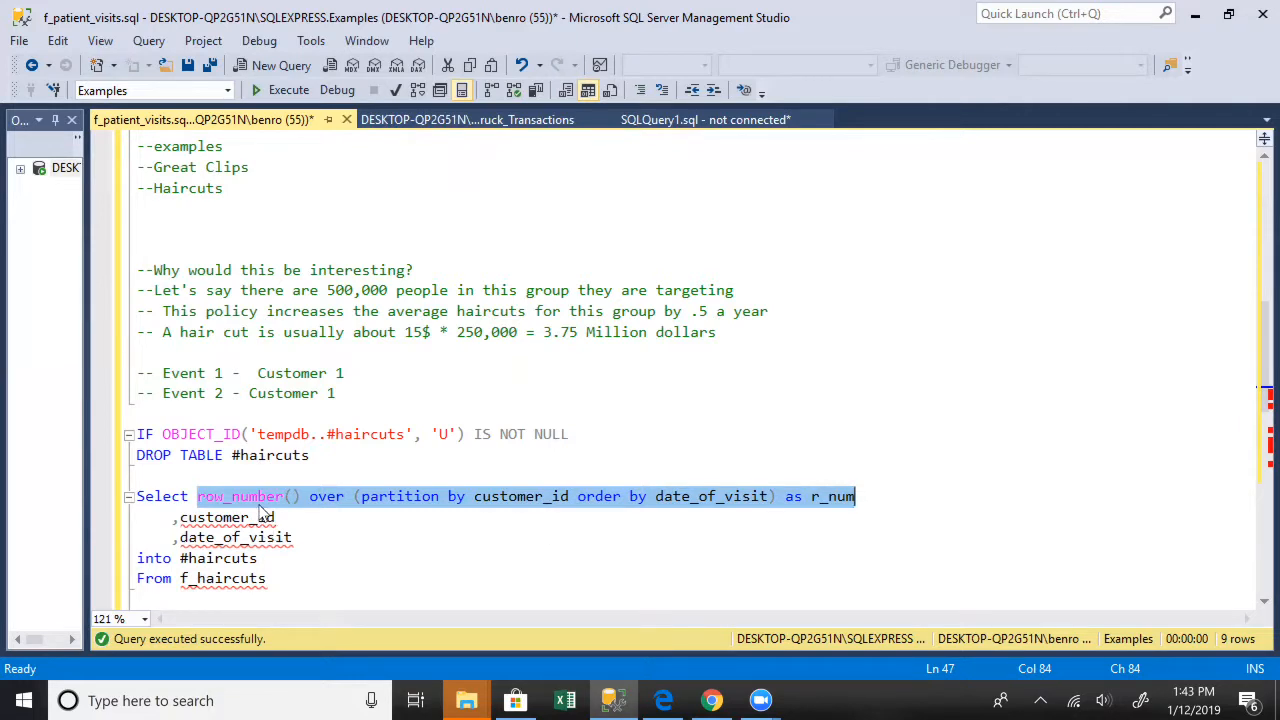
text(sum()
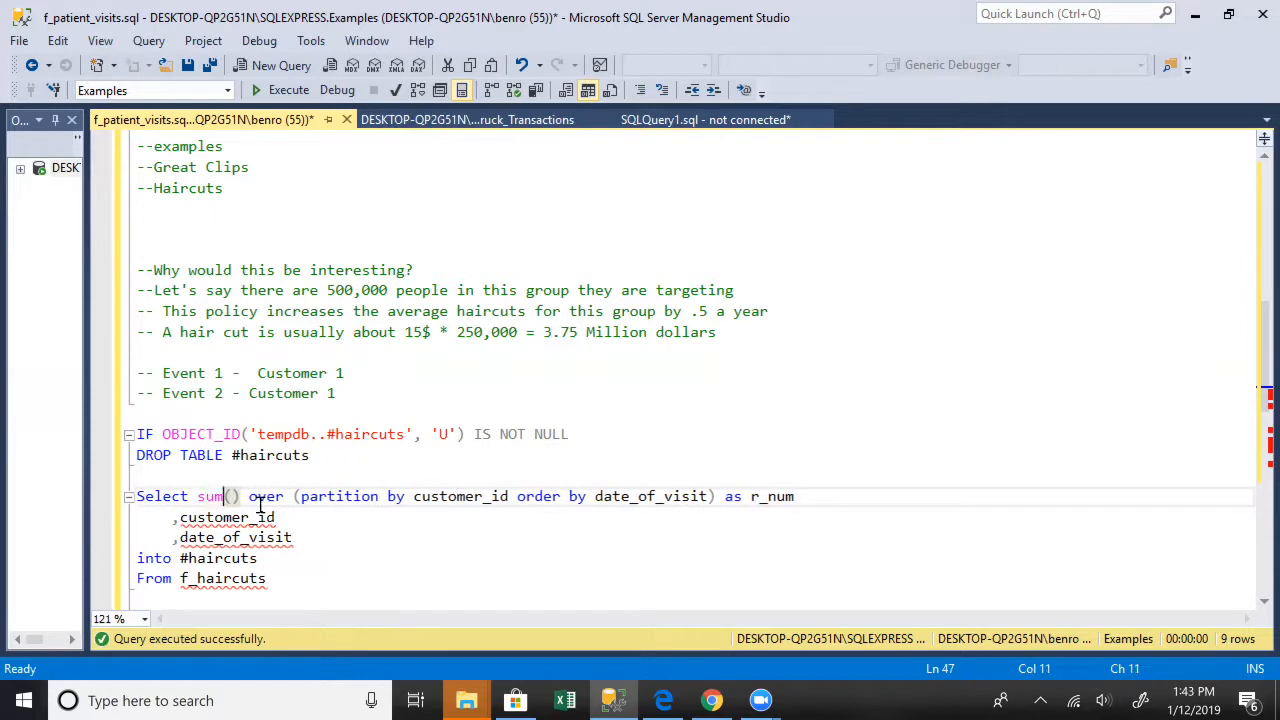
mouse_move(262, 510)
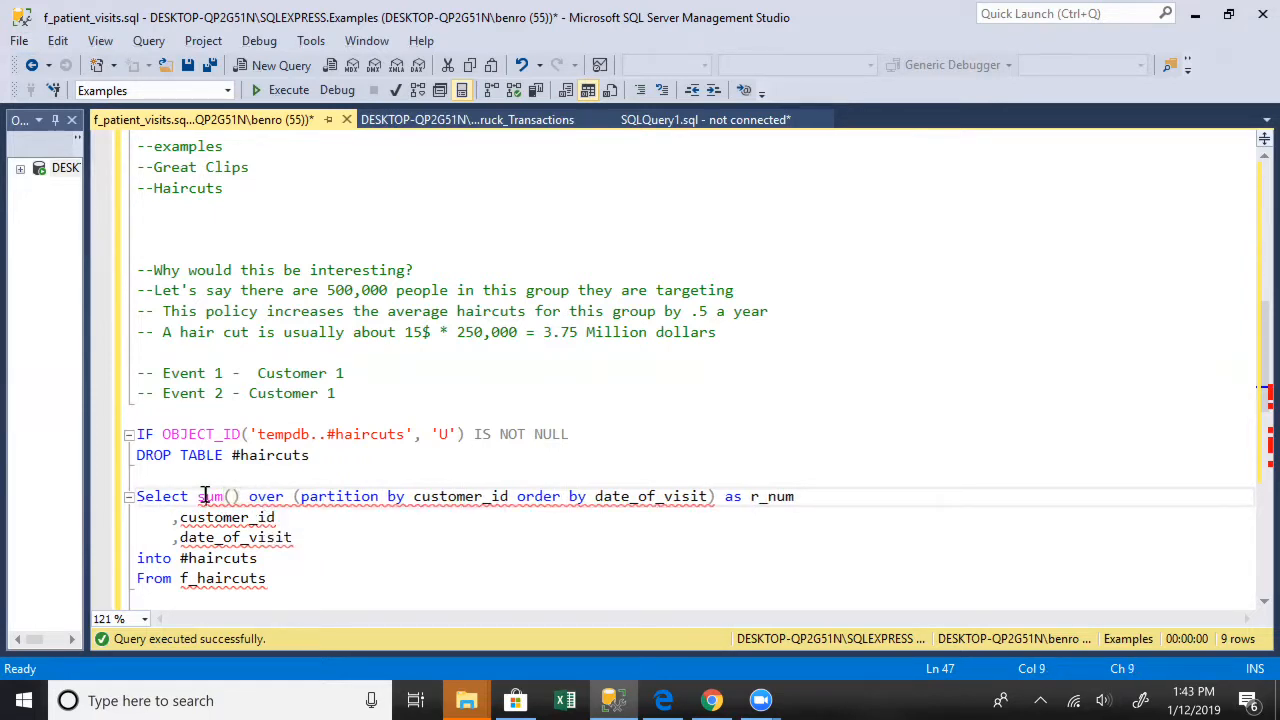
text(row_number)
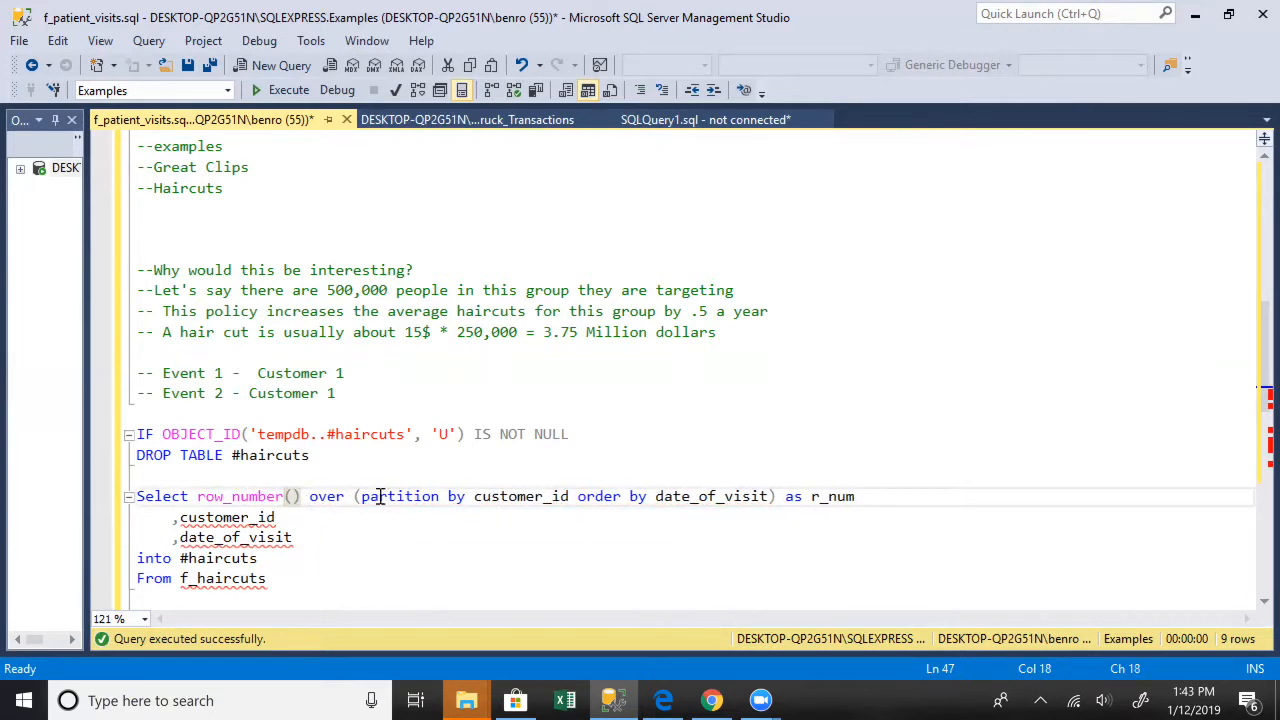
mouse_move(240, 496)
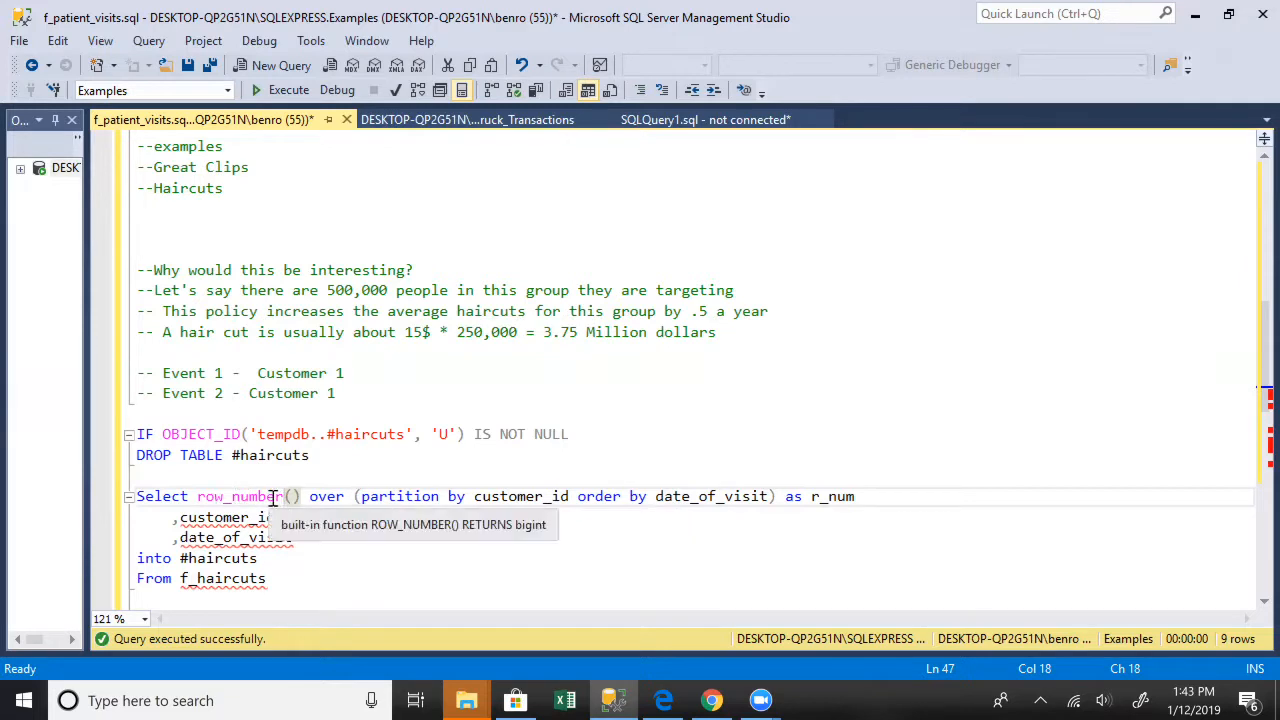
mouse_move(781, 497)
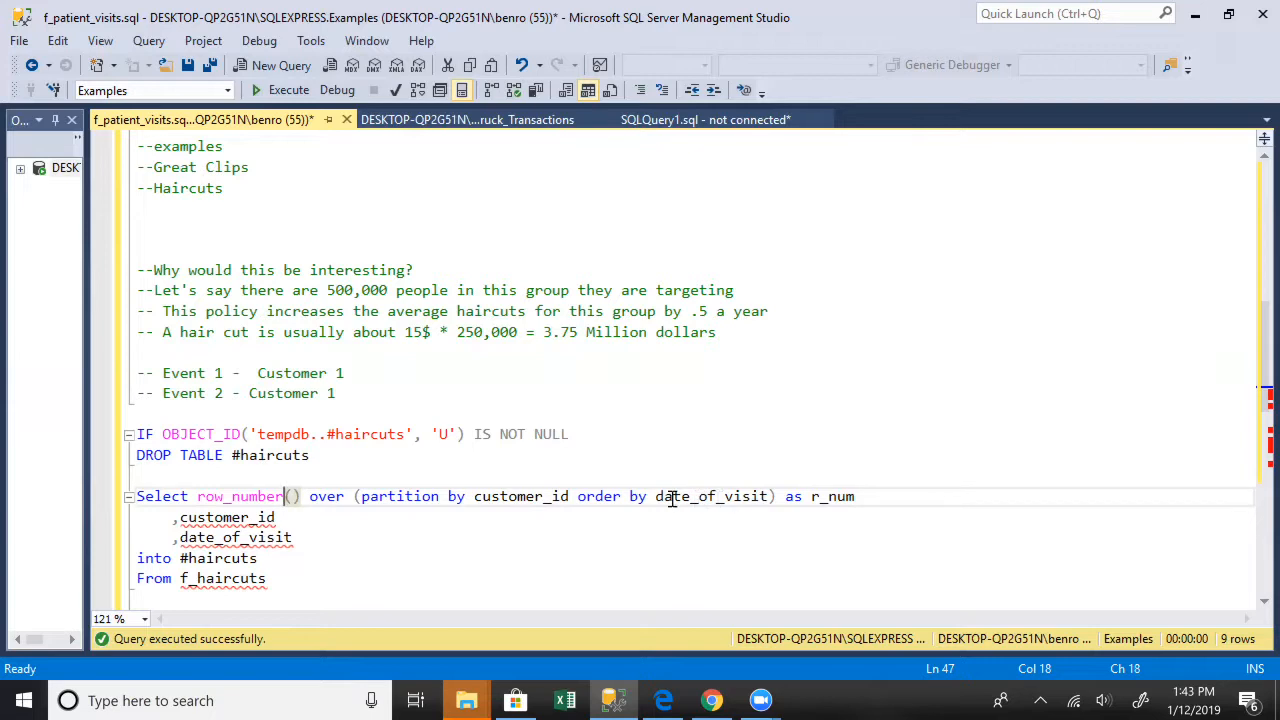
mouse_move(477, 489)
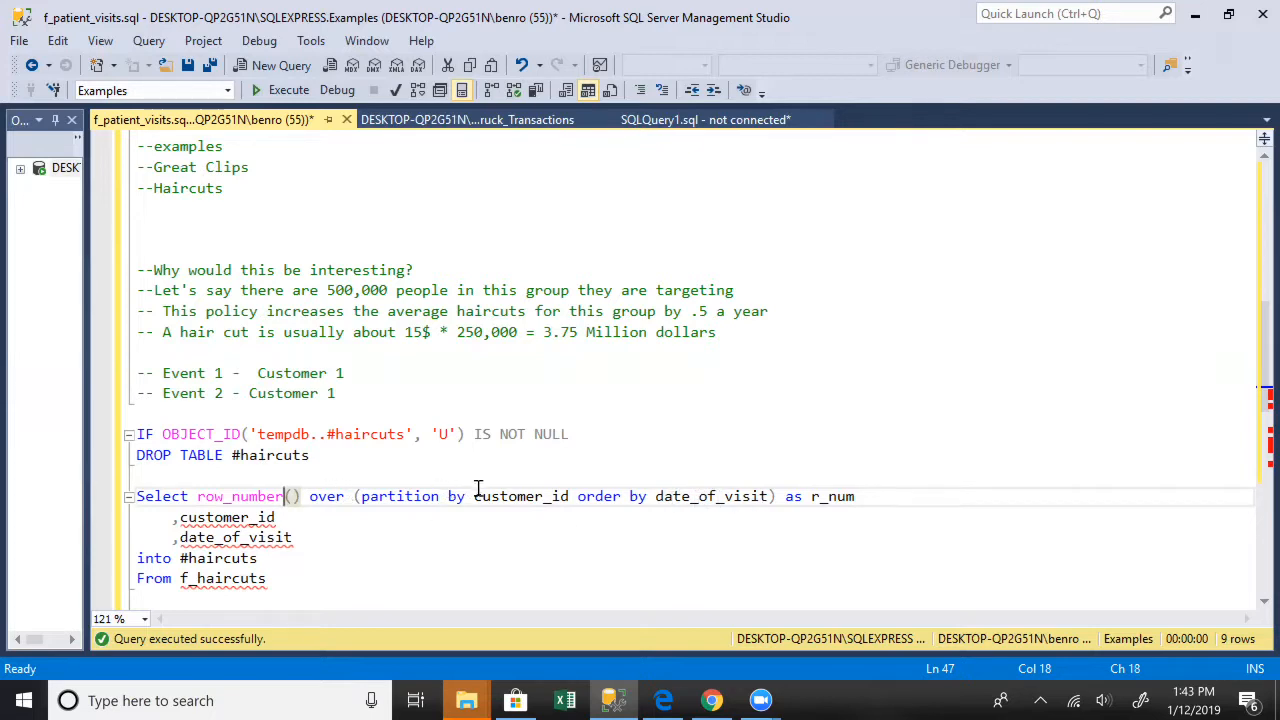
mouse_move(163, 365)
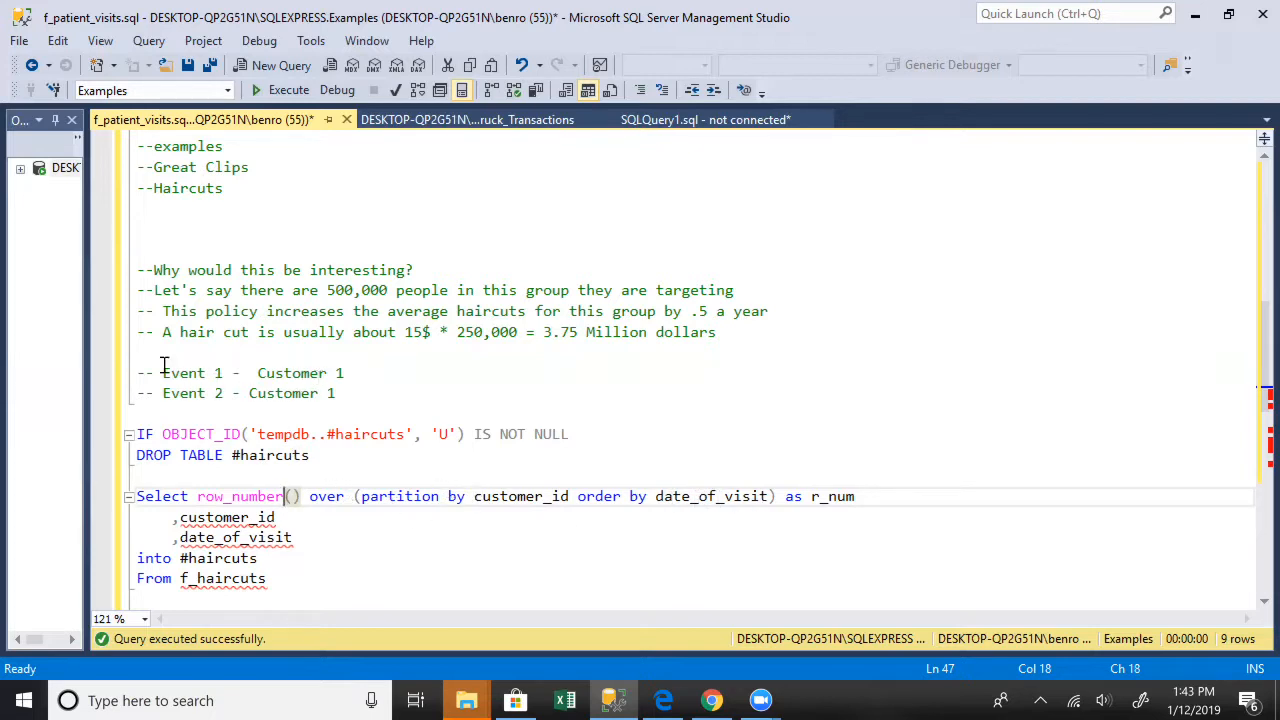
mouse_move(197, 375)
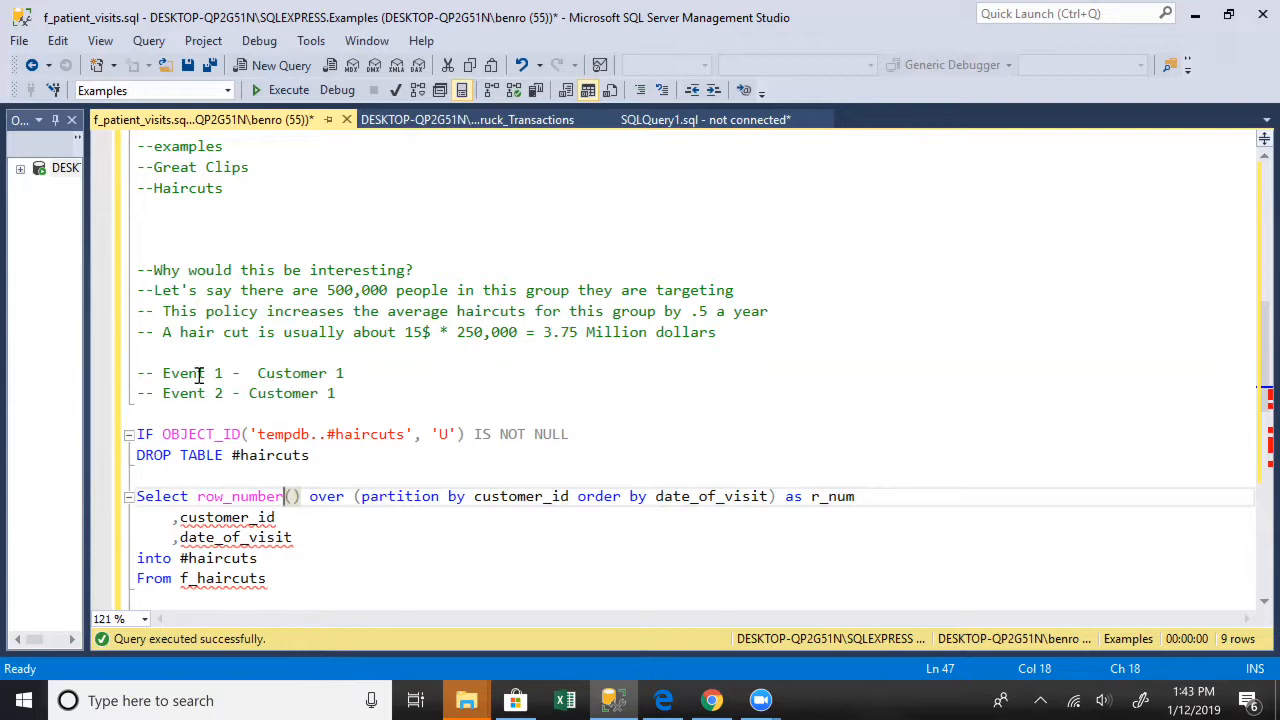
Step: Append row numbers to the Event comments and add '-- Event 1 - Customer 2 - 1'
click(348, 373)
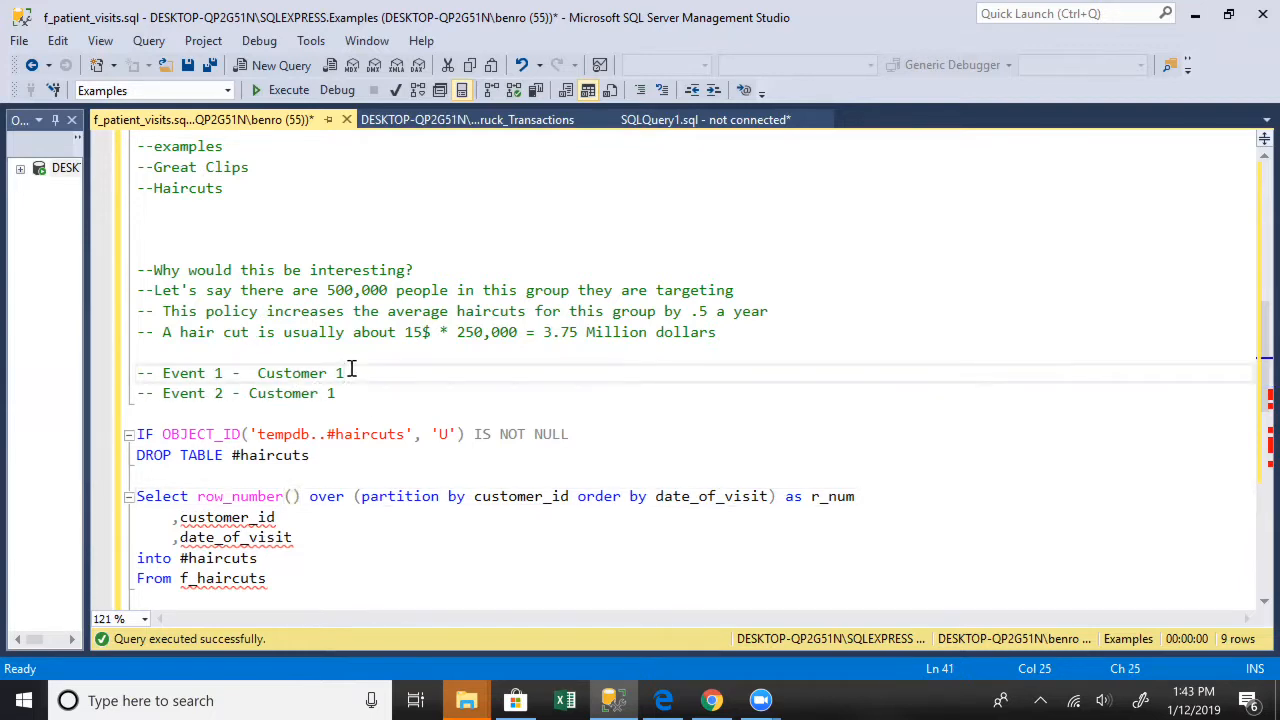
mouse_move(418, 347)
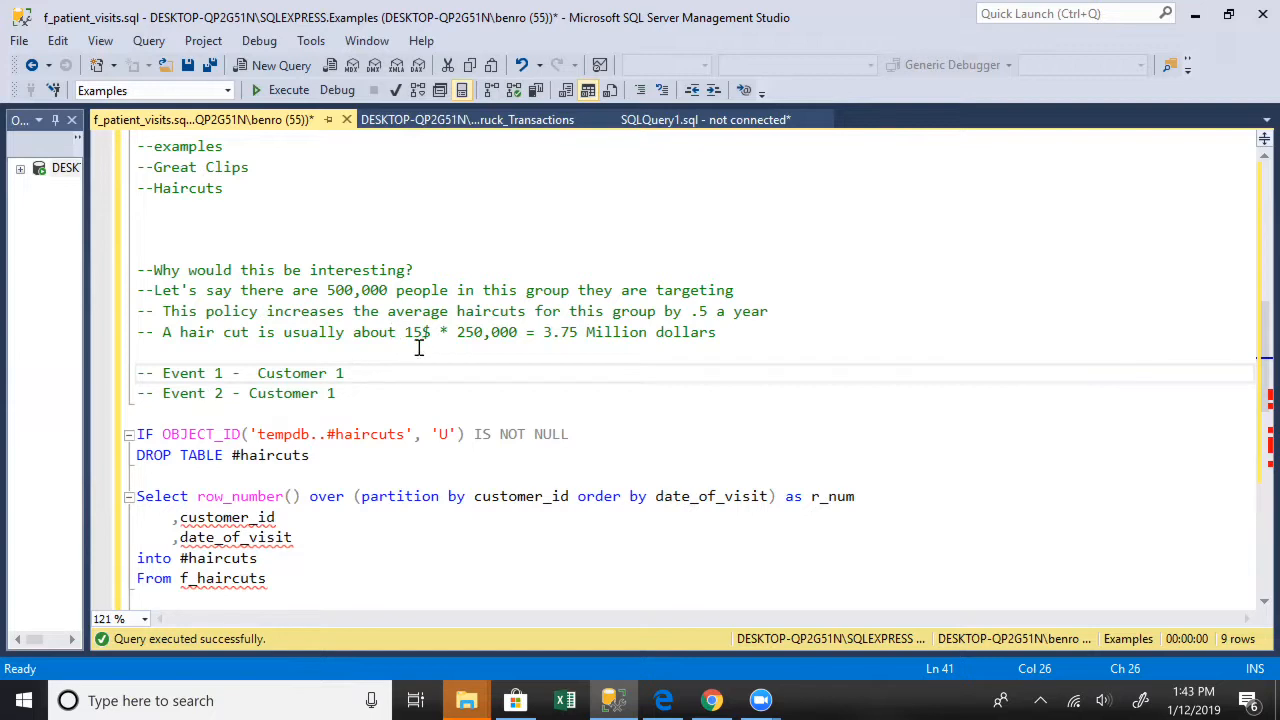
text(-)
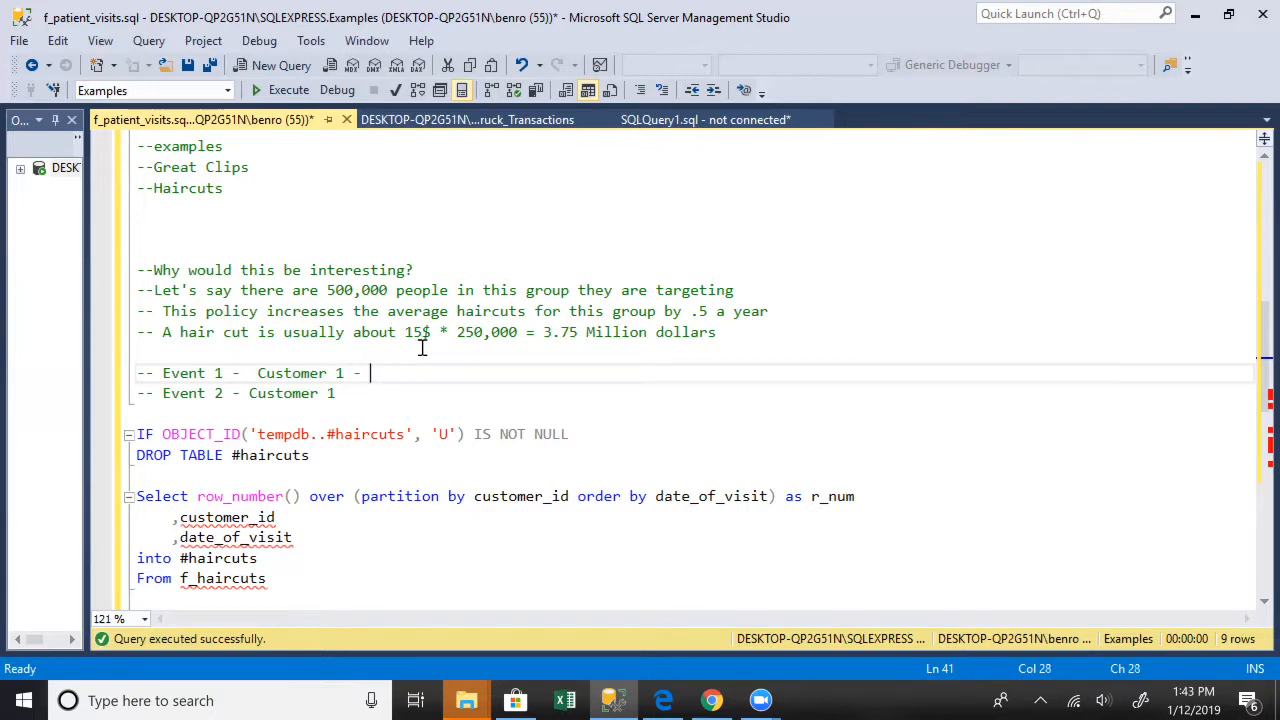
text(1)
click(692, 393)
text( - 2)
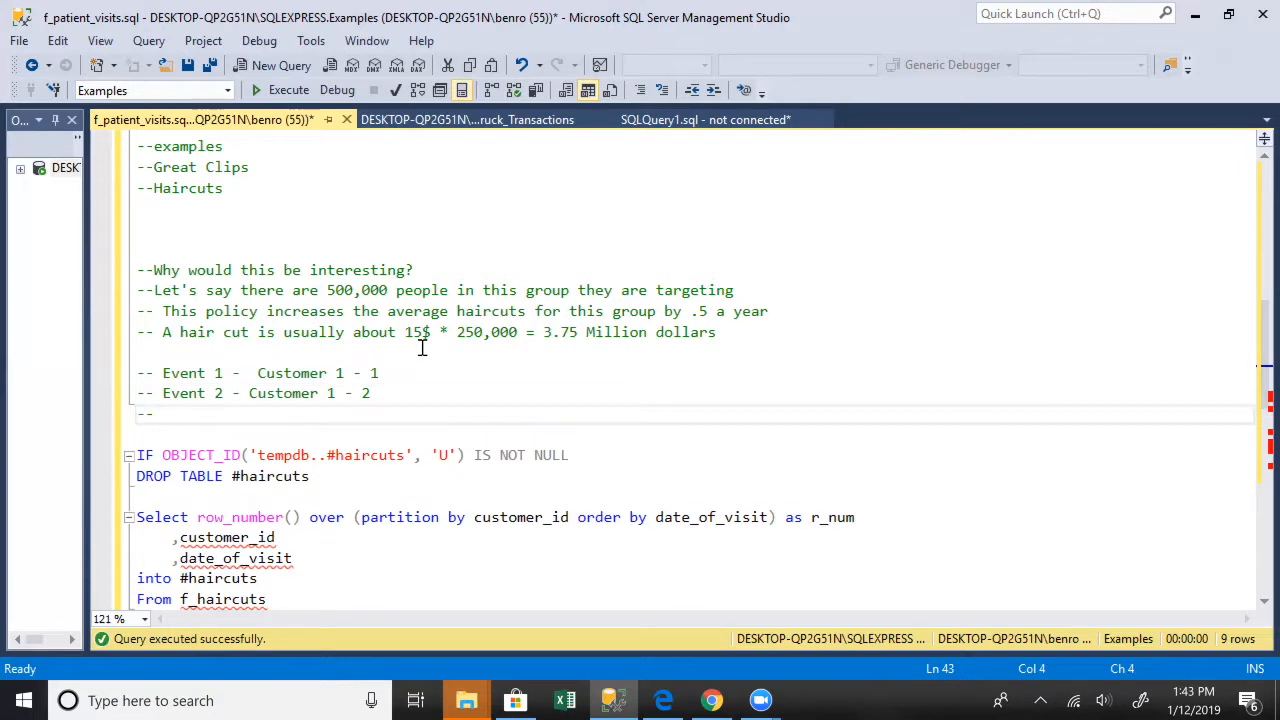
text(-- Event)
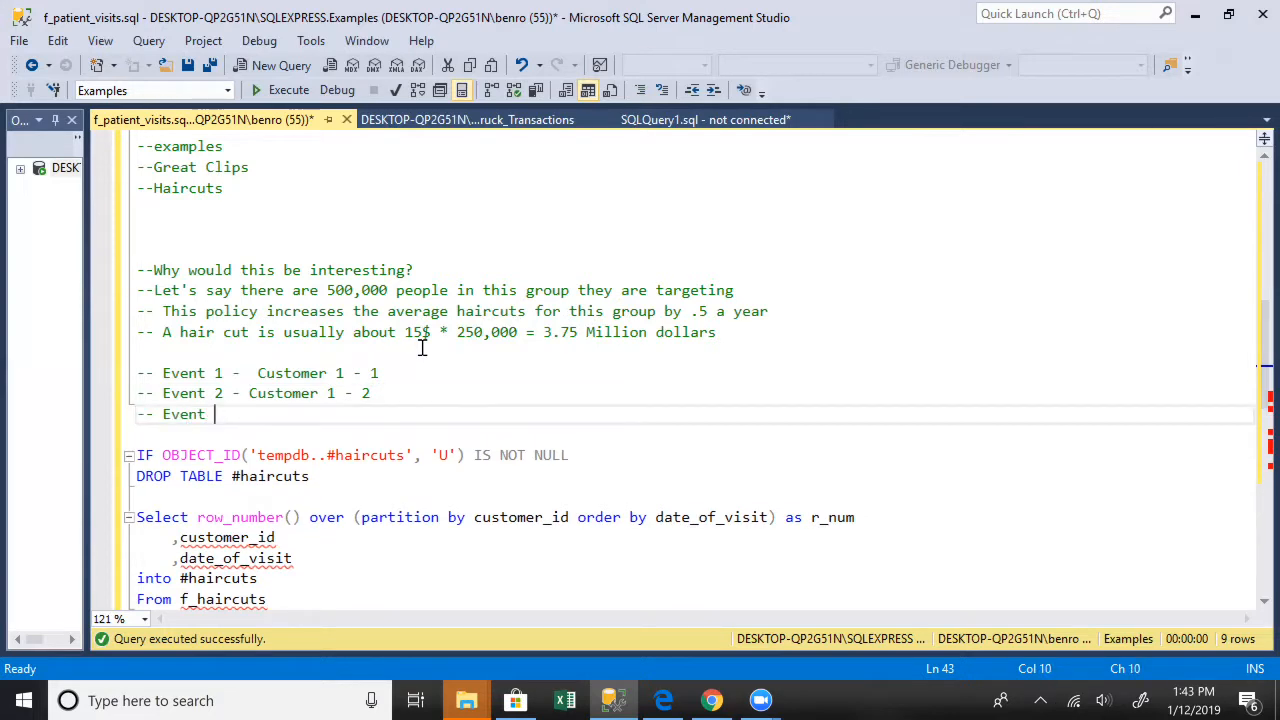
text(1  - Customer)
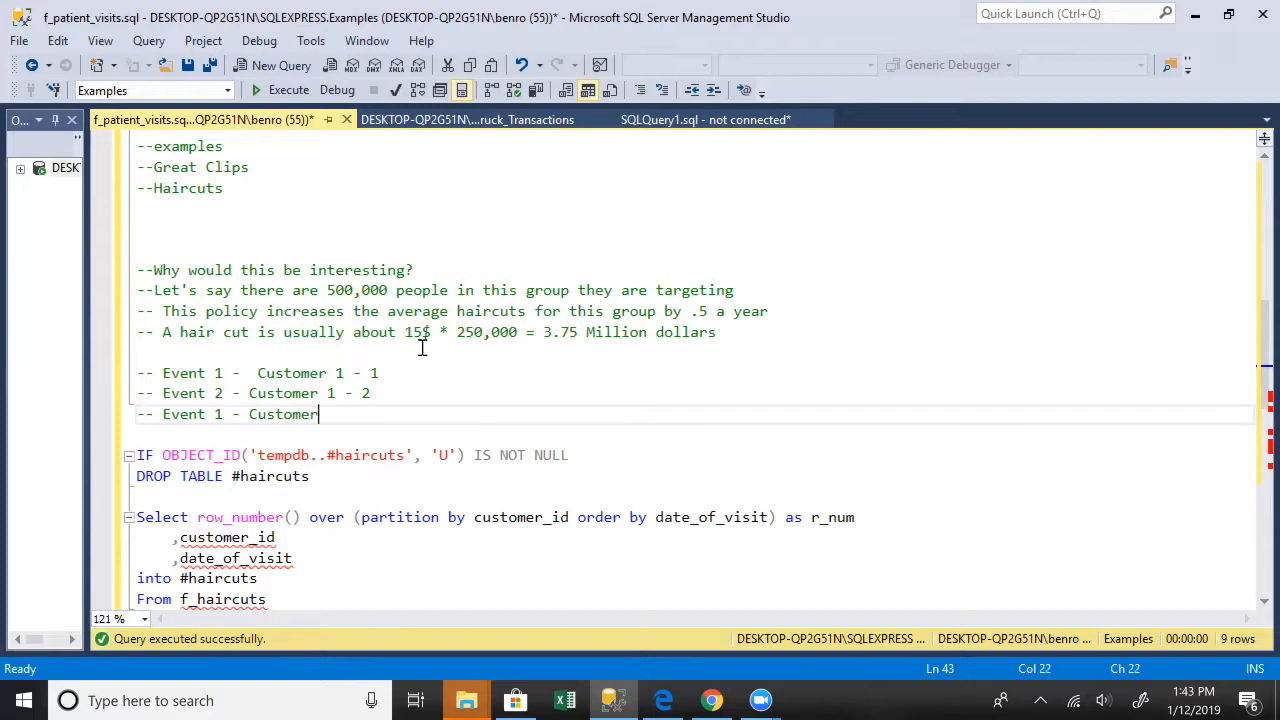
text(2 - 1)
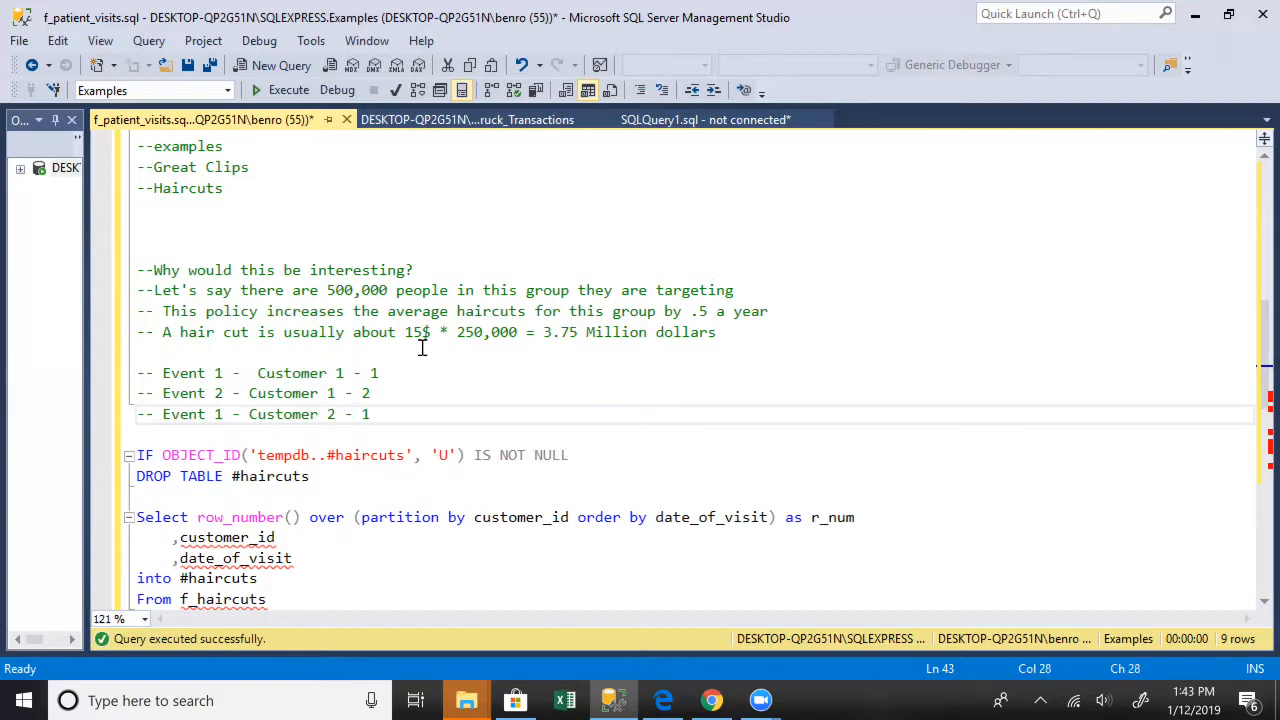
mouse_move(288, 345)
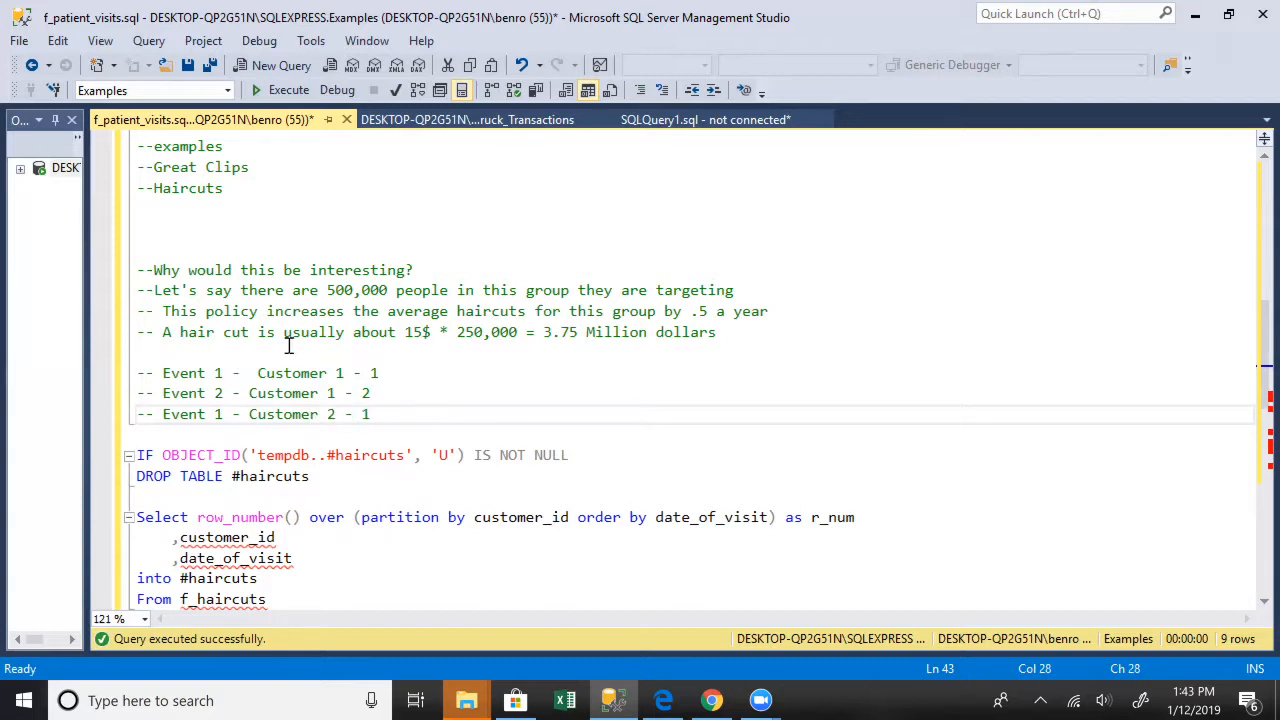
mouse_move(383, 414)
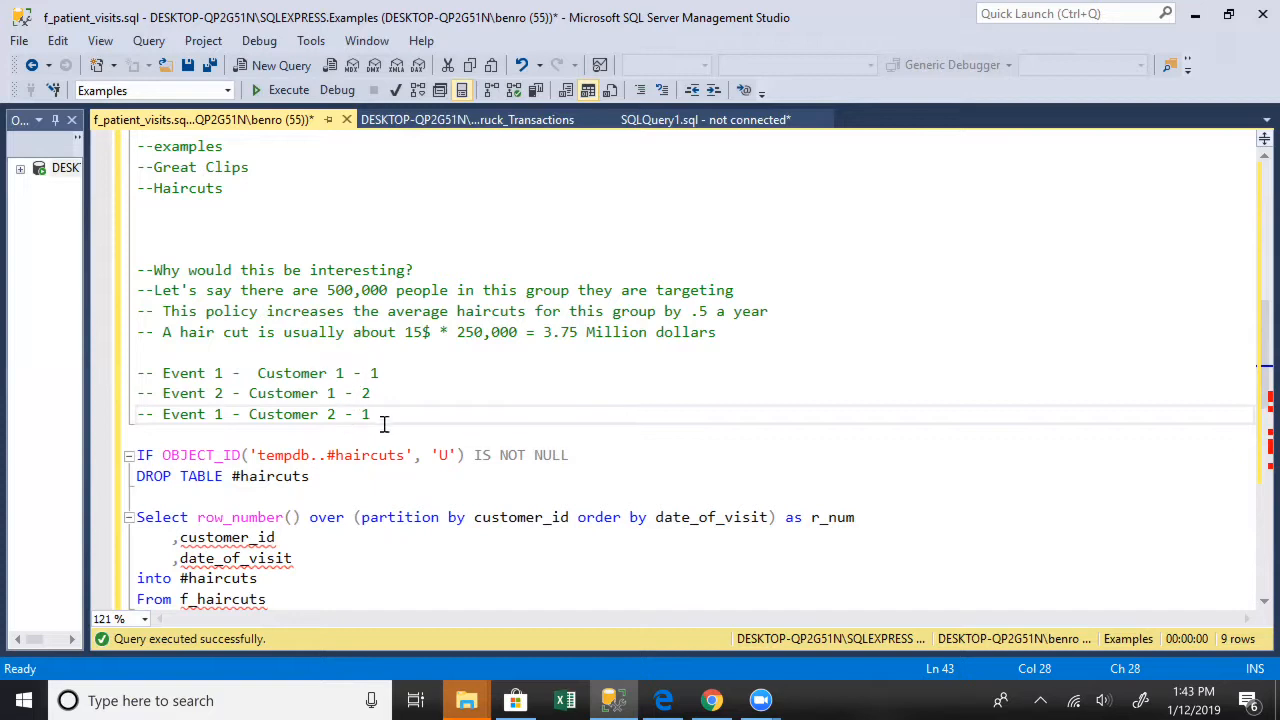
mouse_move(362, 504)
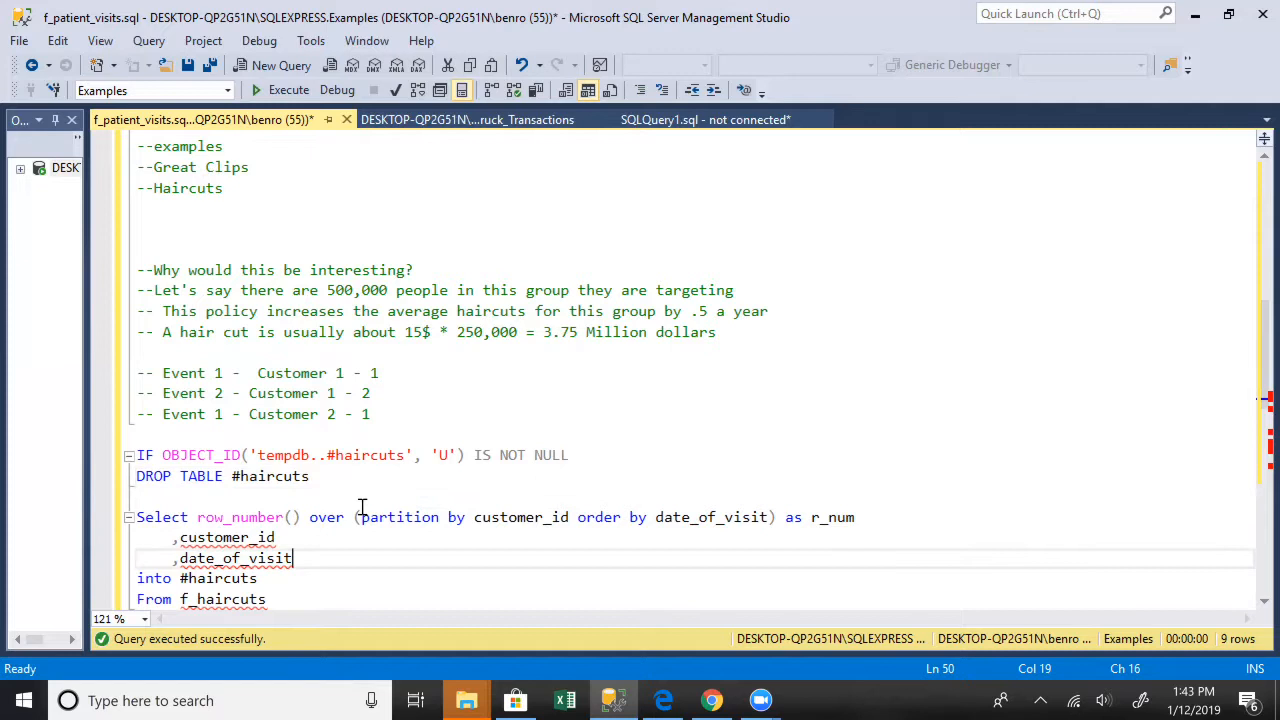
Step: Select the #haircuts drop-if-exists guard and SELECT…INTO query, and execute them
scroll(down, 3)
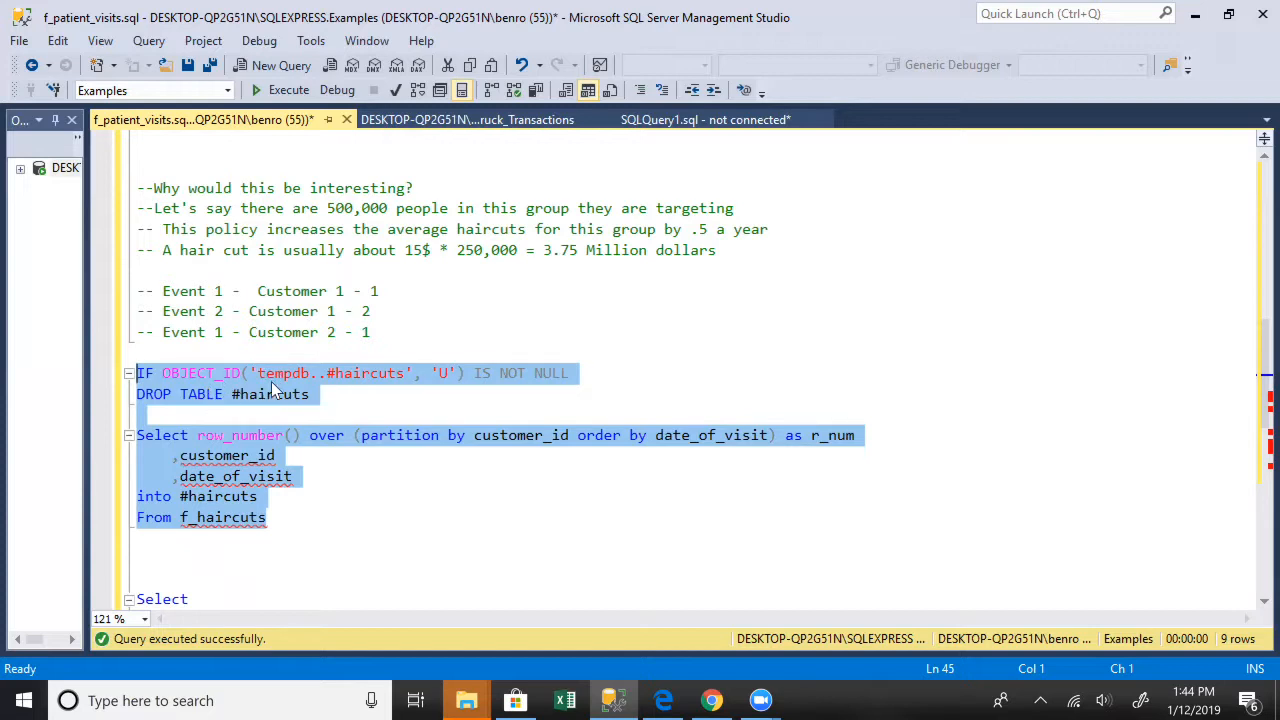
click(185, 496)
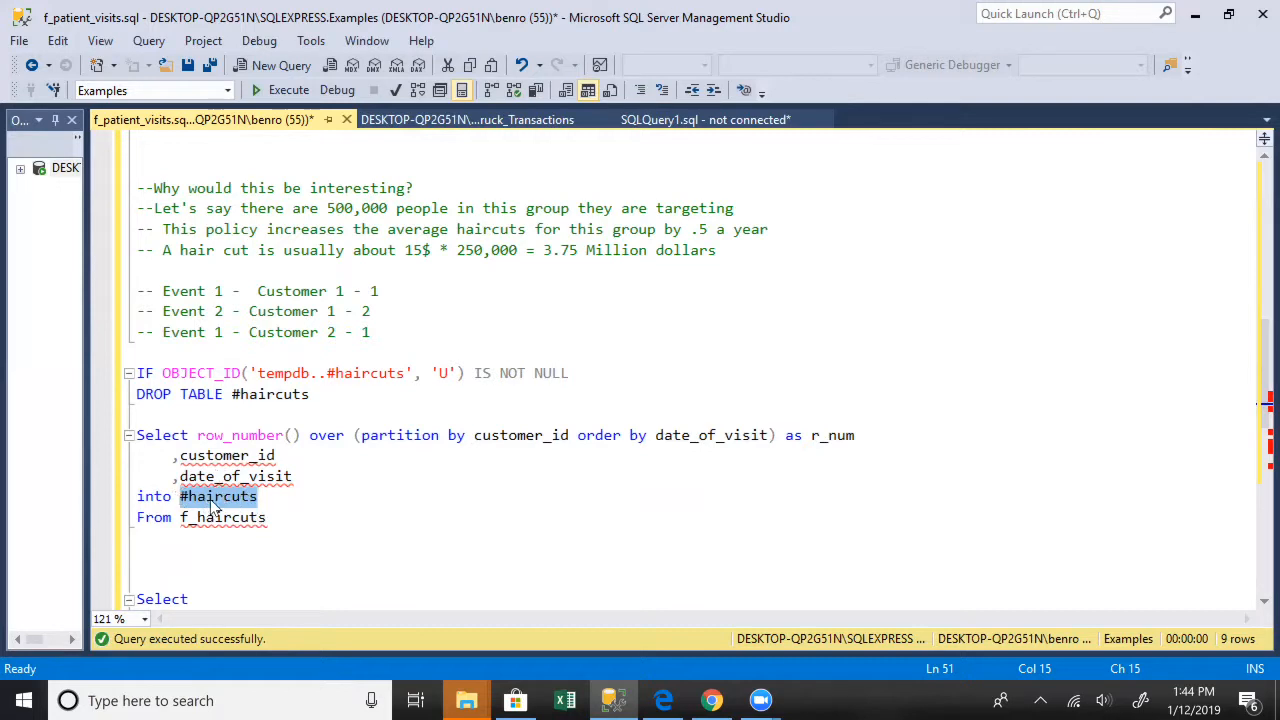
mouse_move(253, 512)
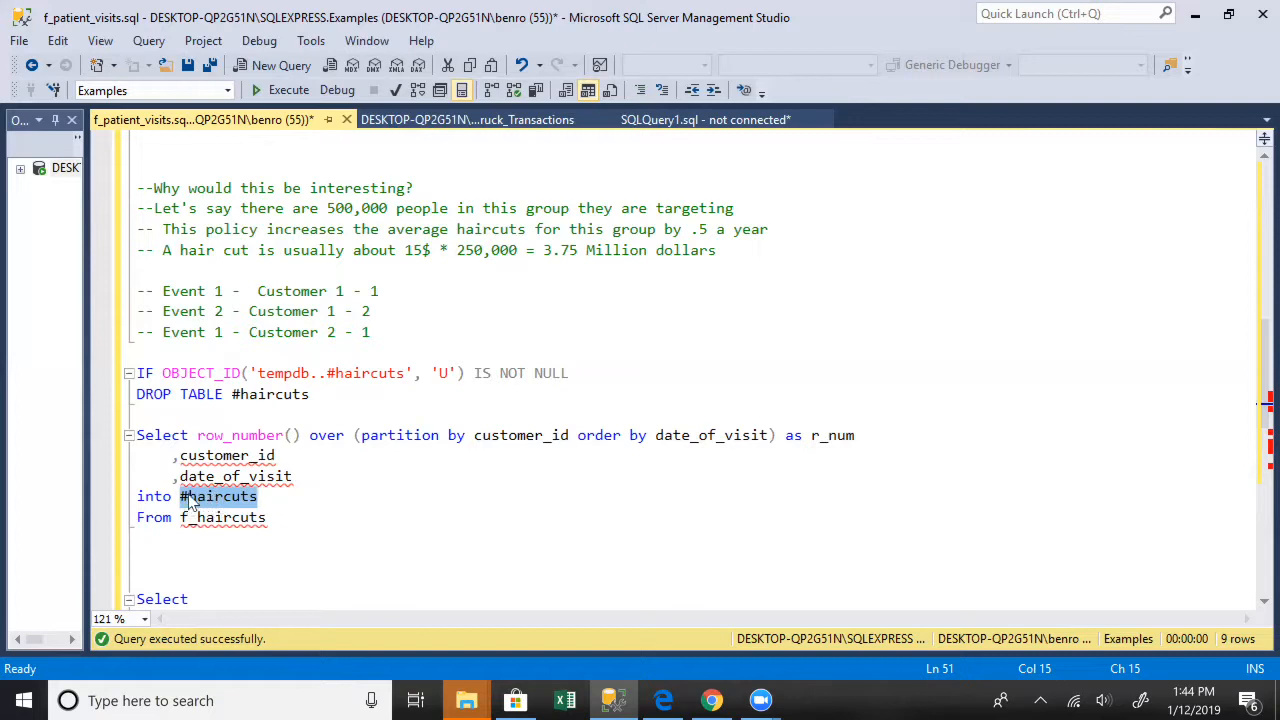
mouse_move(215, 504)
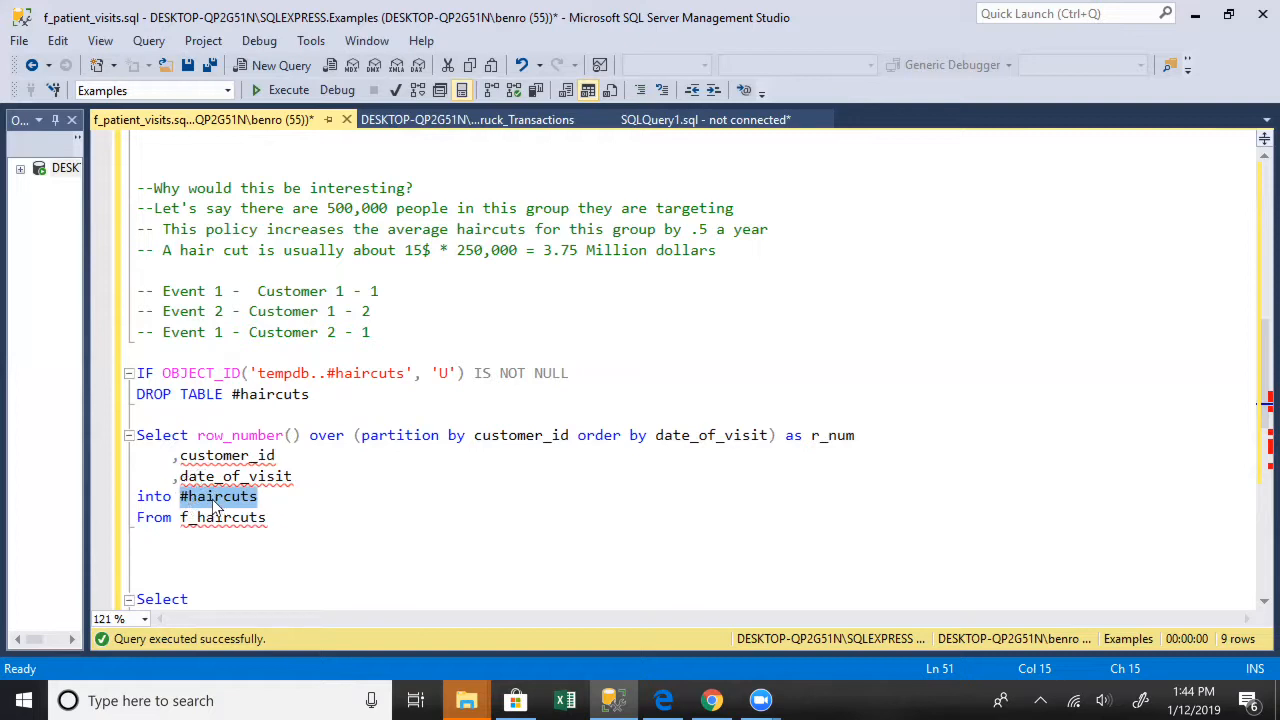
mouse_move(195, 478)
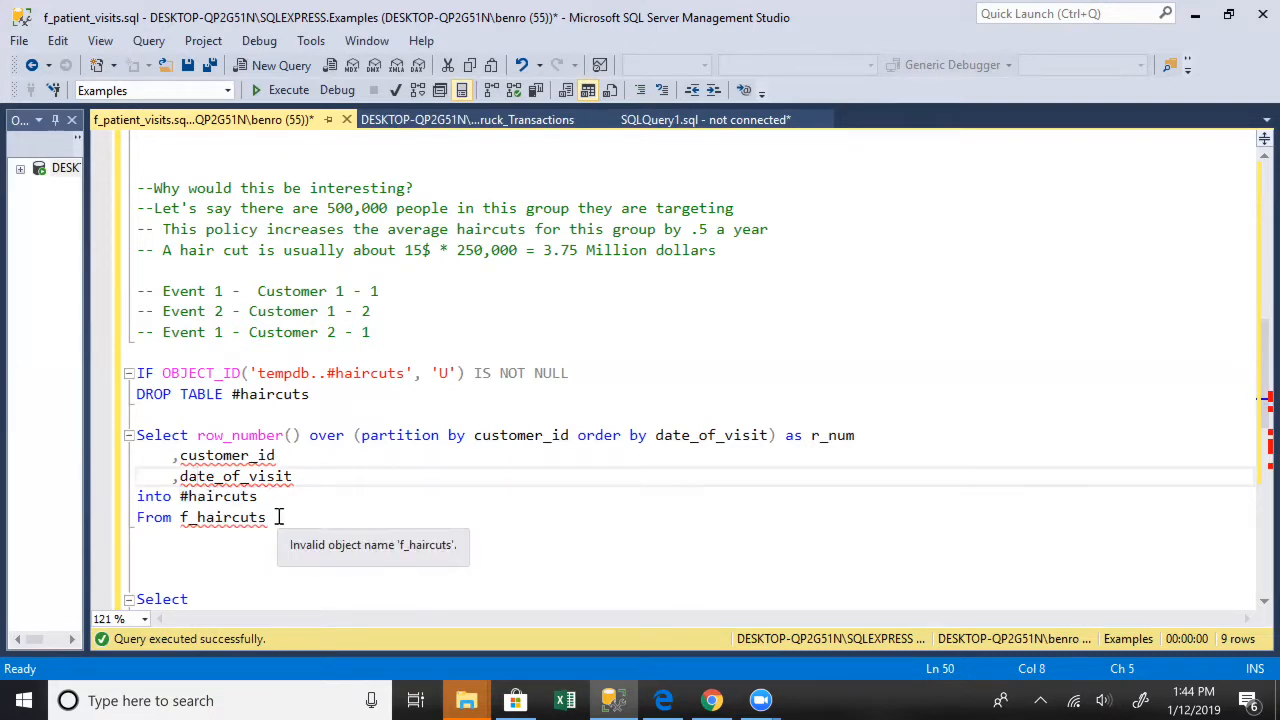
click(310, 394)
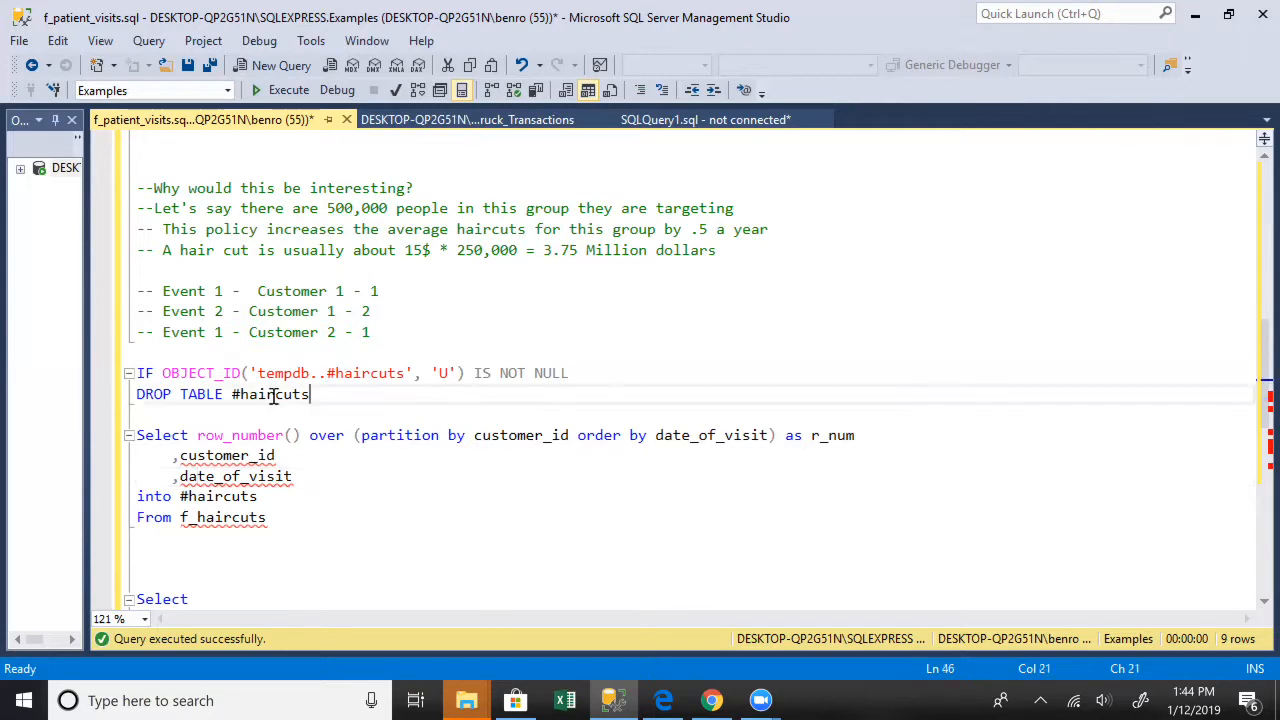
drag(310, 394, 137, 372)
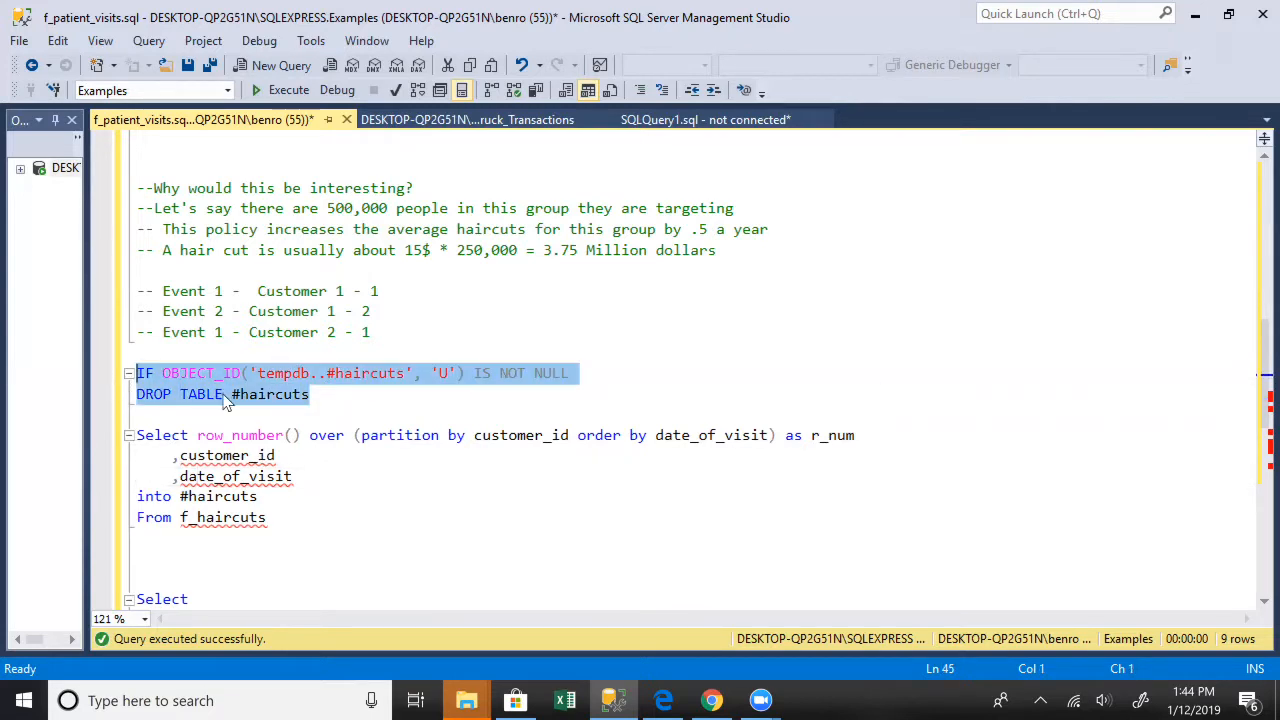
click(178, 435)
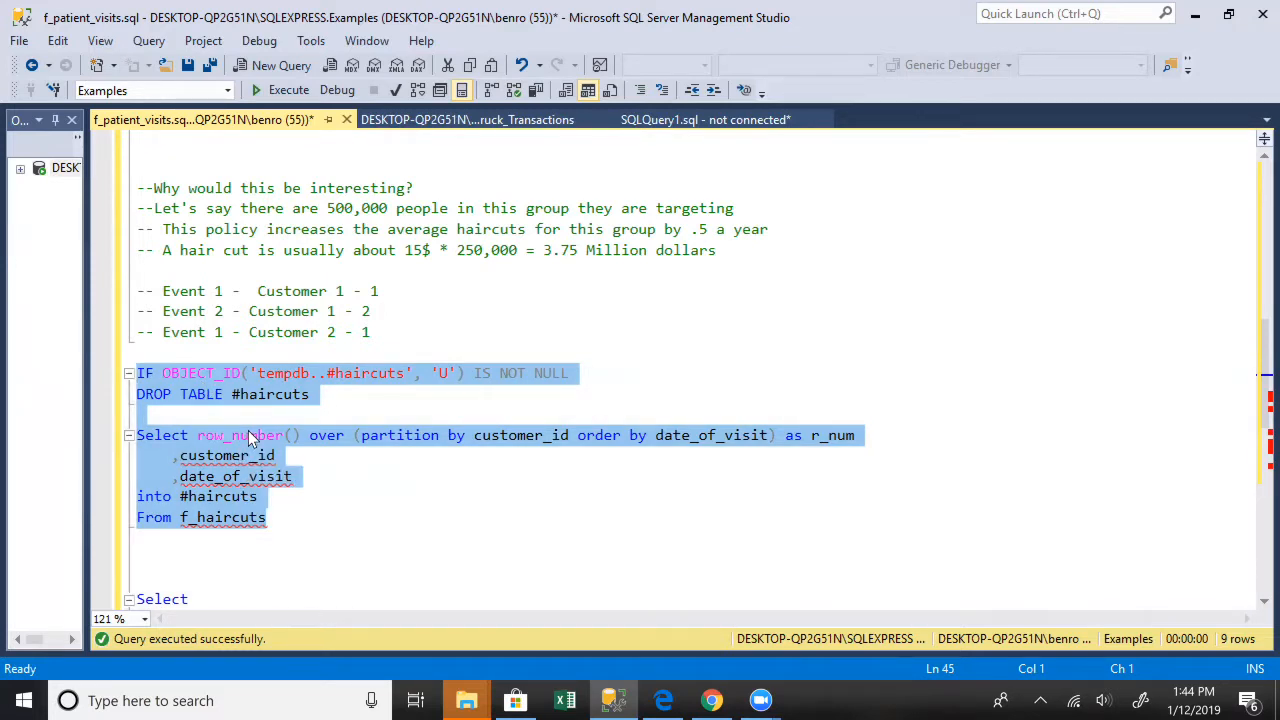
click(288, 89)
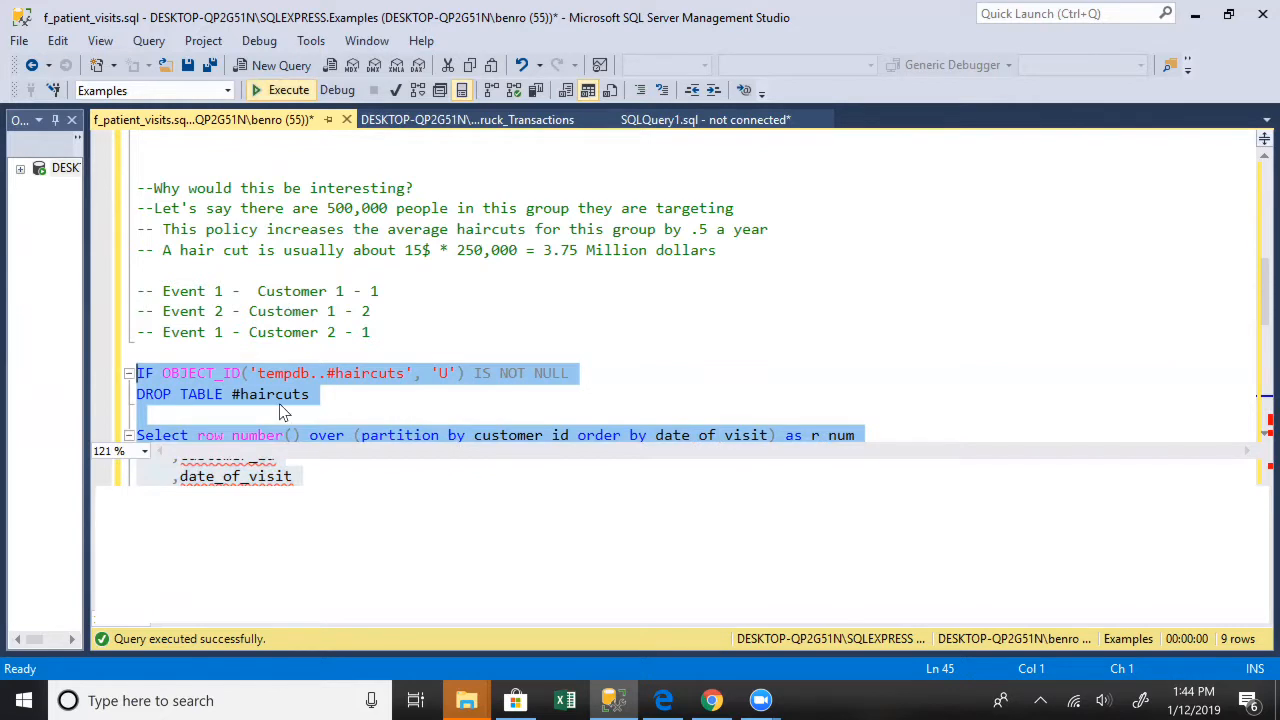
click(287, 89)
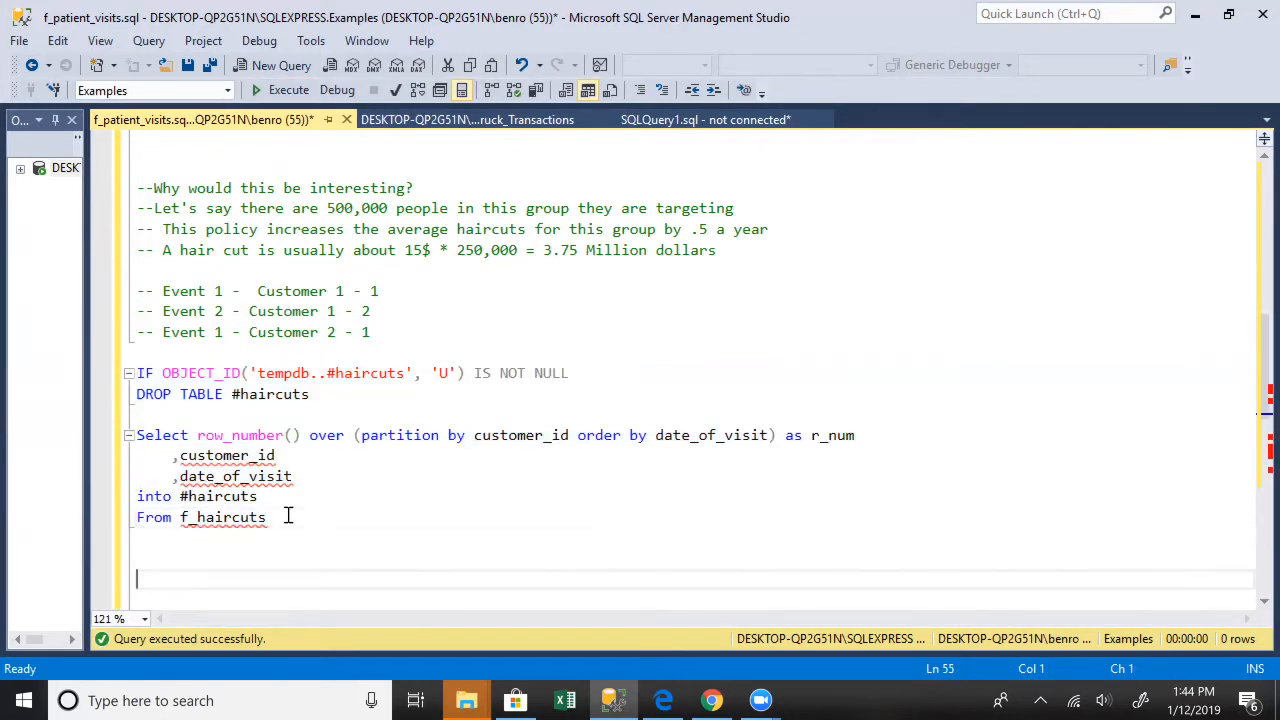
Step: Run 'Select * from #haircuts' to list 11 numbered visit rows
text(Select * fro)
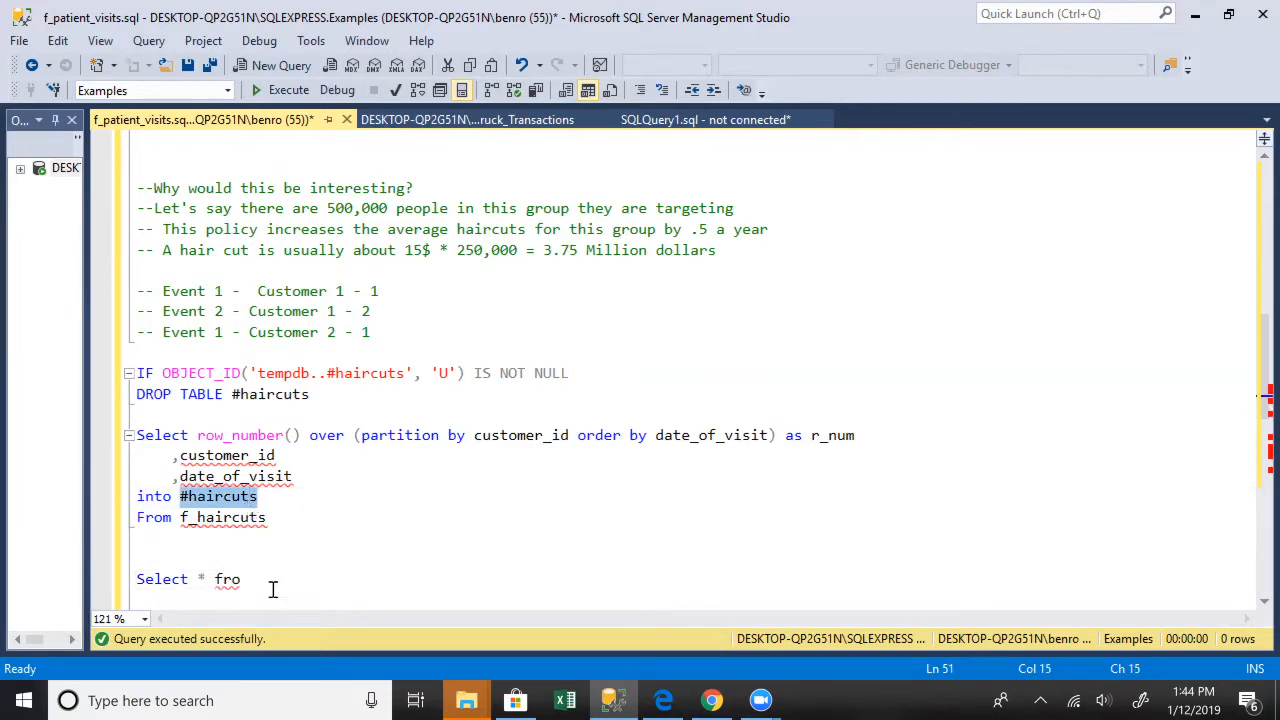
text(#haircuts)
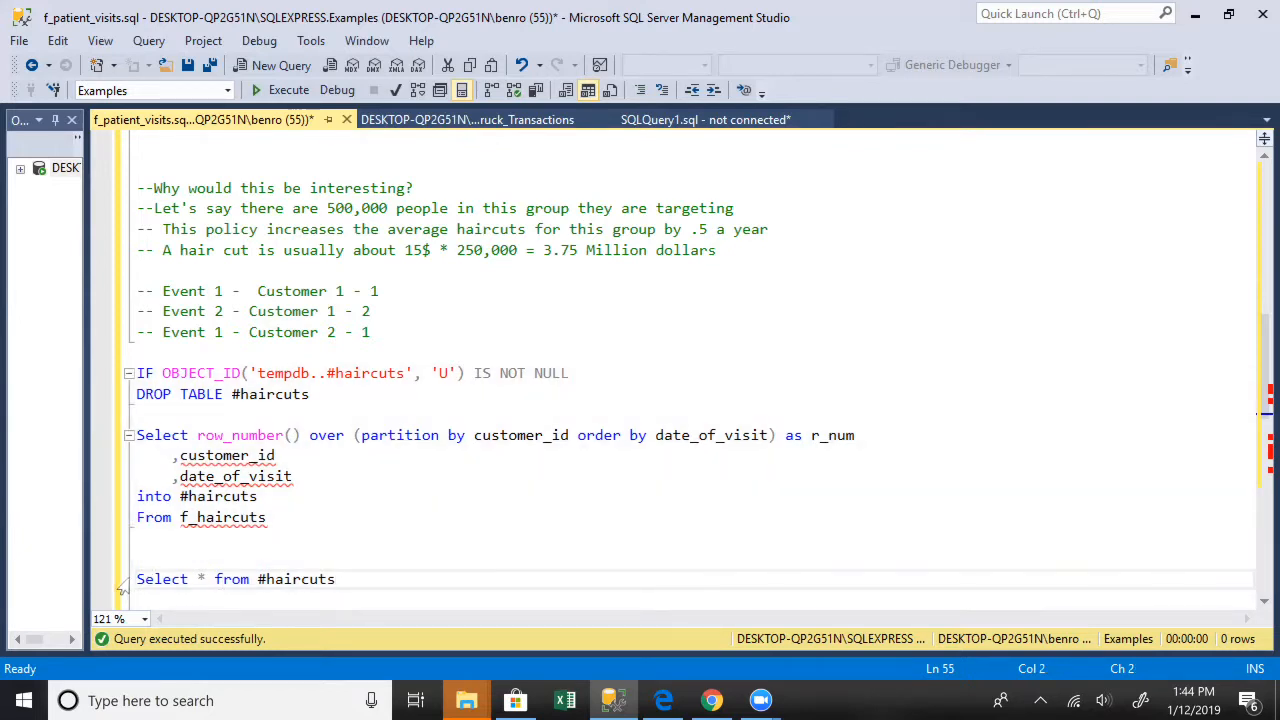
triple_click(235, 578)
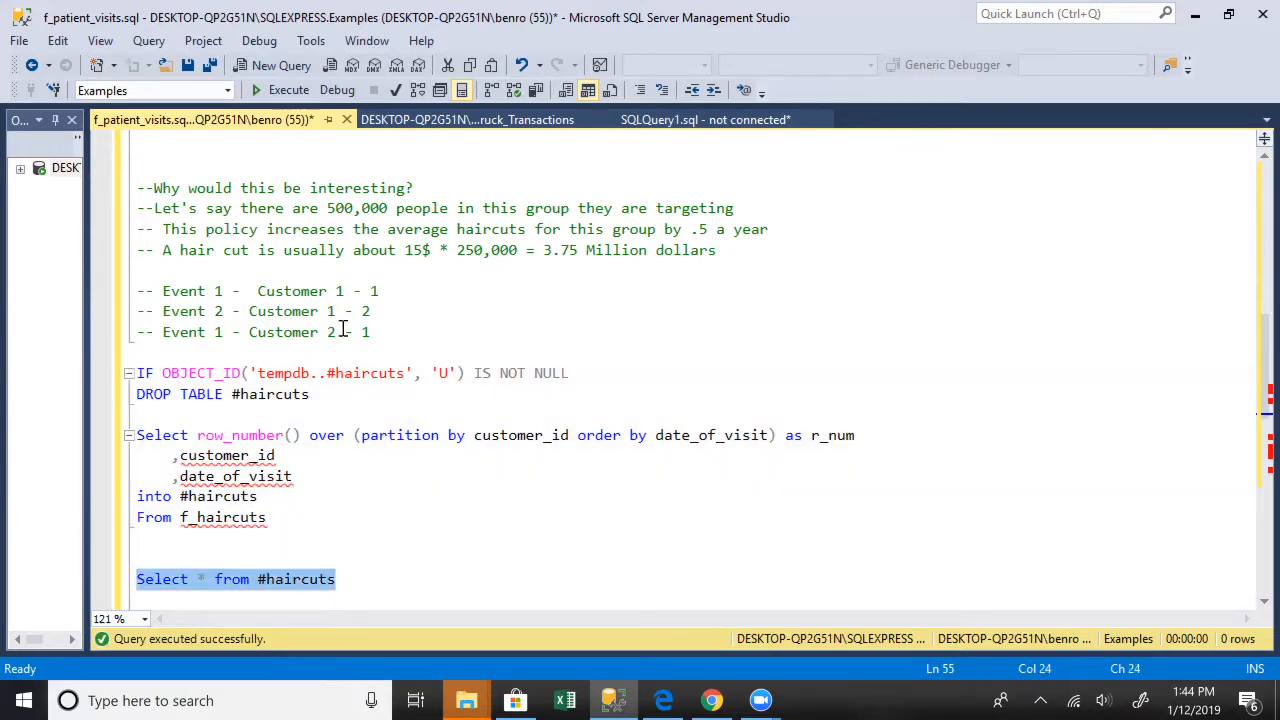
click(256, 89)
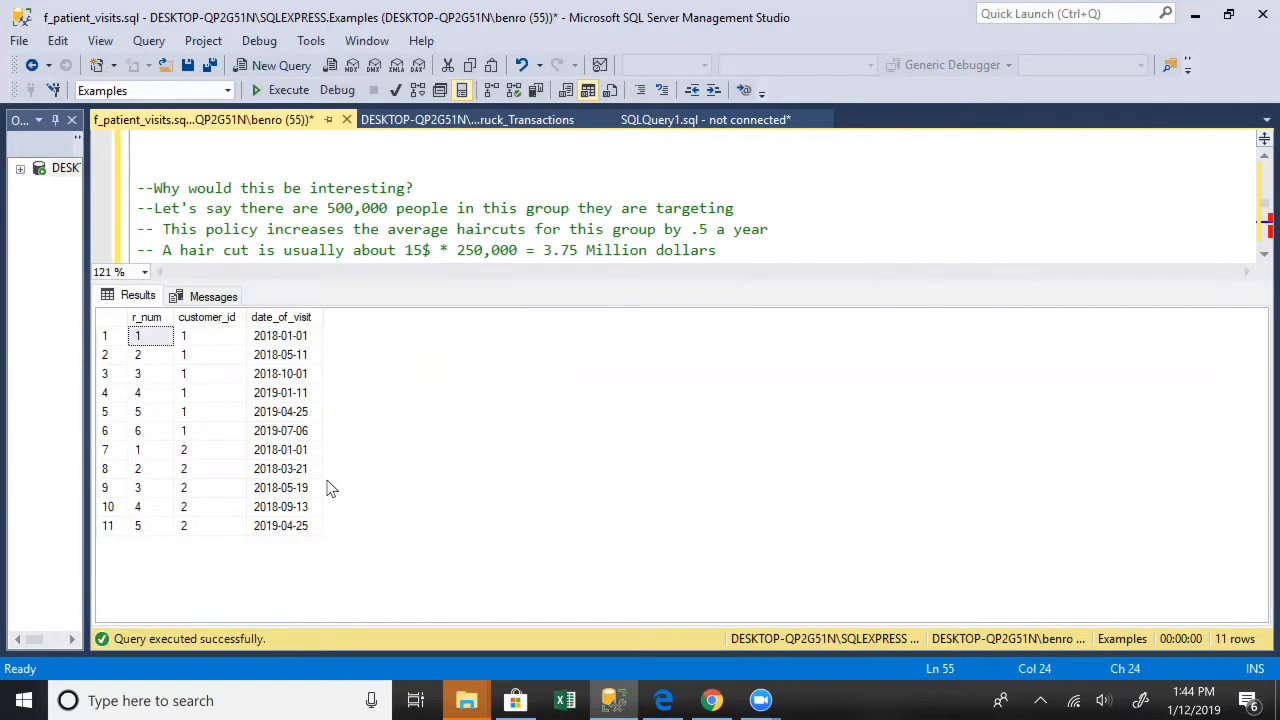
click(281, 487)
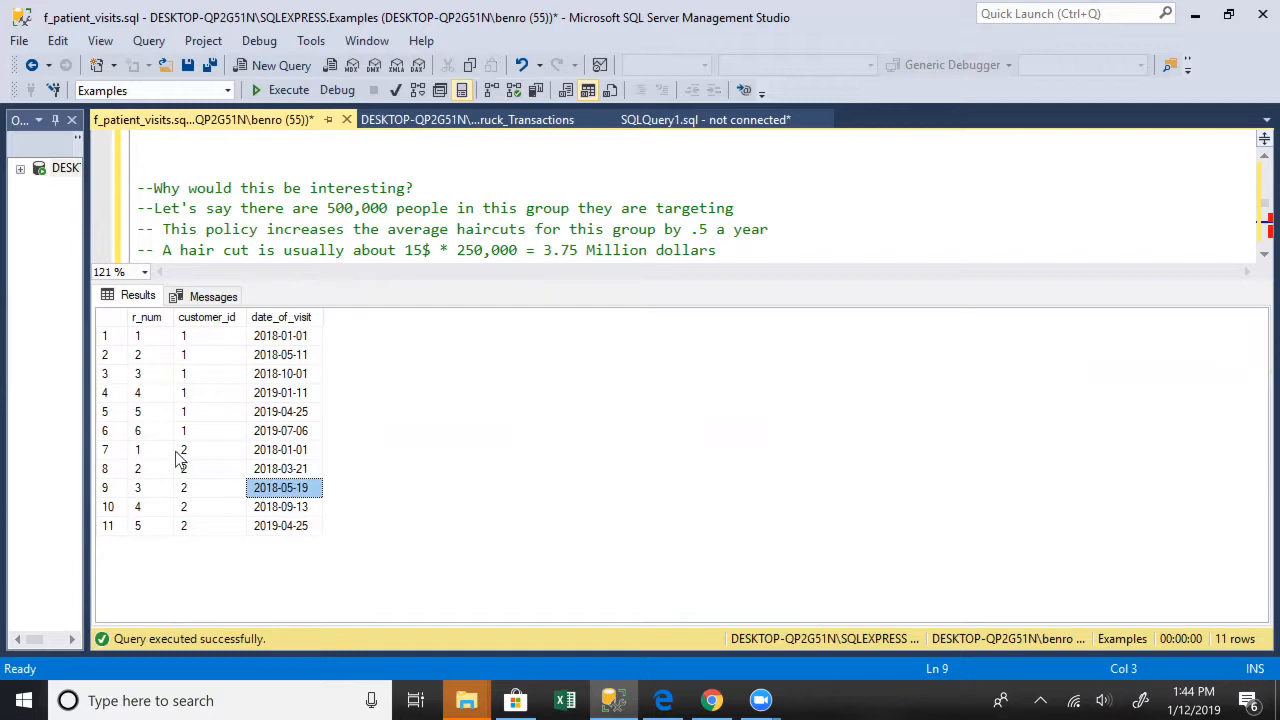
click(146, 468)
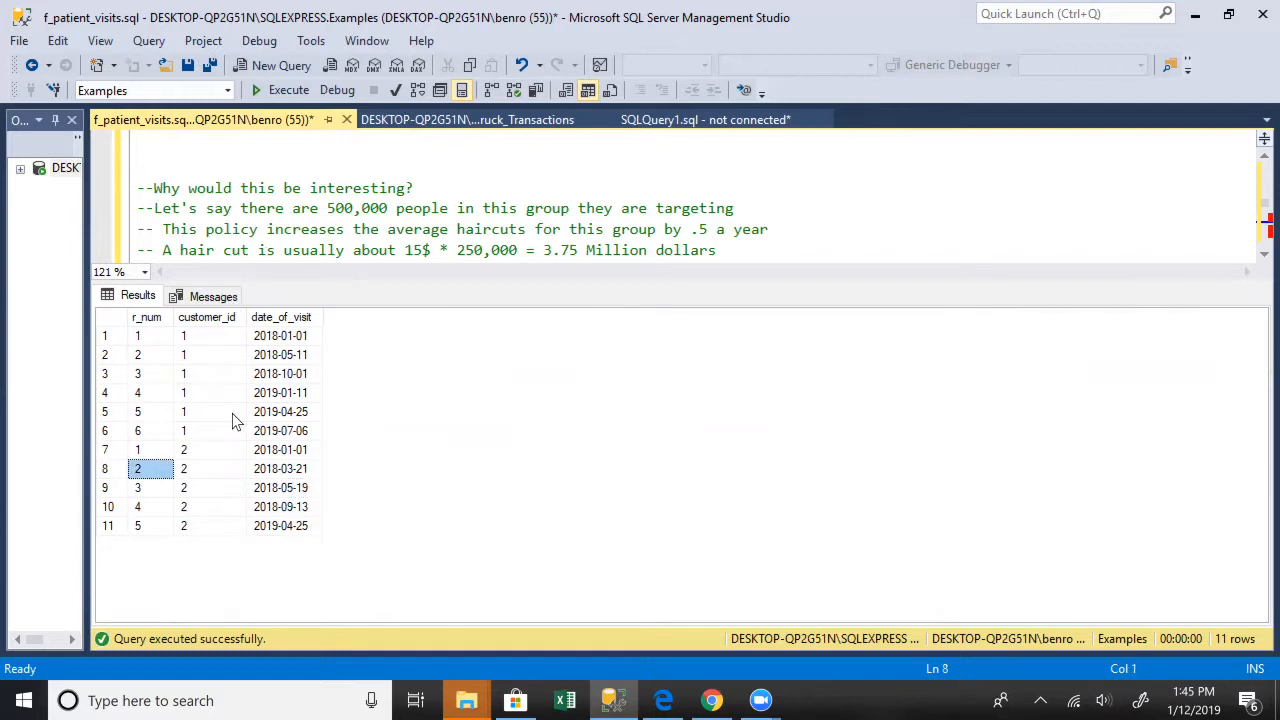
click(280, 335)
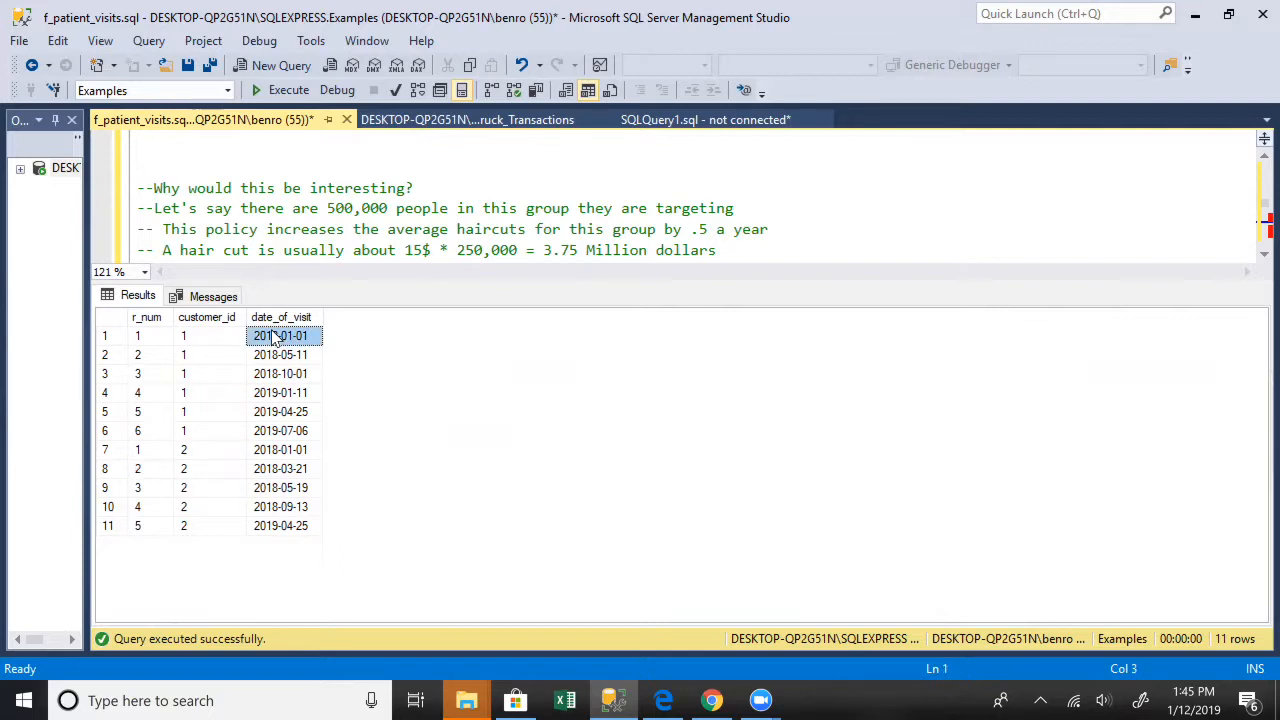
click(207, 354)
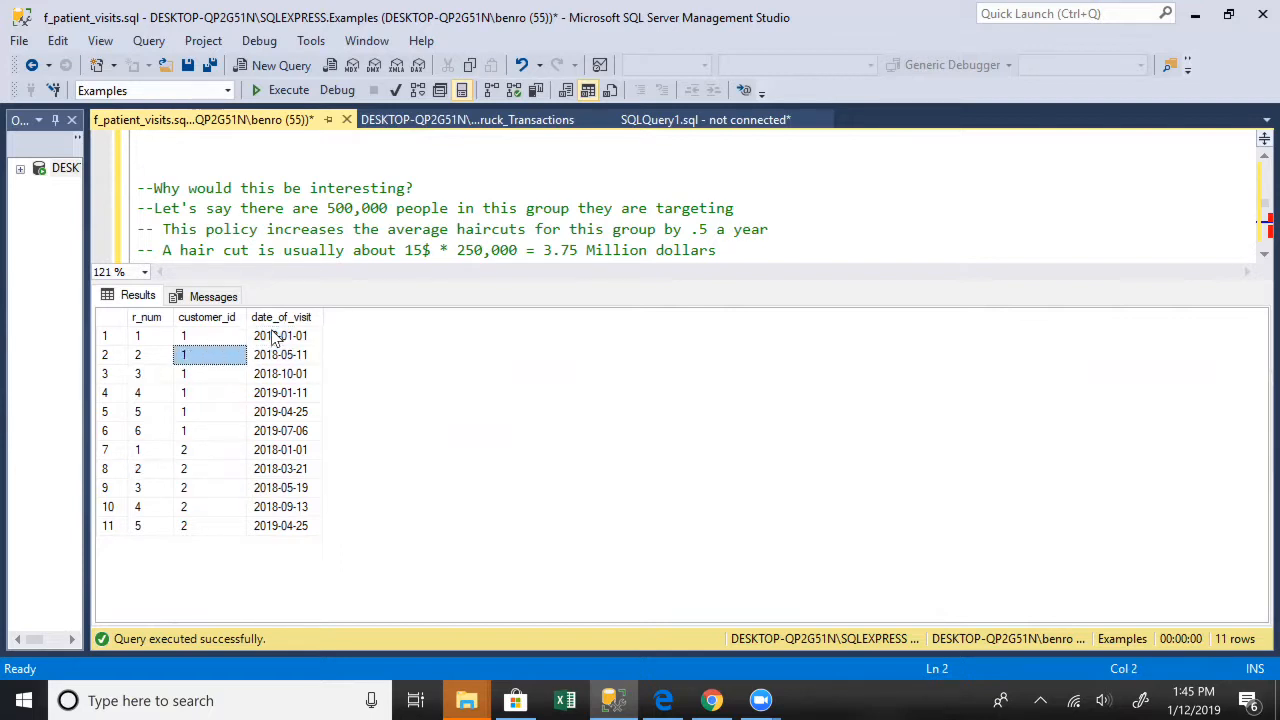
click(210, 392)
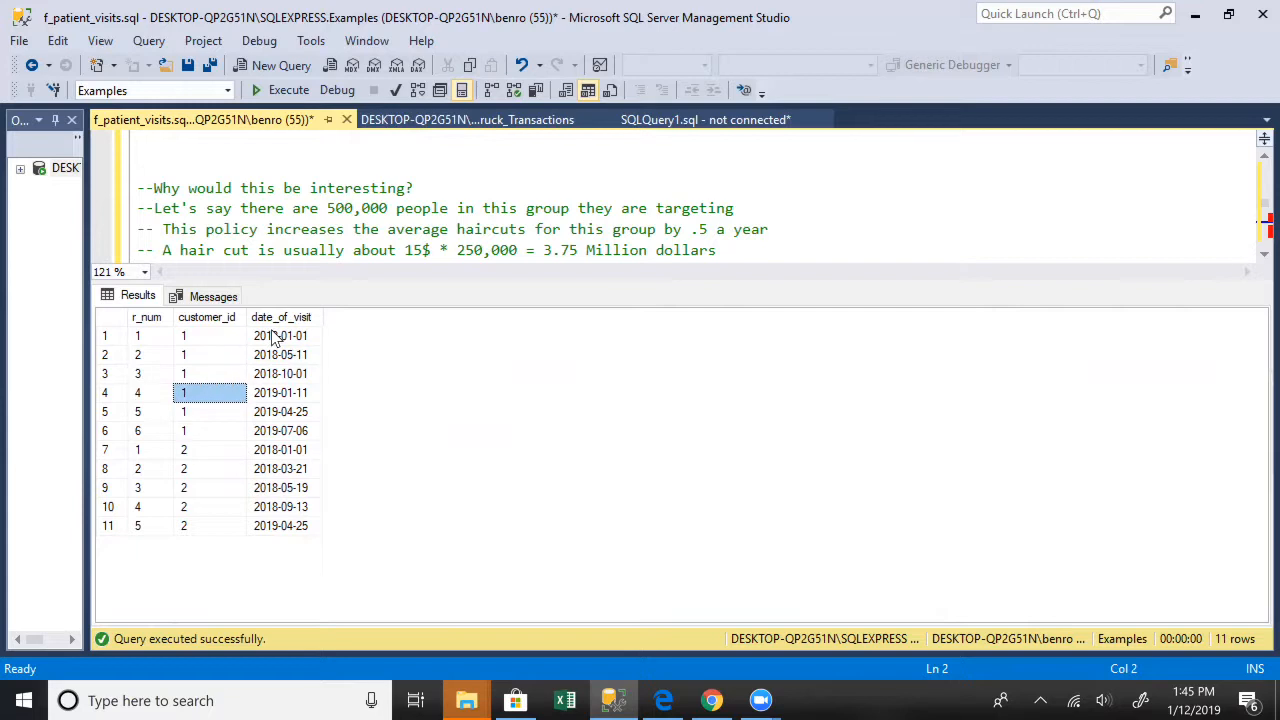
click(137, 449)
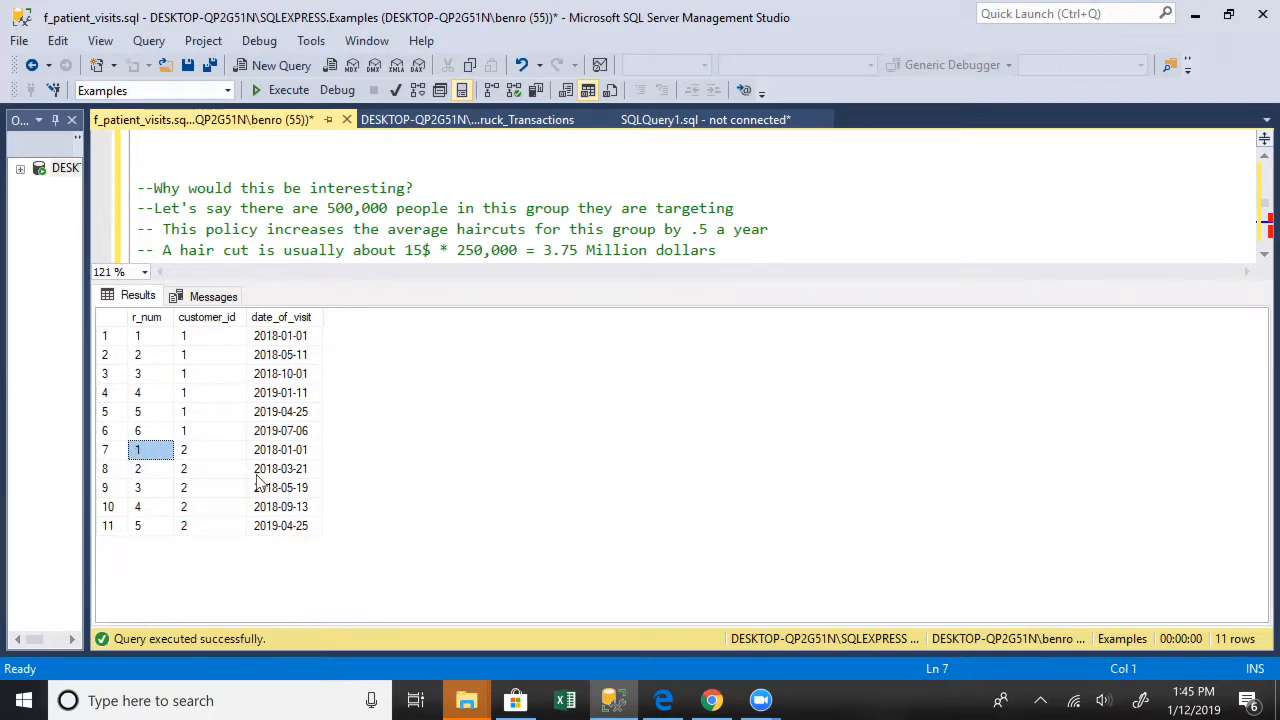
mouse_move(378, 310)
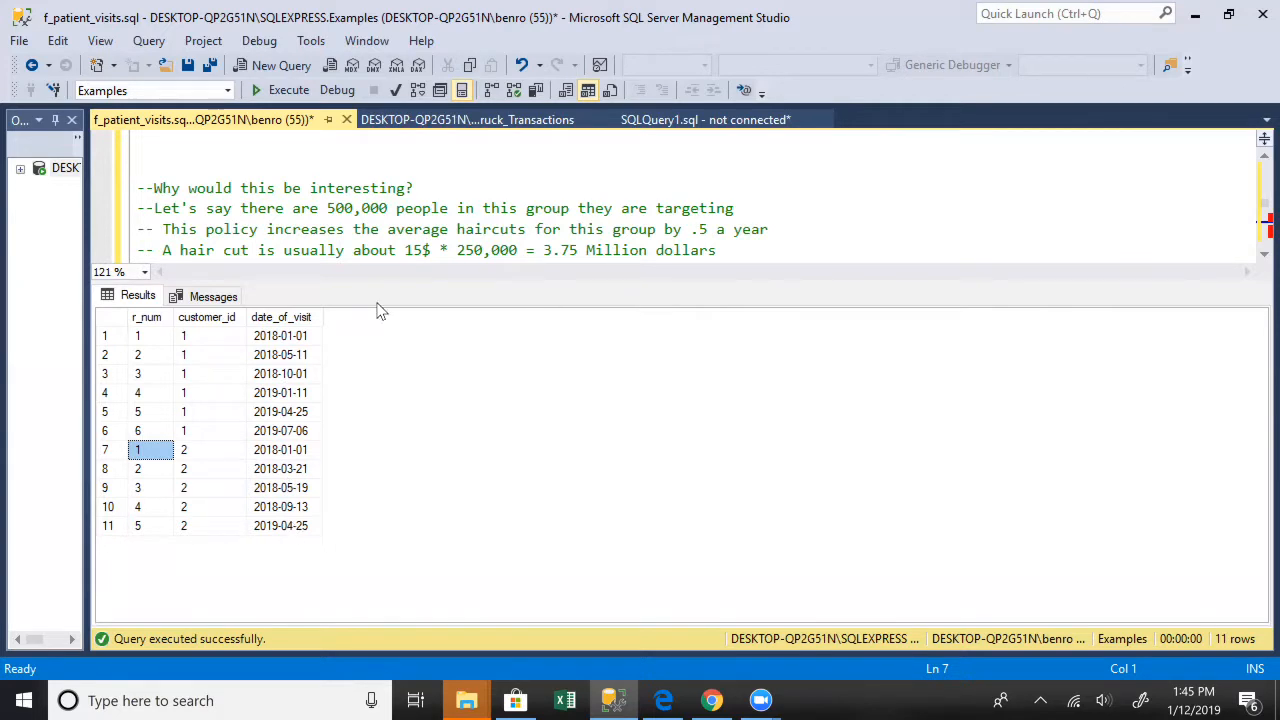
mouse_move(143, 355)
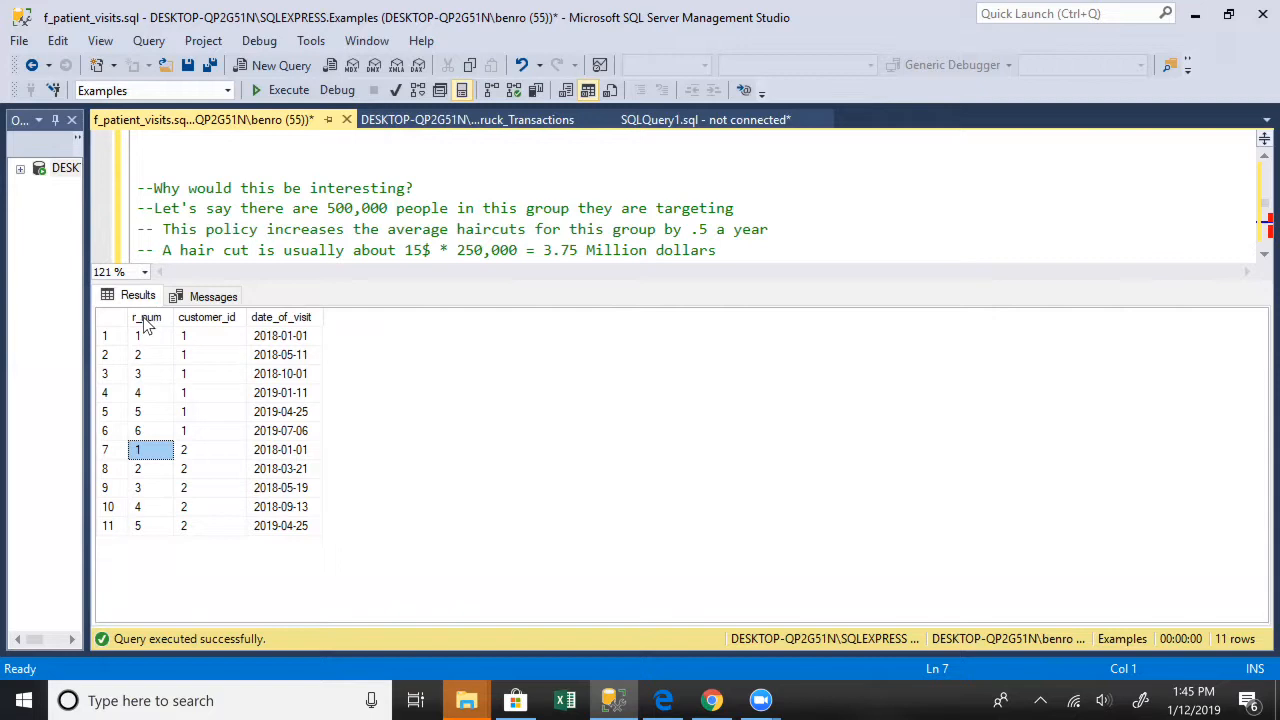
mouse_move(166, 372)
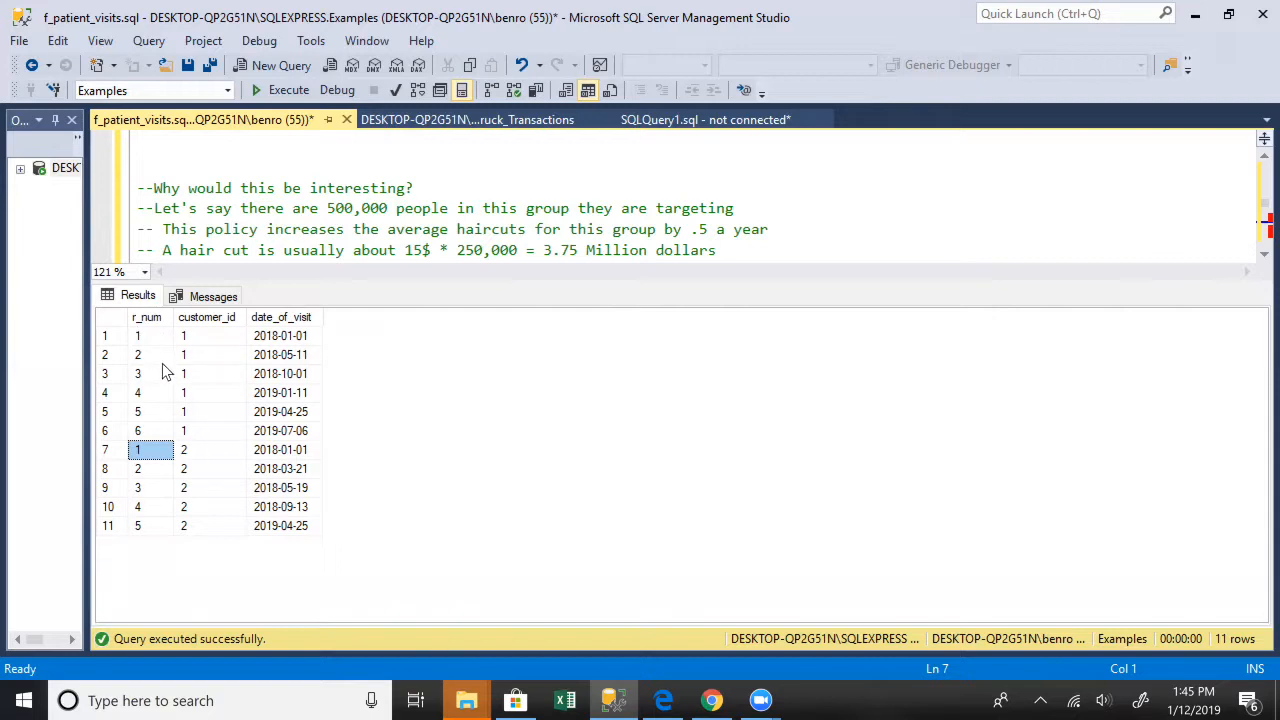
mouse_move(150, 357)
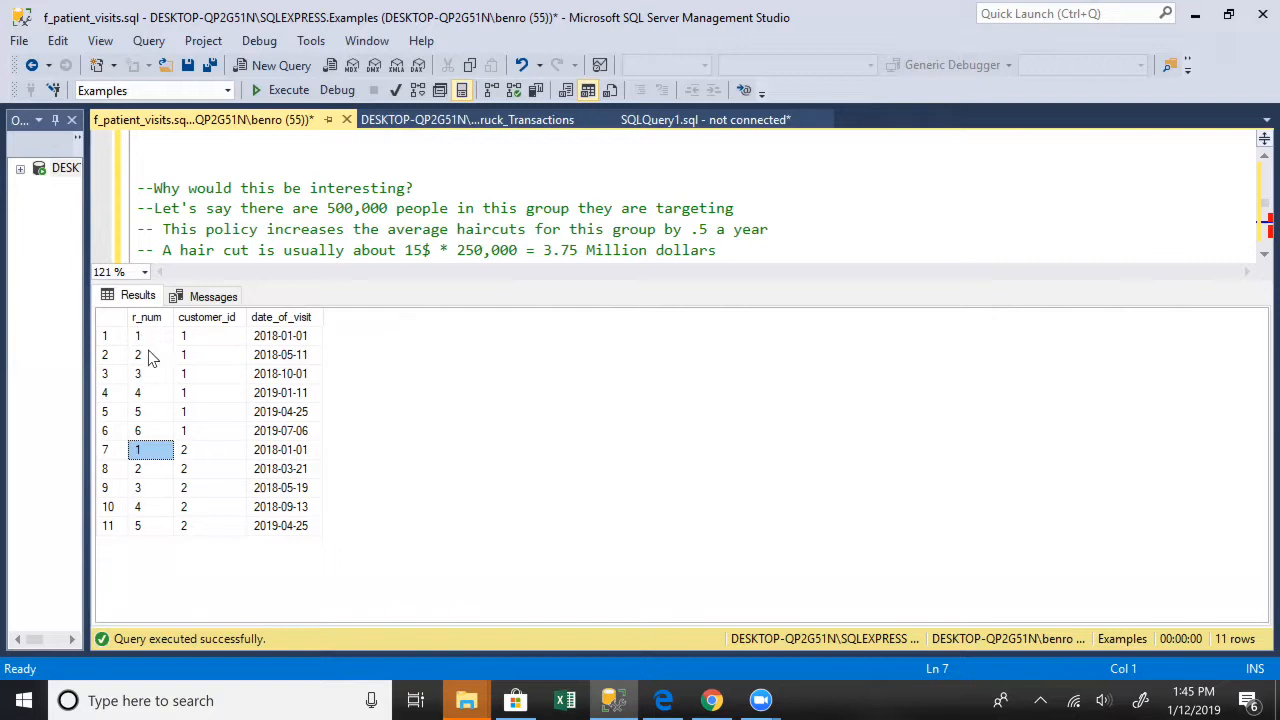
mouse_move(282, 330)
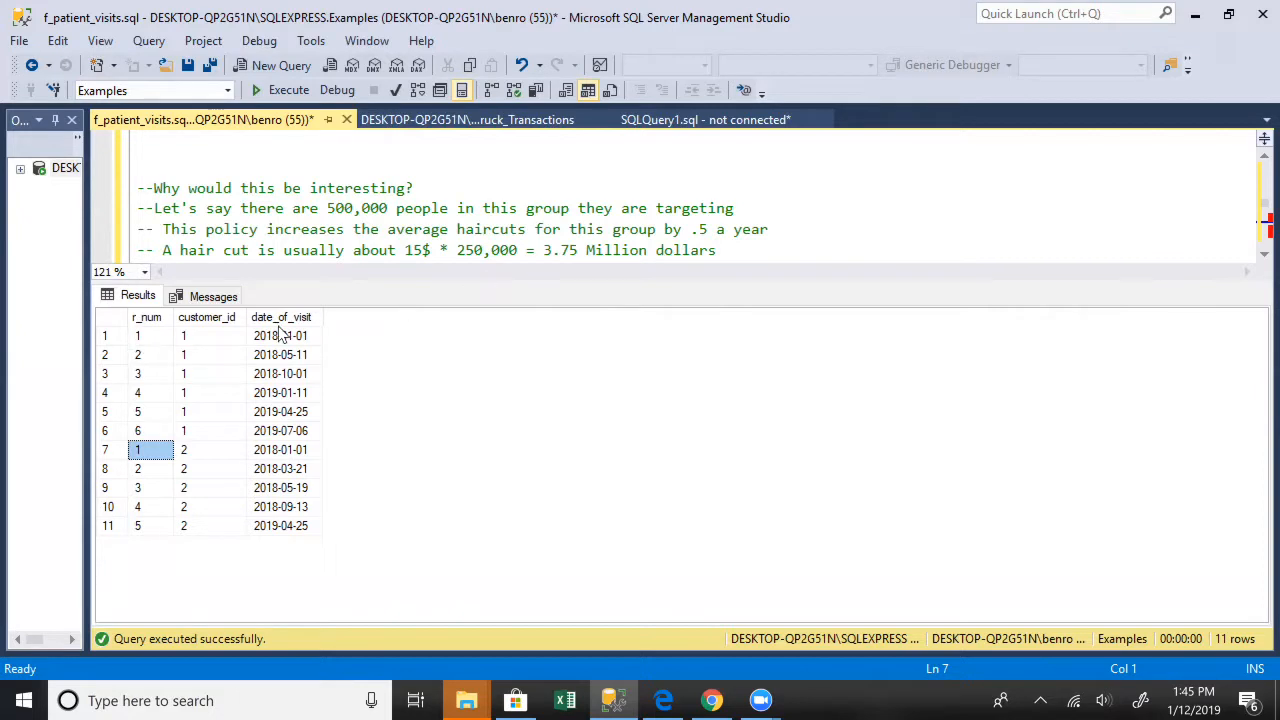
mouse_move(157, 335)
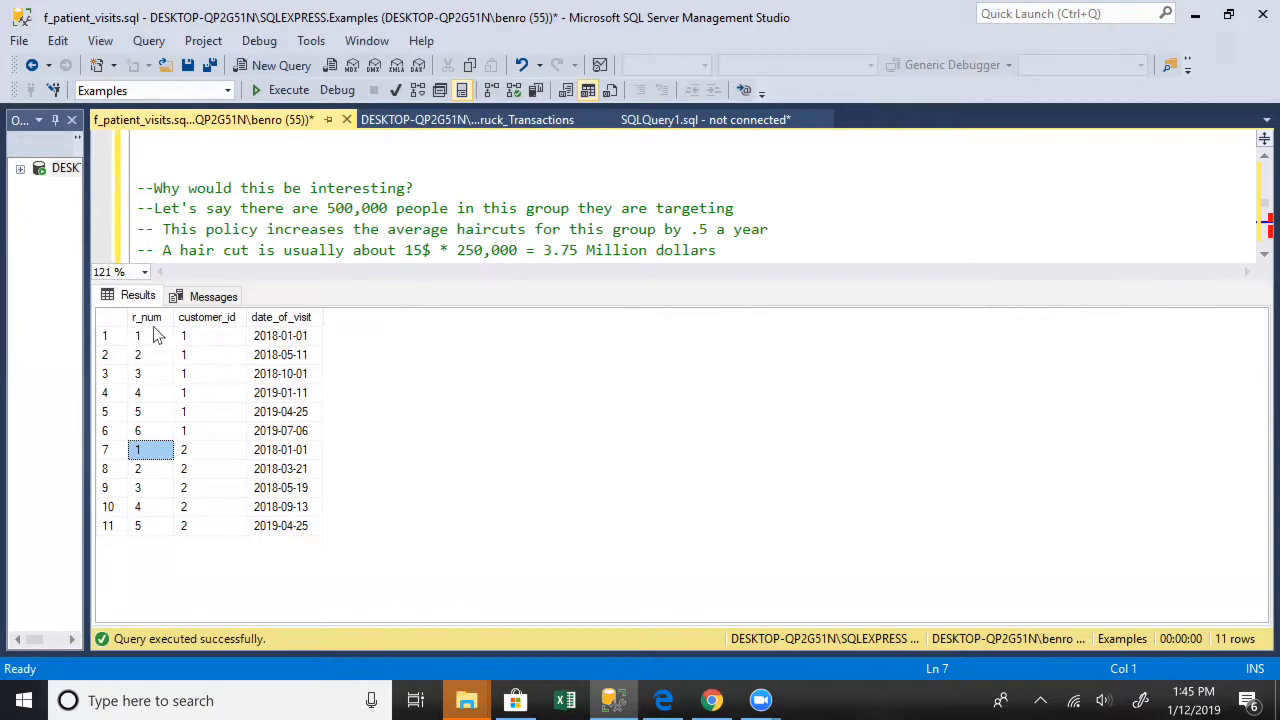
mouse_move(140, 335)
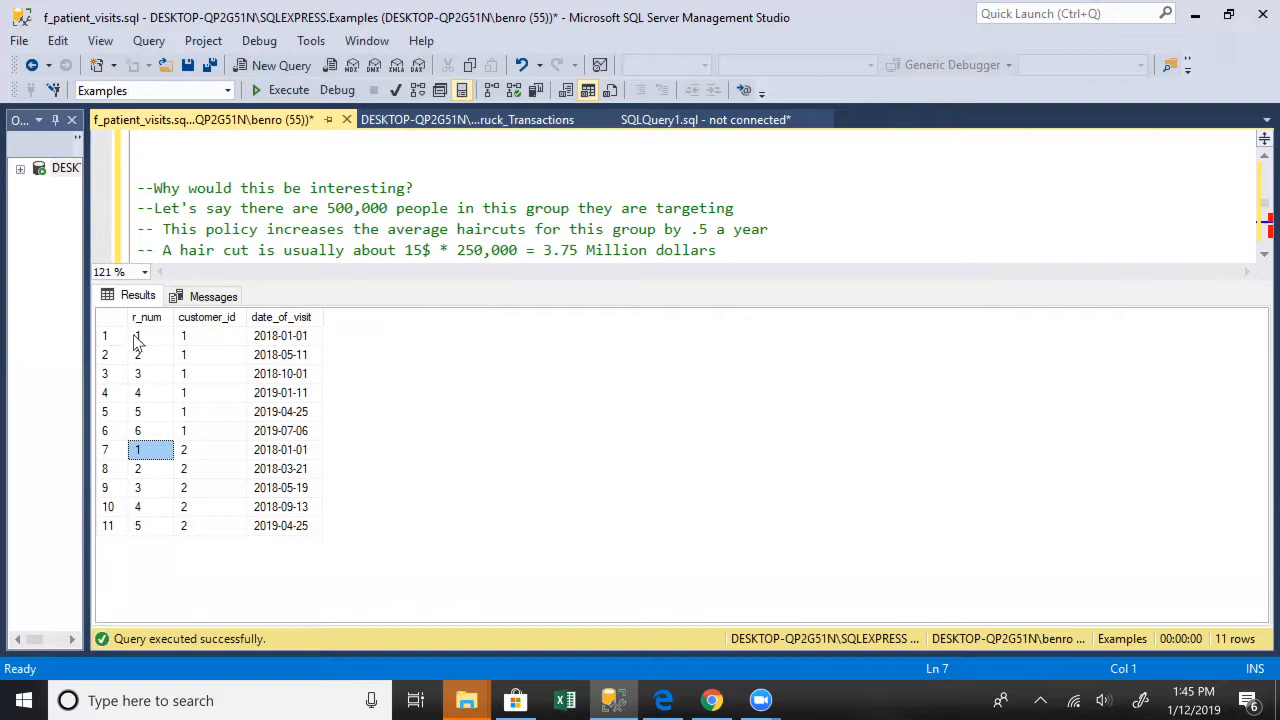
mouse_move(143, 364)
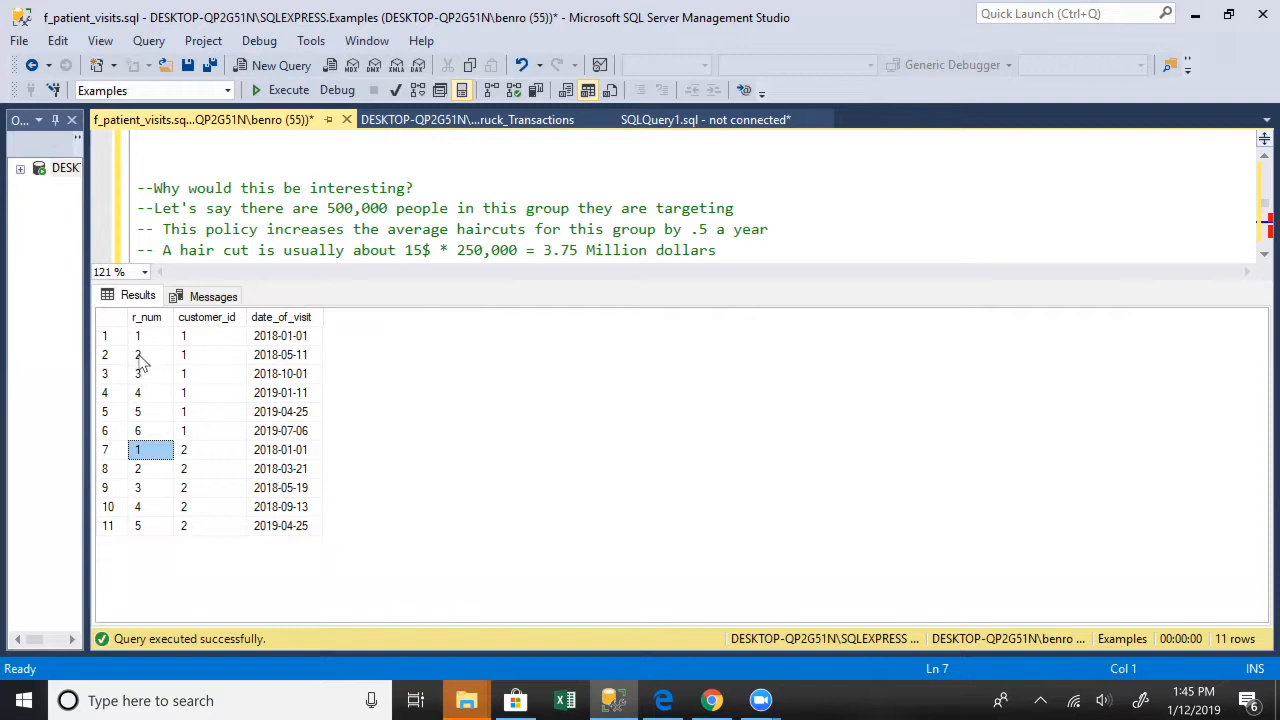
mouse_move(355, 298)
text(and t1.r_num+1 = t2.r_num)
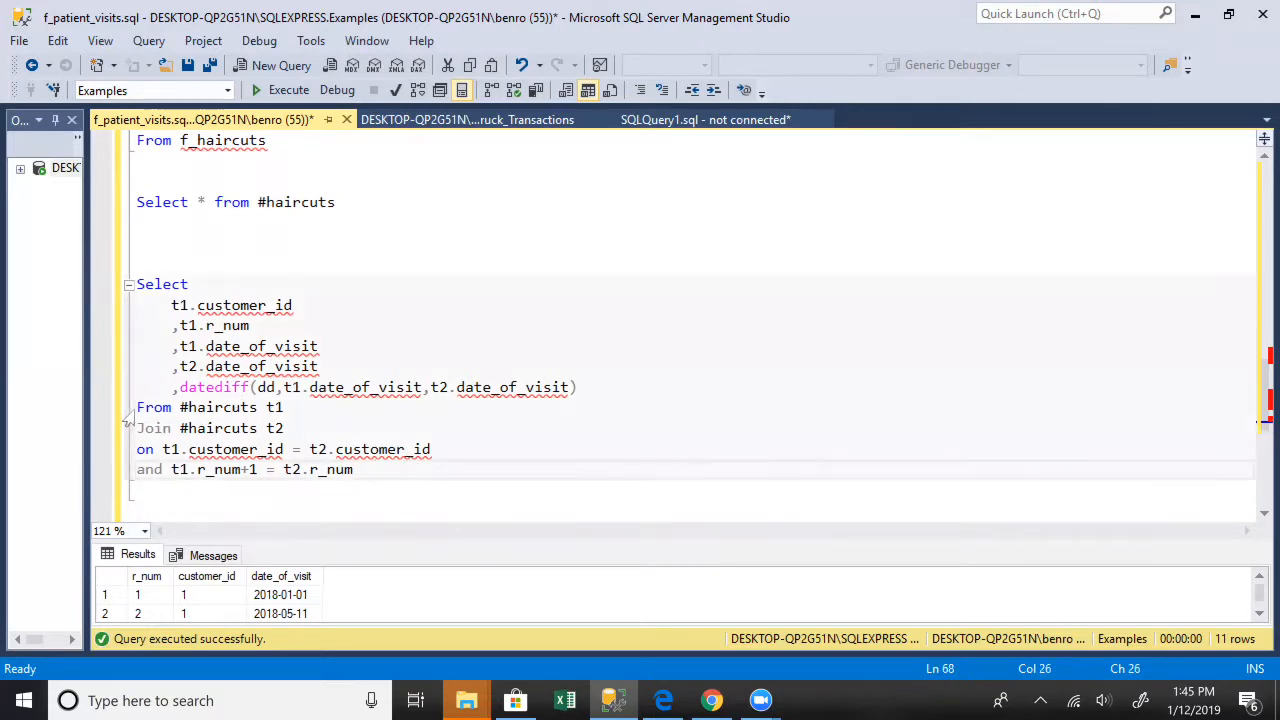
Step: Review the self-join's consecutive visit-number condition and select the whole datediff query
drag(136, 407, 290, 428)
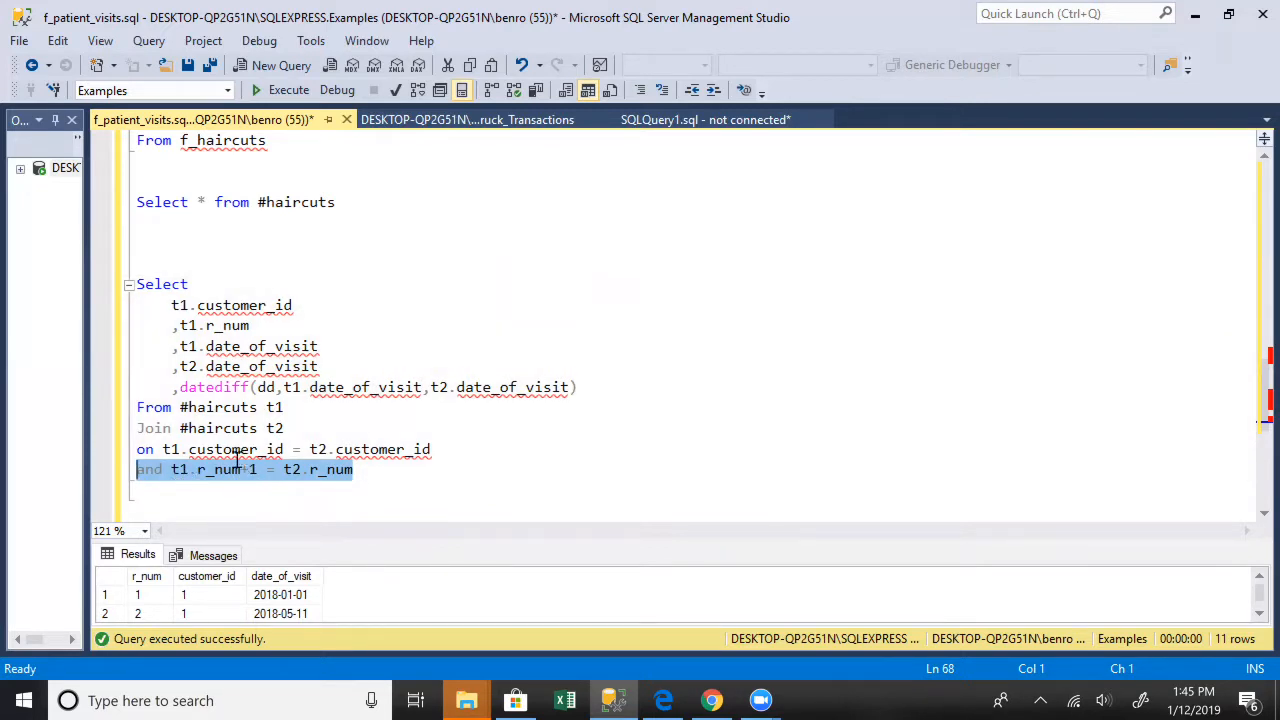
mouse_move(223, 478)
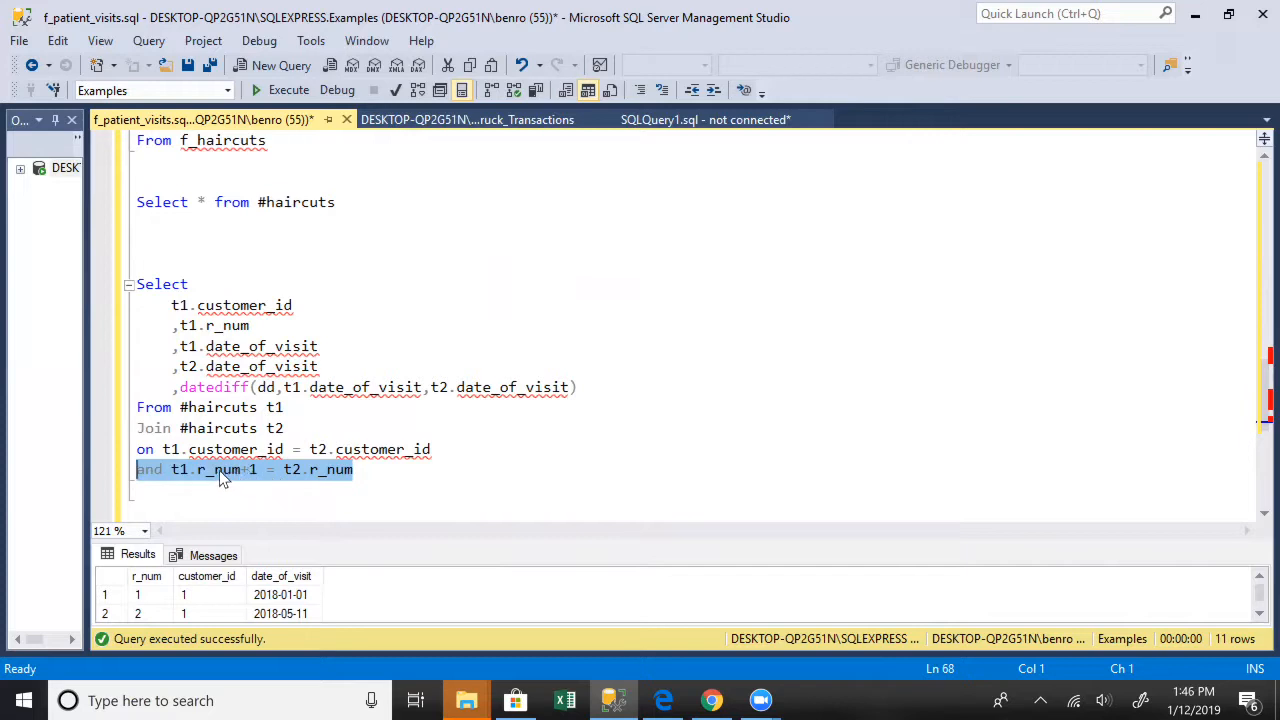
click(260, 469)
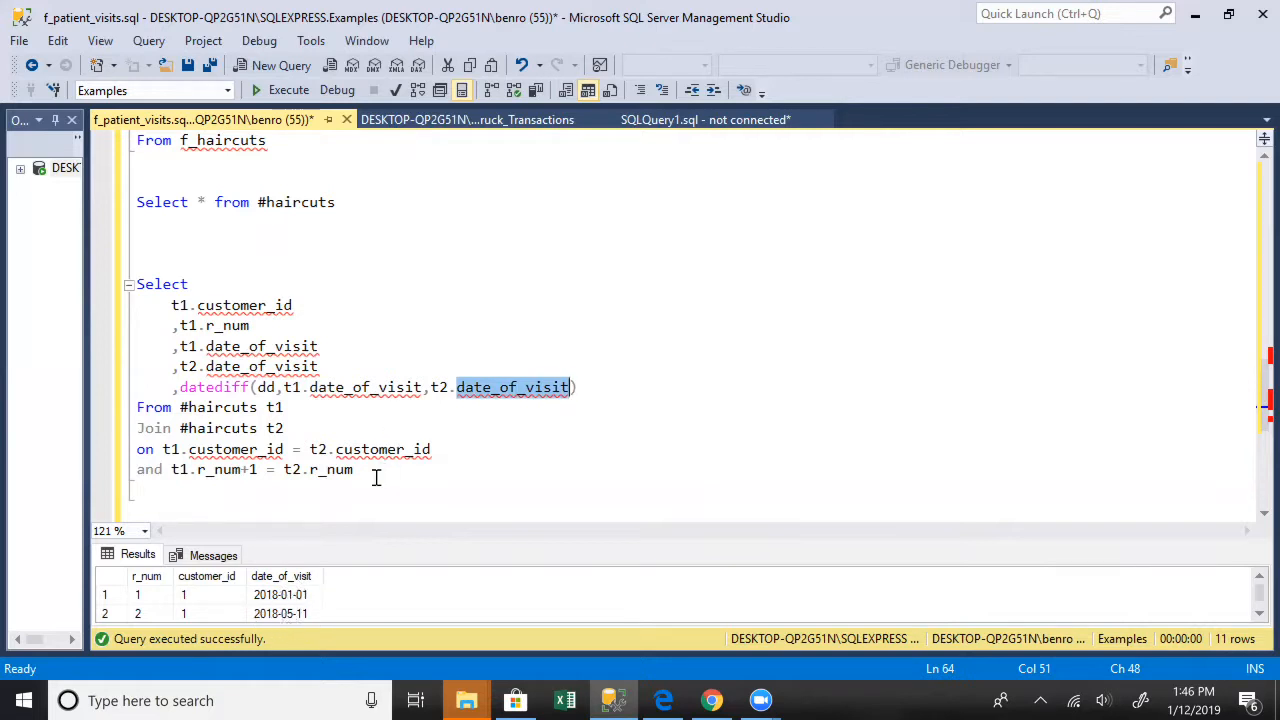
click(172, 284)
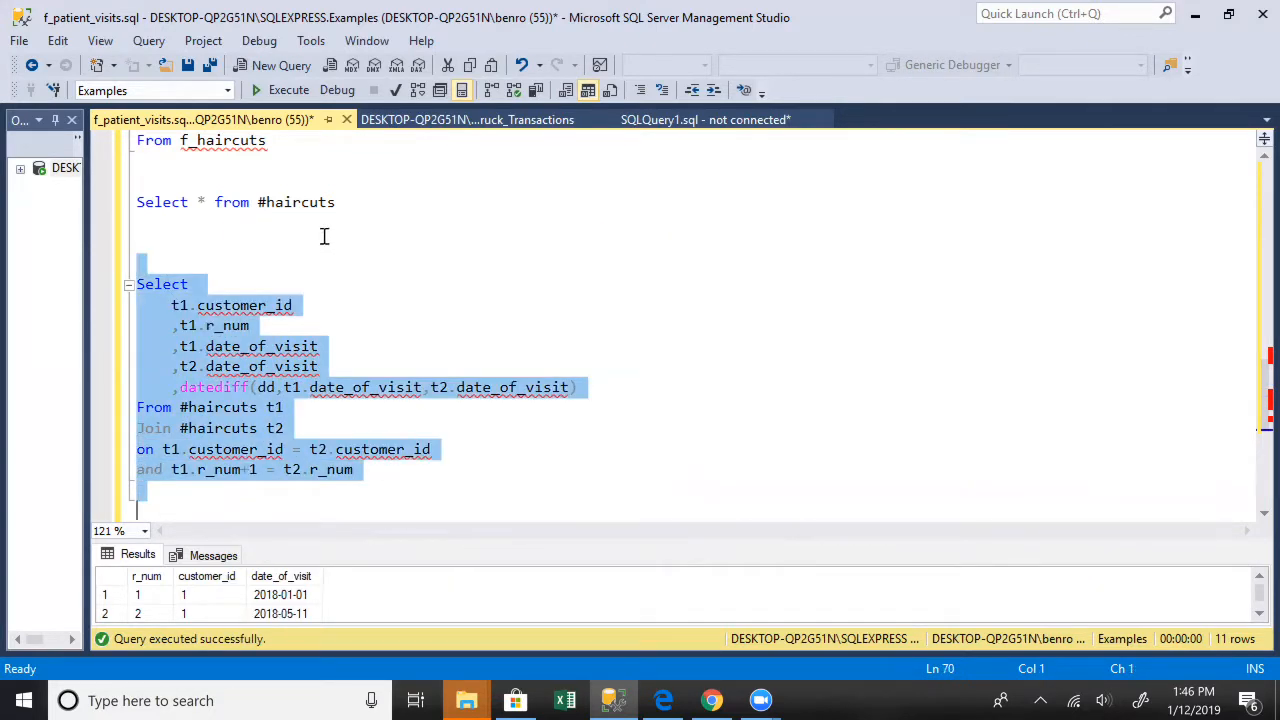
Step: Execute the self-join and inspect results, e.g. 130 days after customer 1's 2018-01-01 visit
click(288, 89)
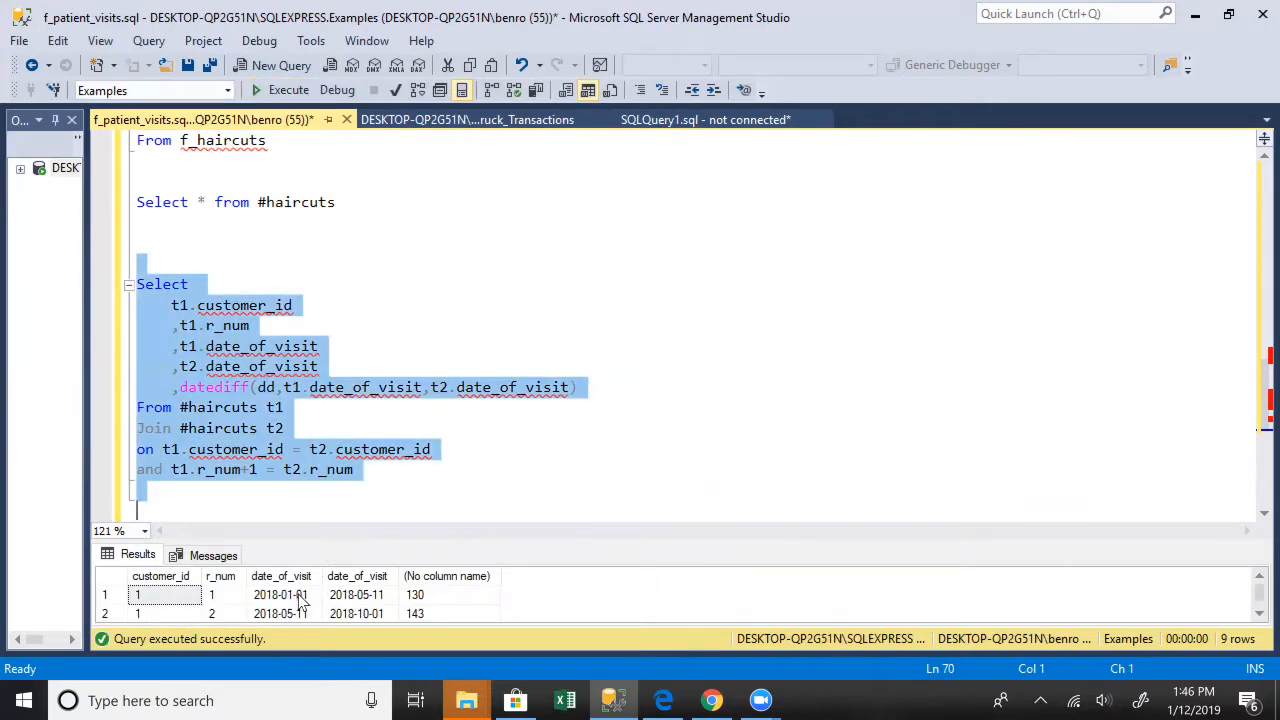
click(211, 594)
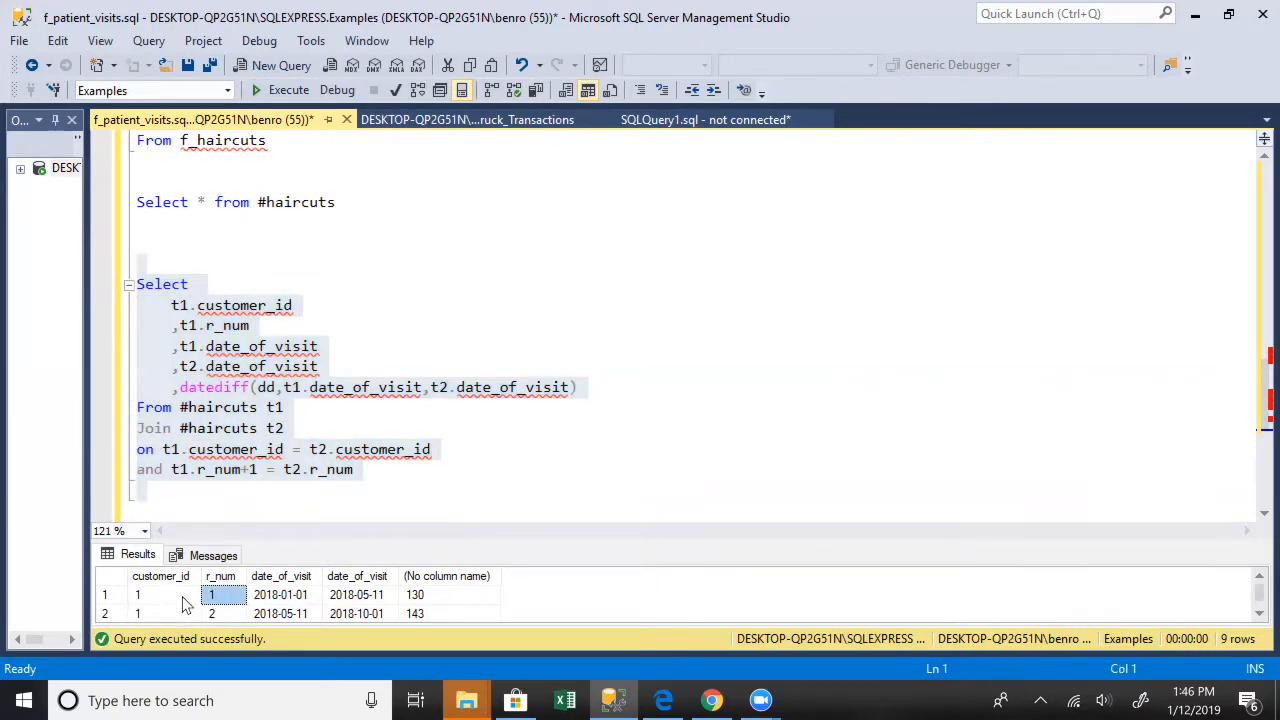
click(280, 594)
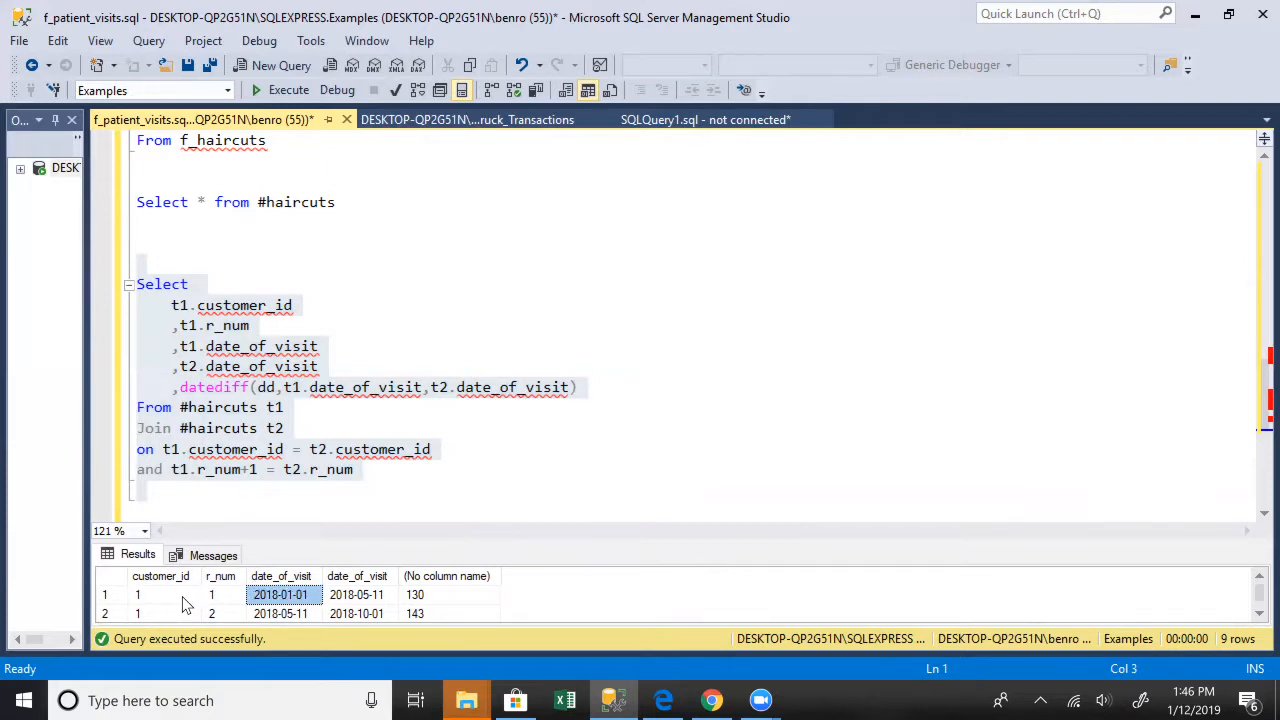
click(414, 594)
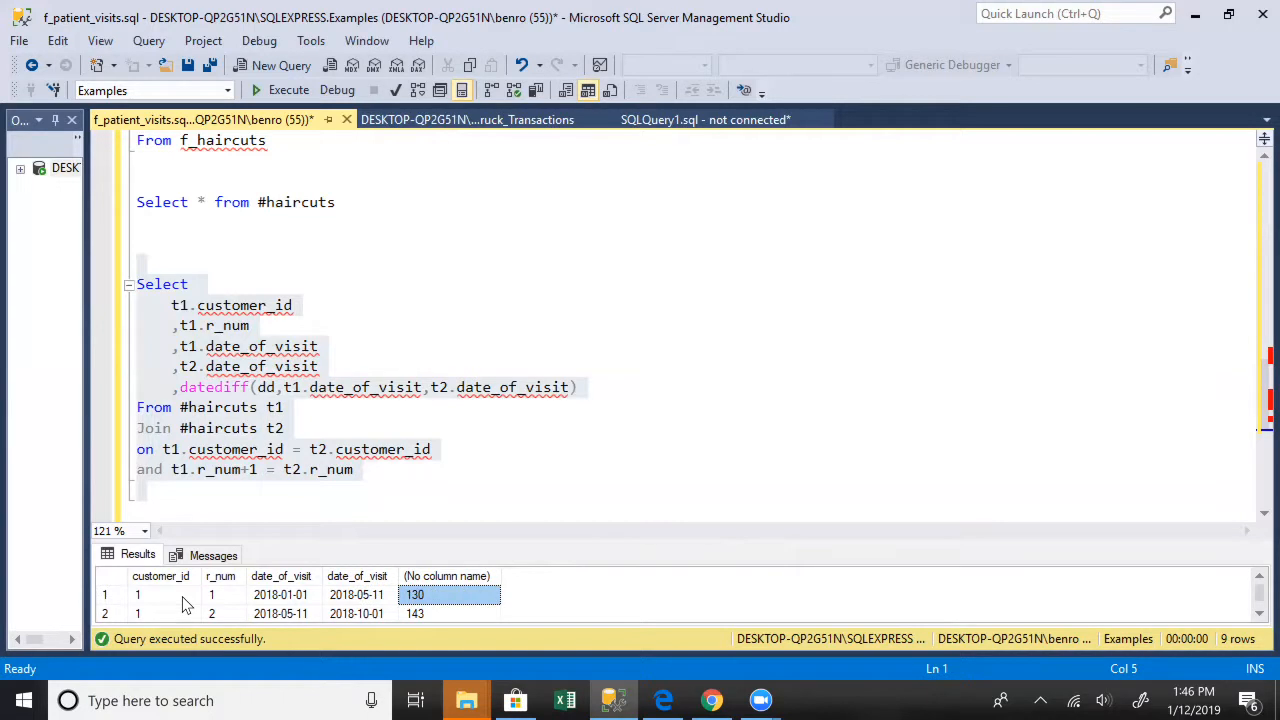
mouse_move(186, 604)
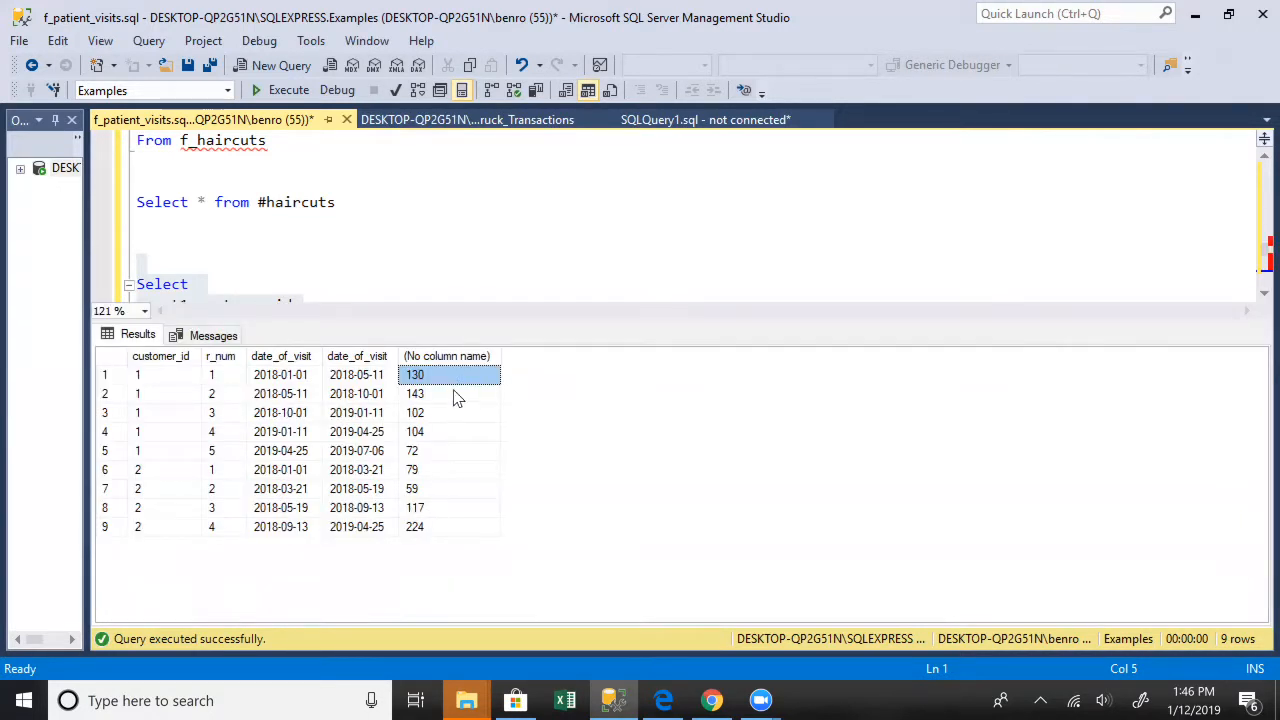
click(449, 393)
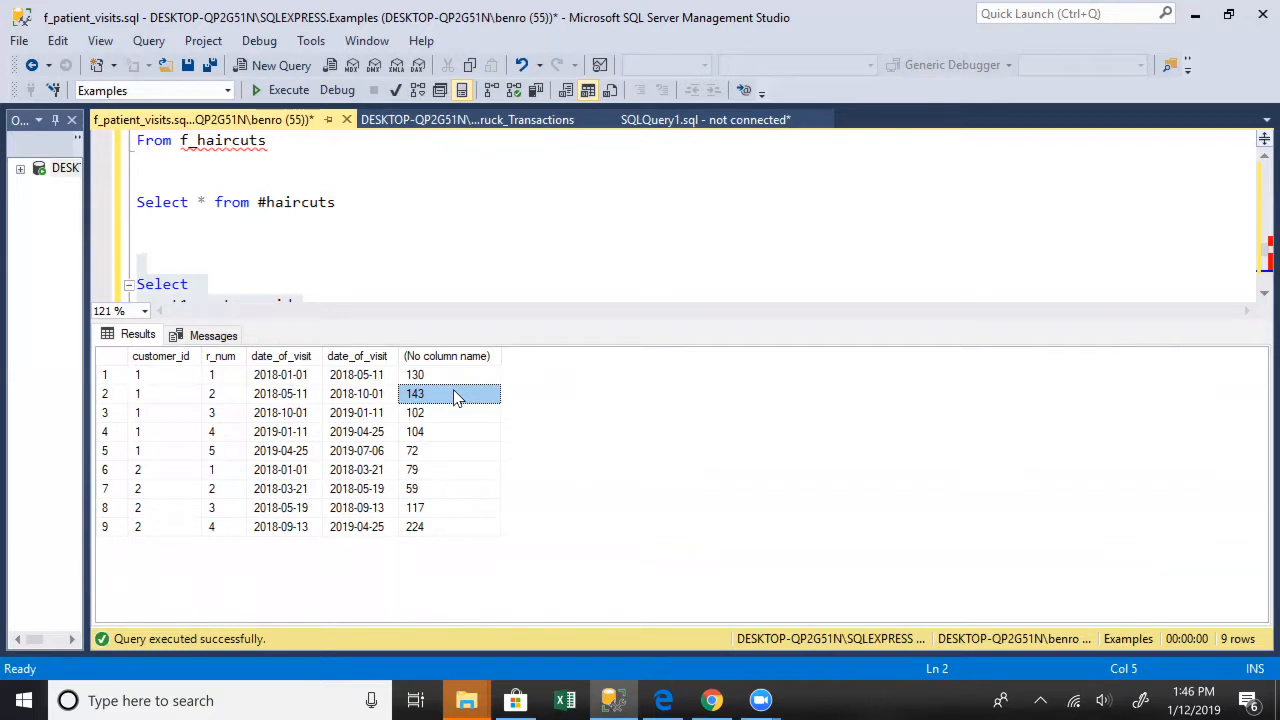
mouse_move(458, 405)
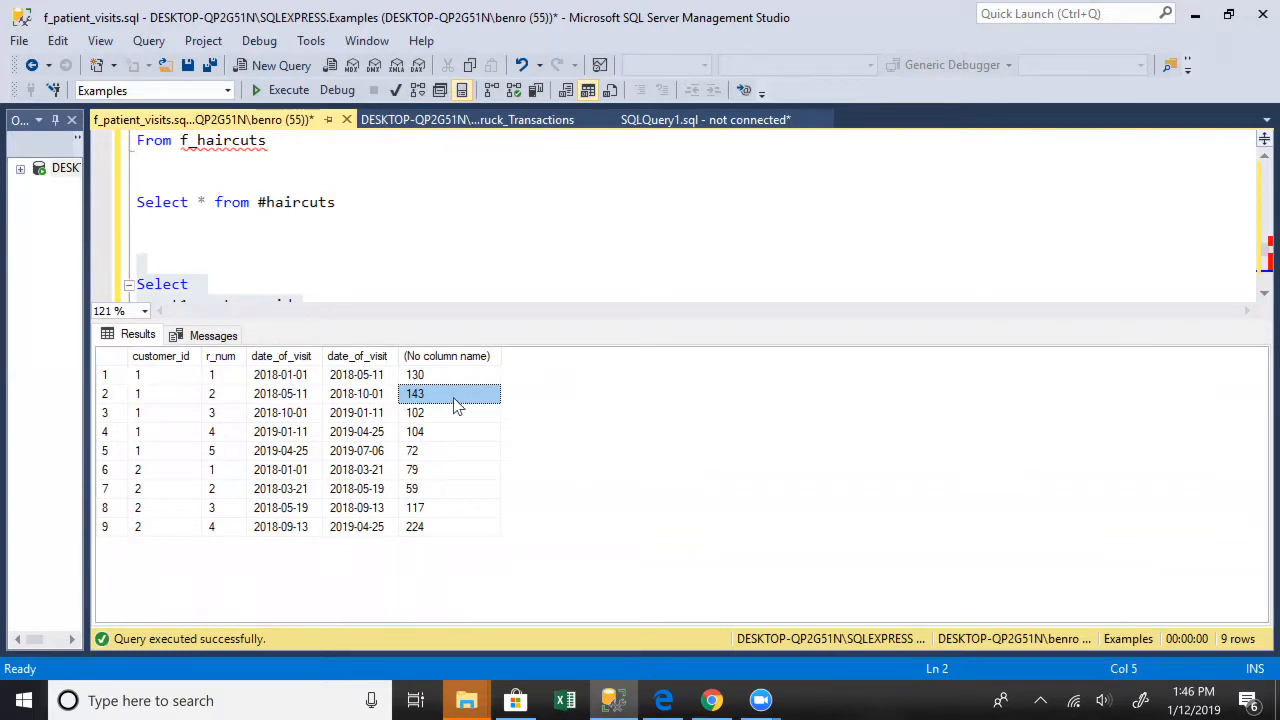
mouse_move(490, 432)
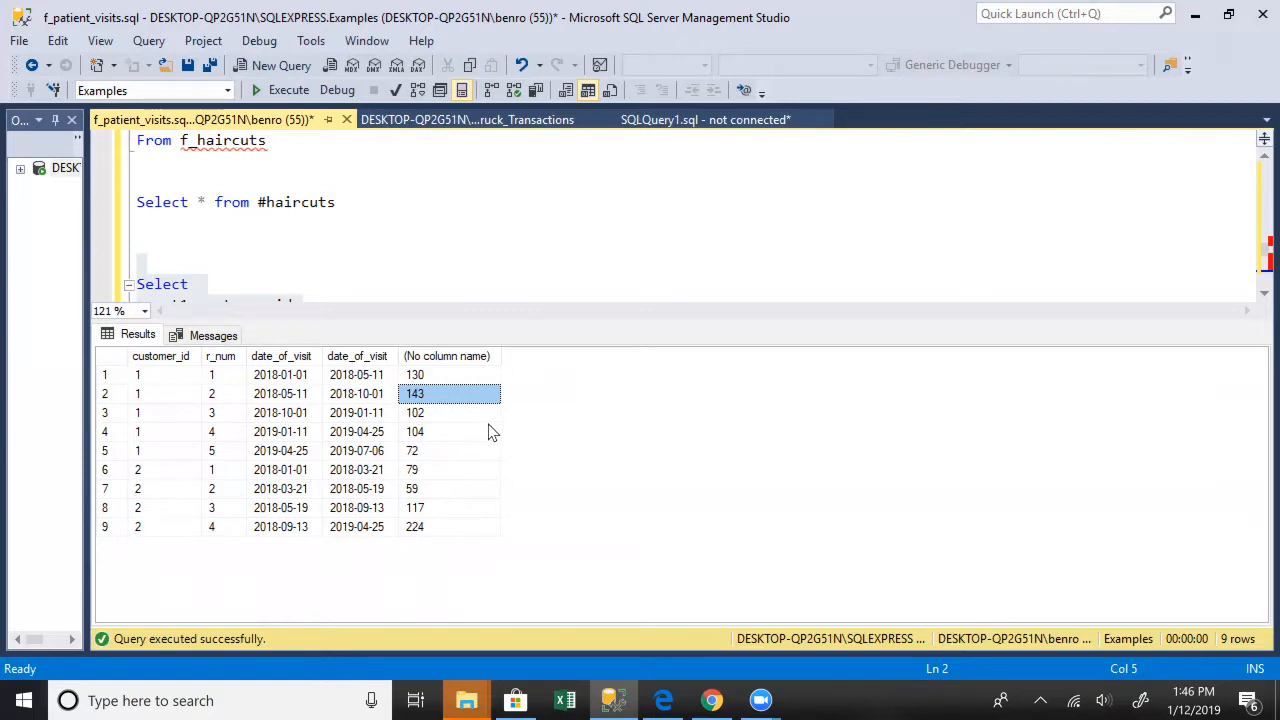
mouse_move(500, 430)
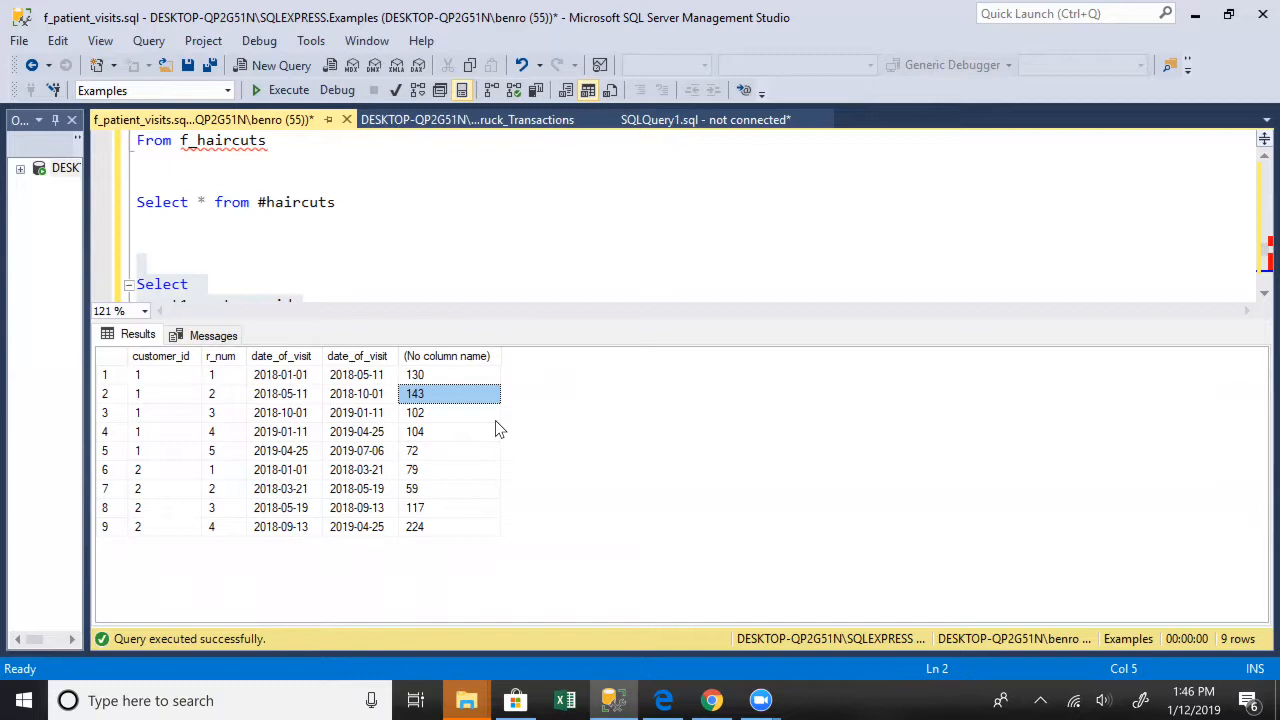
drag(447, 393, 447, 412)
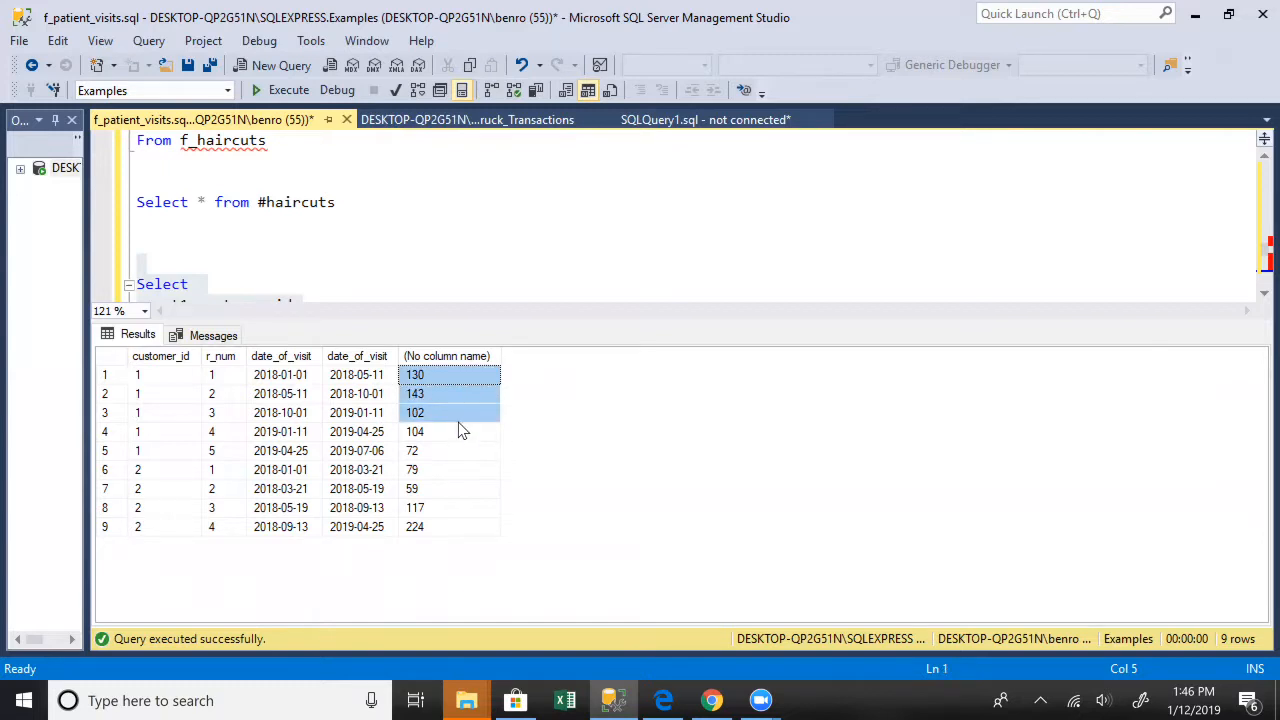
click(448, 431)
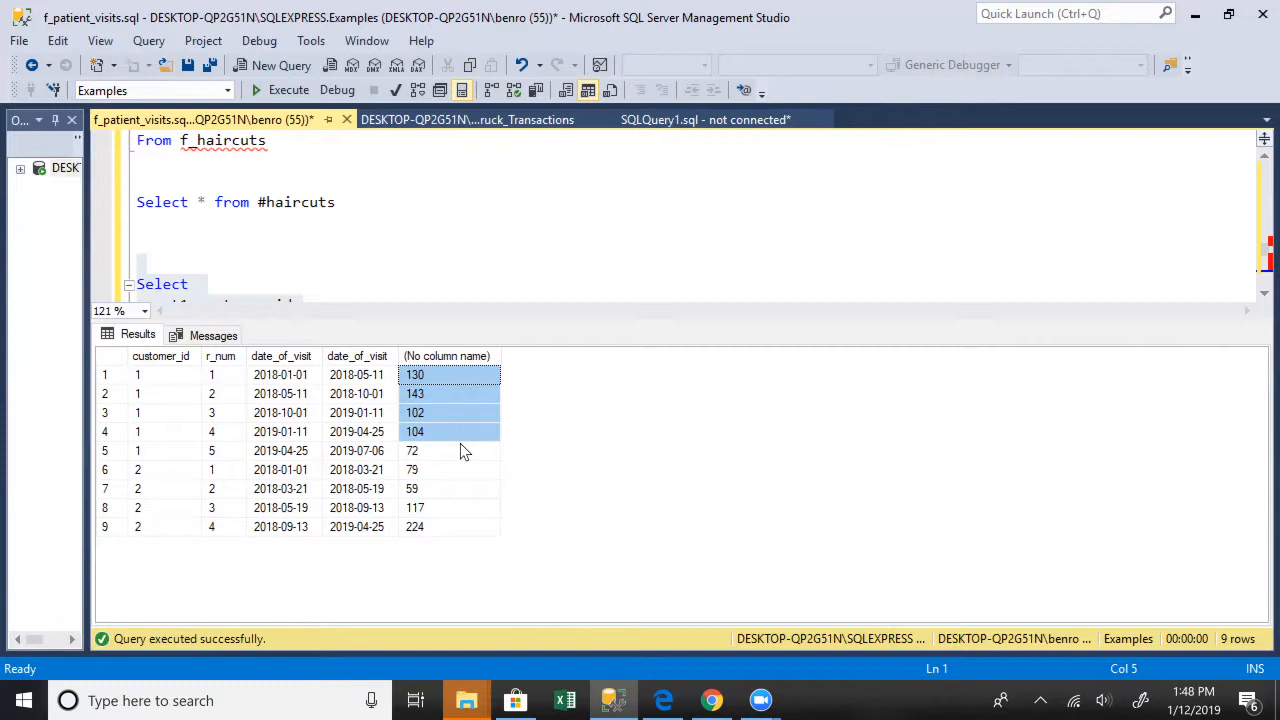
mouse_move(457, 410)
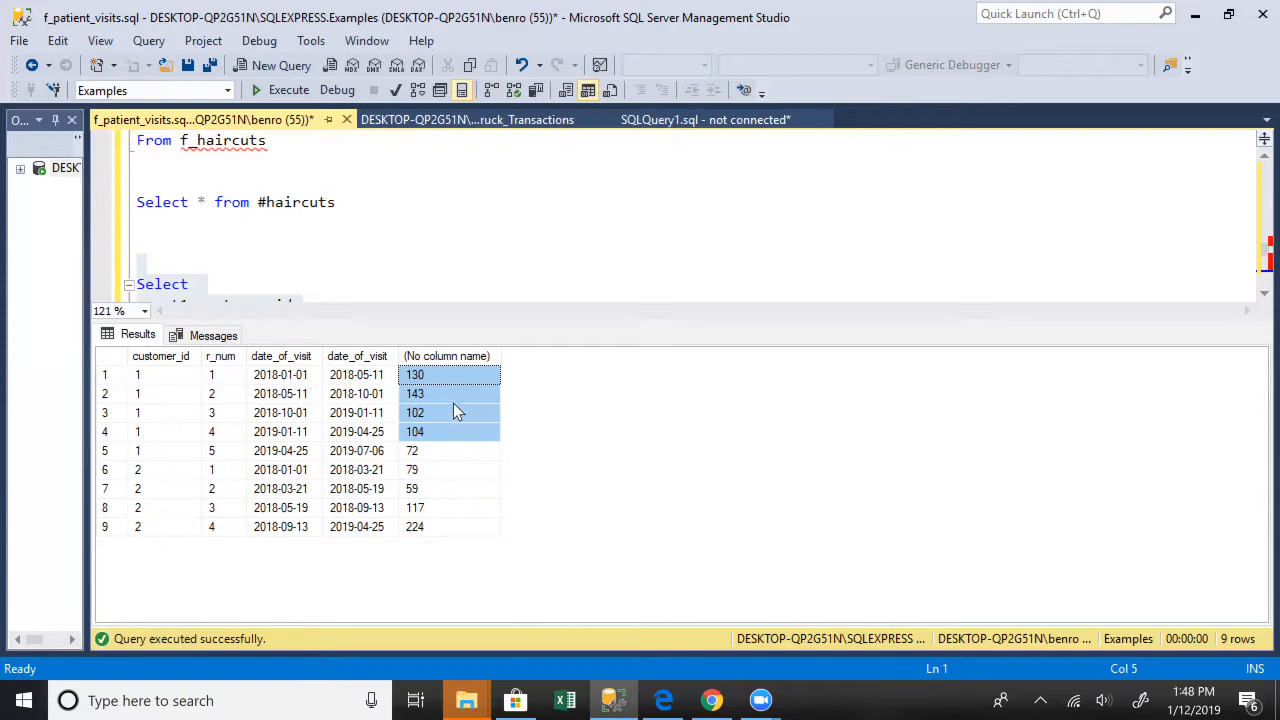